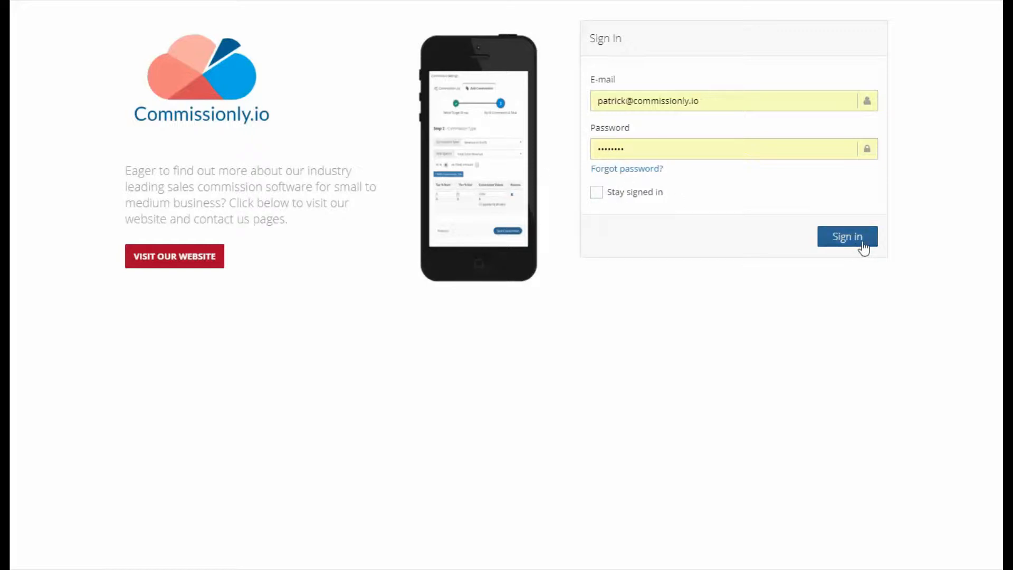
# - Sign in with the pre-filled e-mail and password to reach the Scorecard page
pyautogui.click(847, 235)
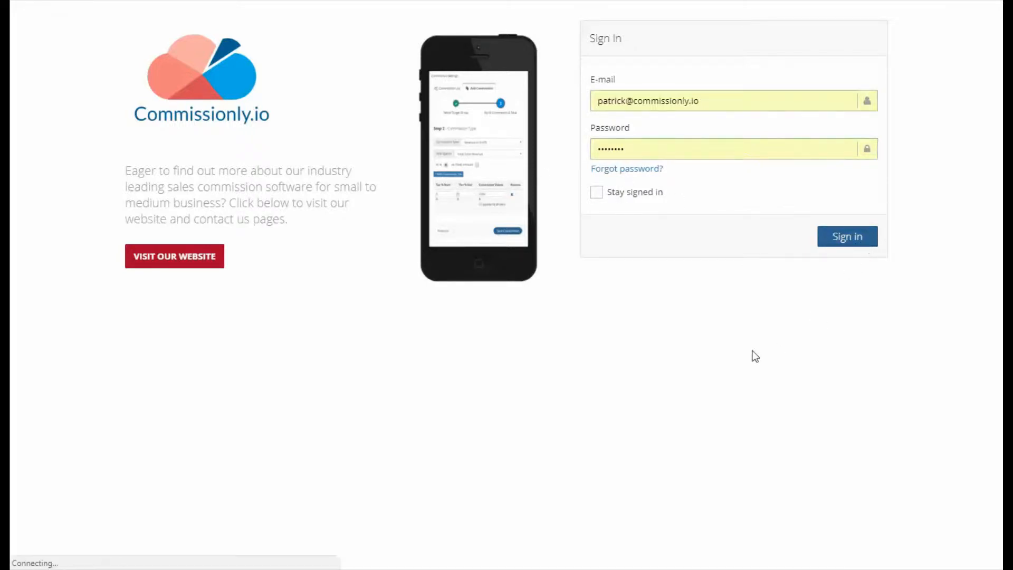
pyautogui.click(848, 235)
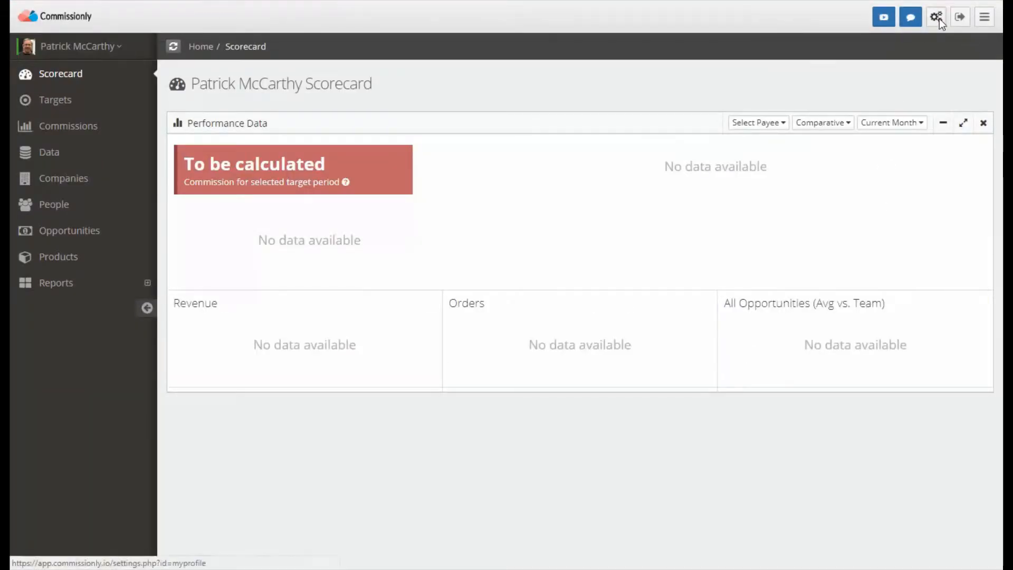
pyautogui.moveTo(936, 16)
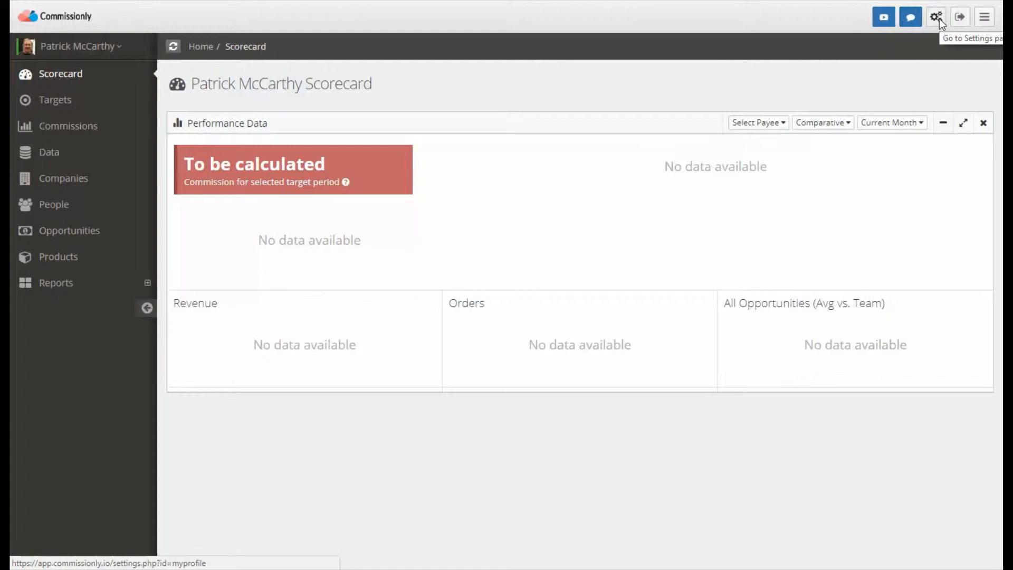
# - View the Company Profile with its name, email and London address in Settings
pyautogui.click(936, 17)
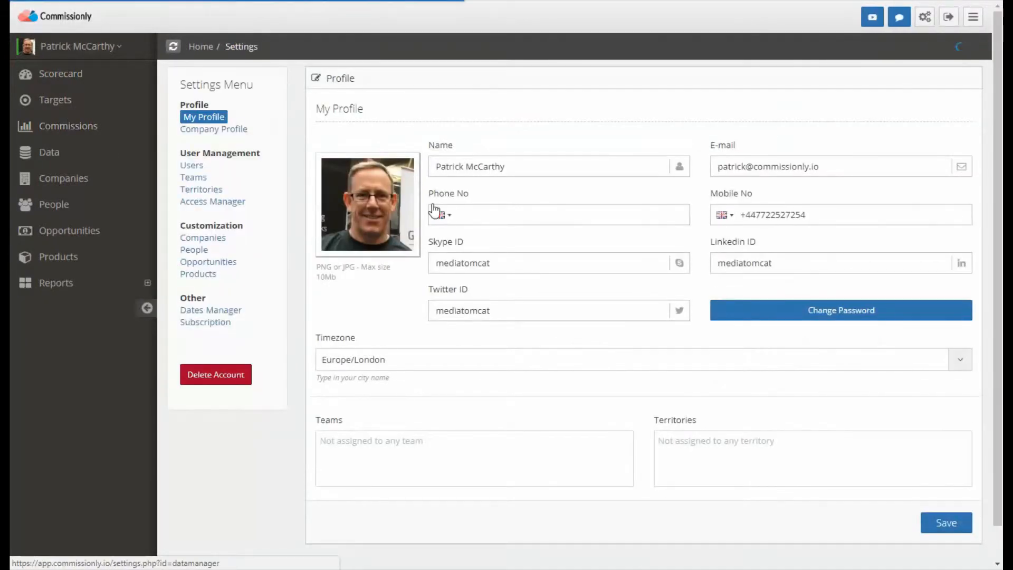
pyautogui.moveTo(349, 209)
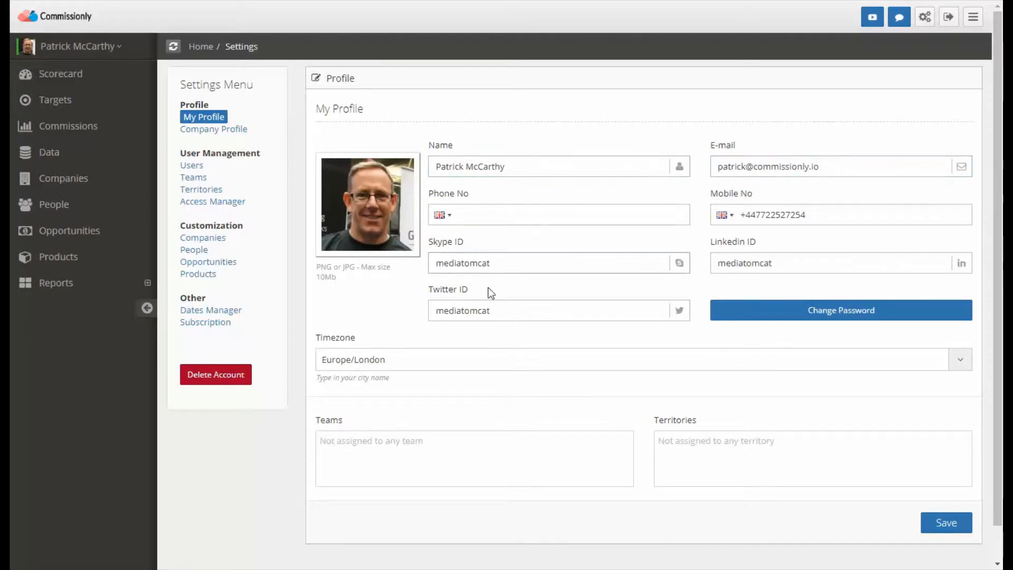
pyautogui.moveTo(213, 129)
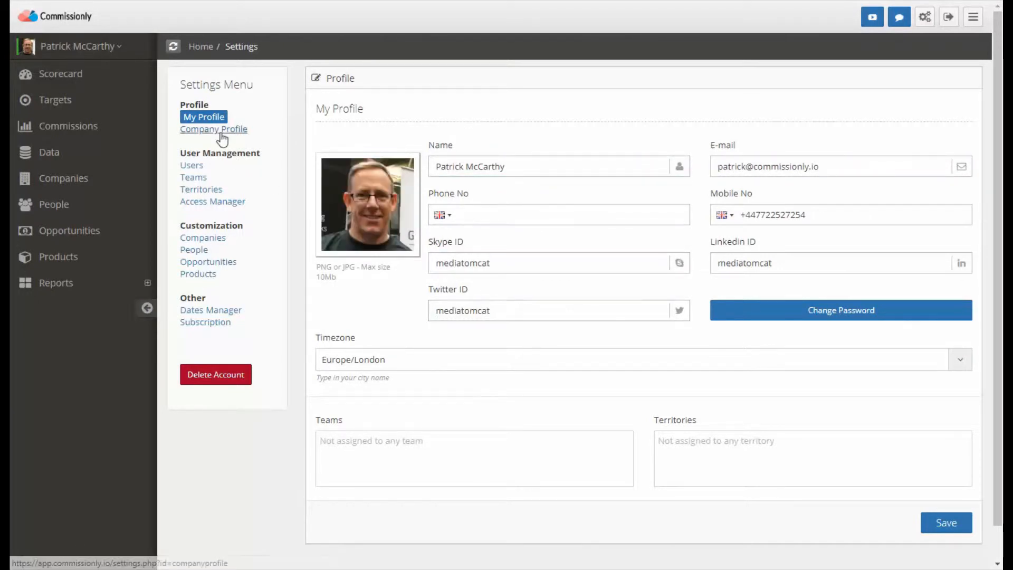
pyautogui.click(213, 129)
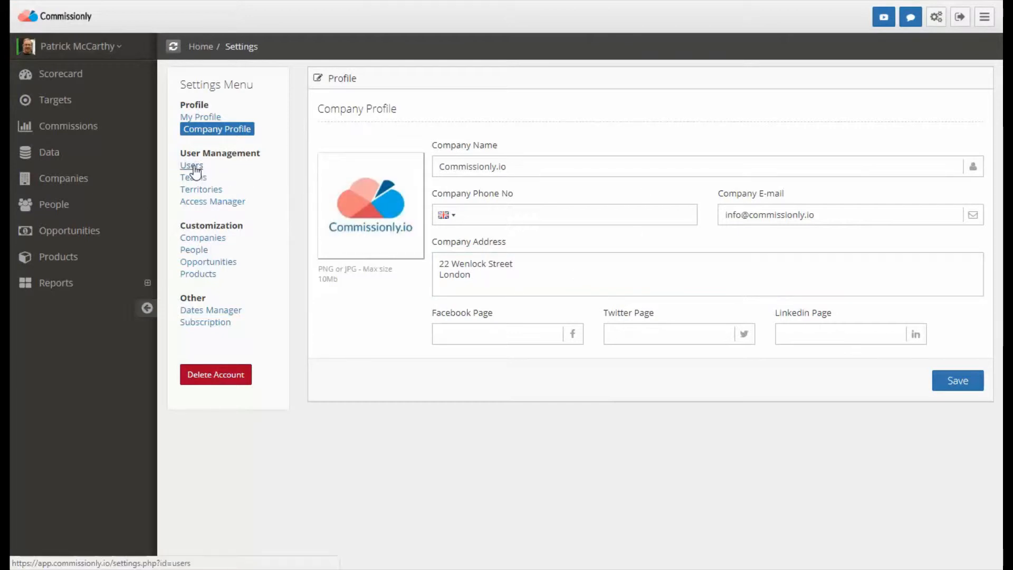
pyautogui.click(191, 166)
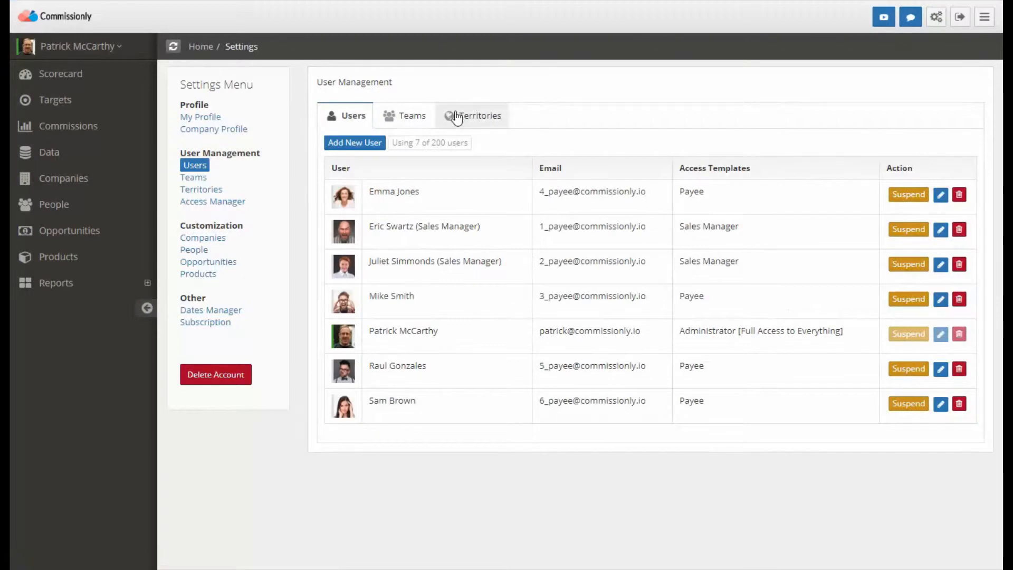
pyautogui.moveTo(488, 411)
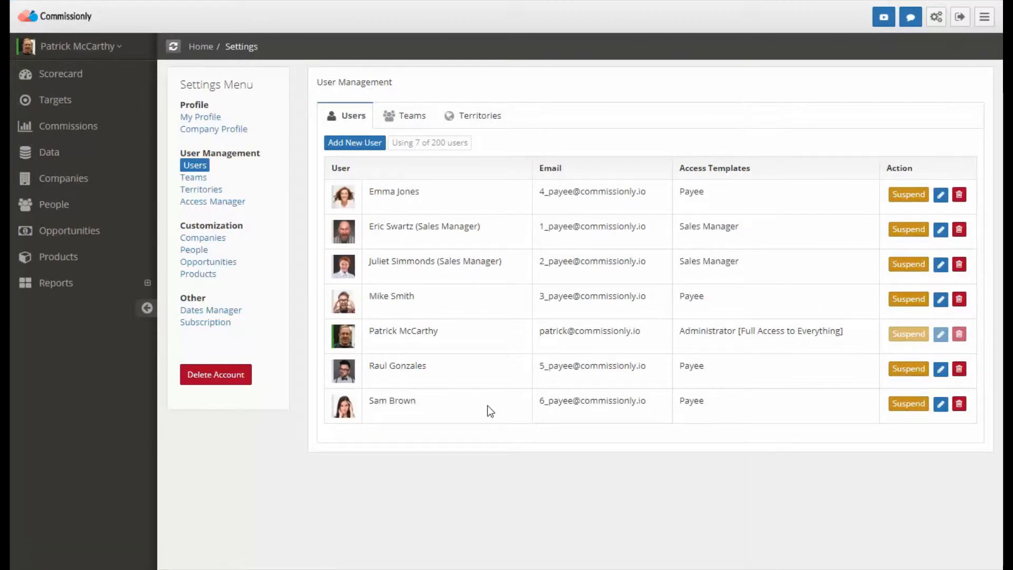
pyautogui.moveTo(399, 148)
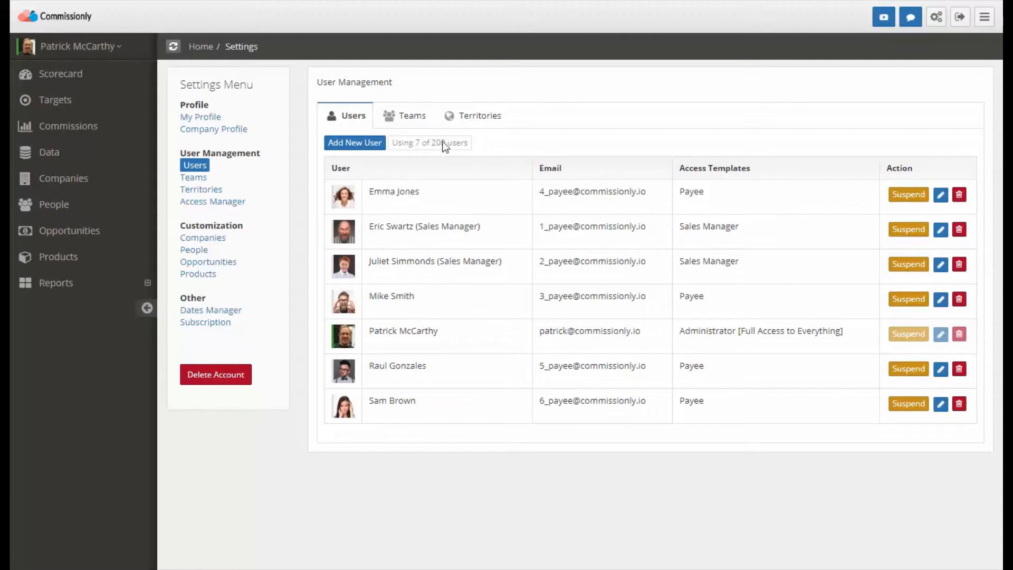
pyautogui.click(355, 142)
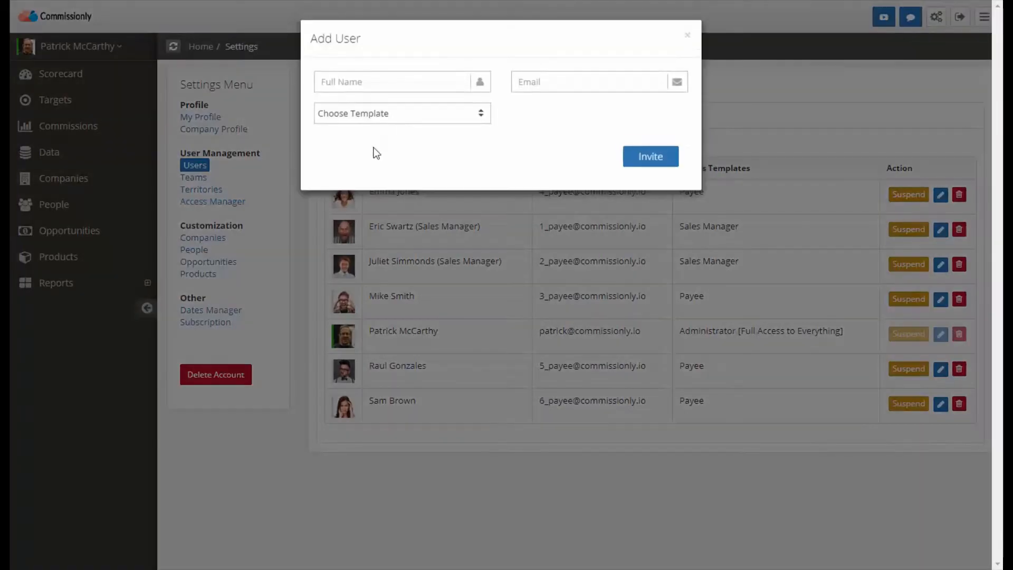
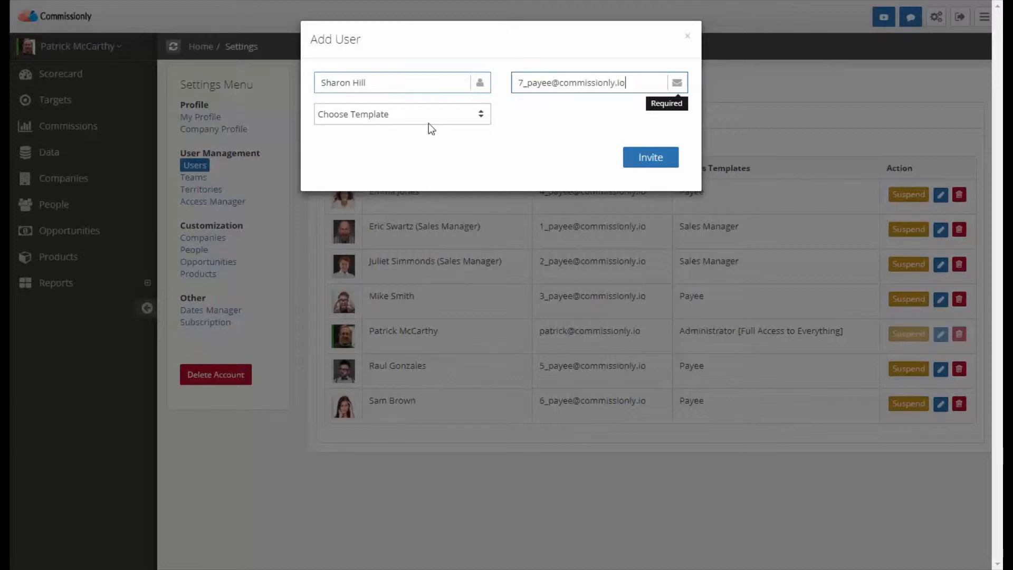
pyautogui.click(401, 114)
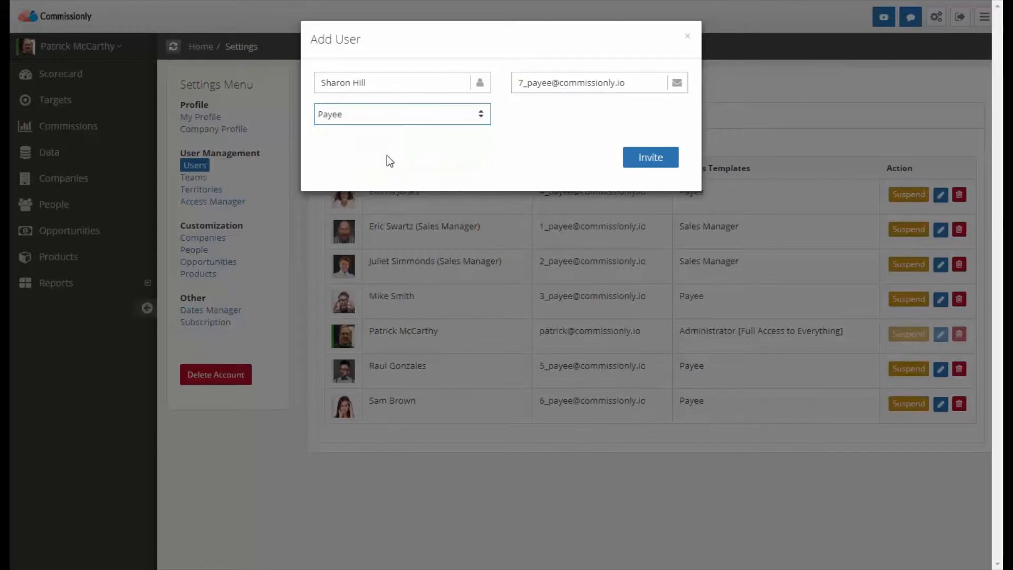
pyautogui.moveTo(651, 157)
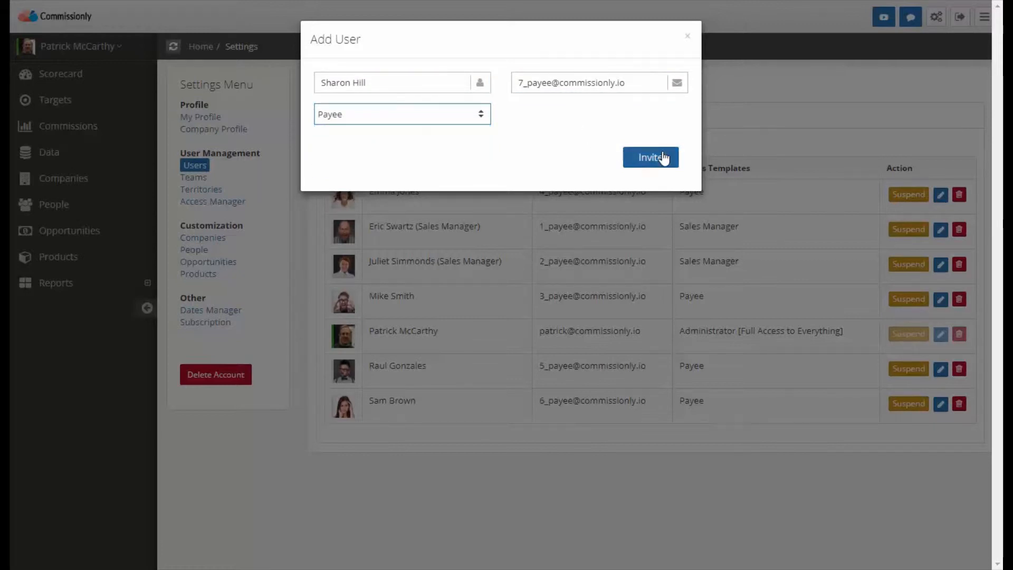
pyautogui.click(651, 158)
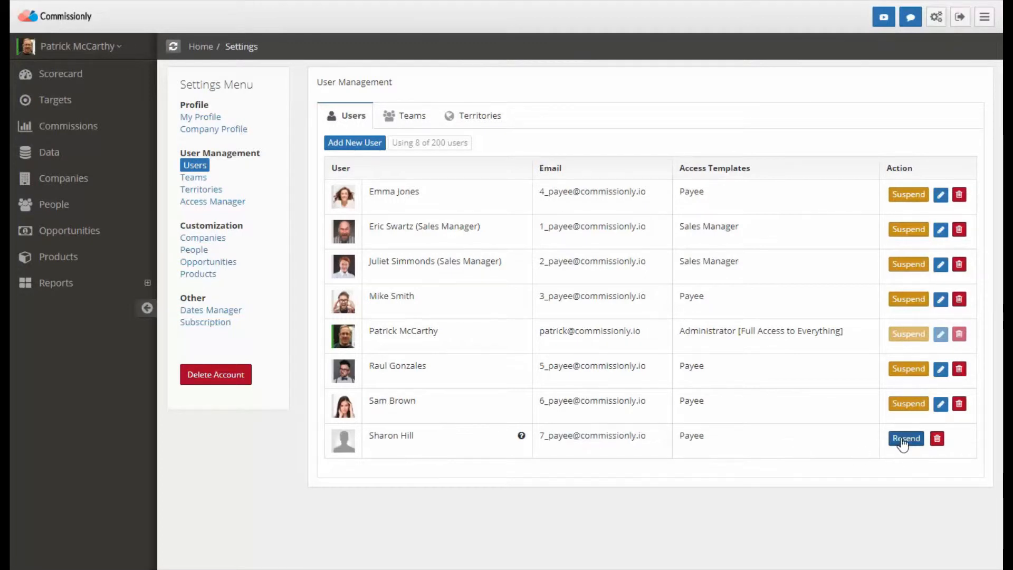
# - Create the Account Managers team with a sales manager as admin and a demo description
pyautogui.click(411, 115)
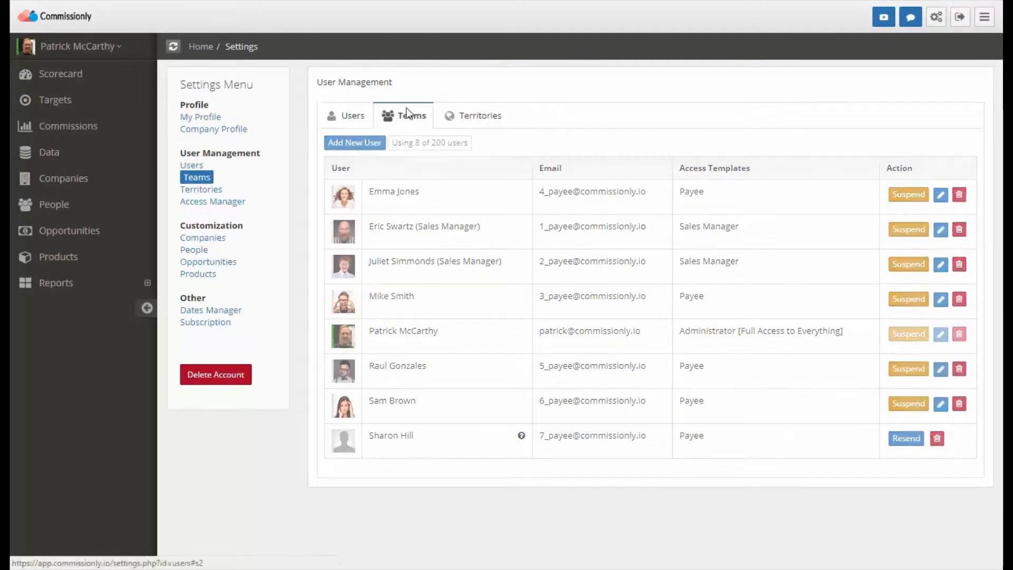
pyautogui.click(480, 115)
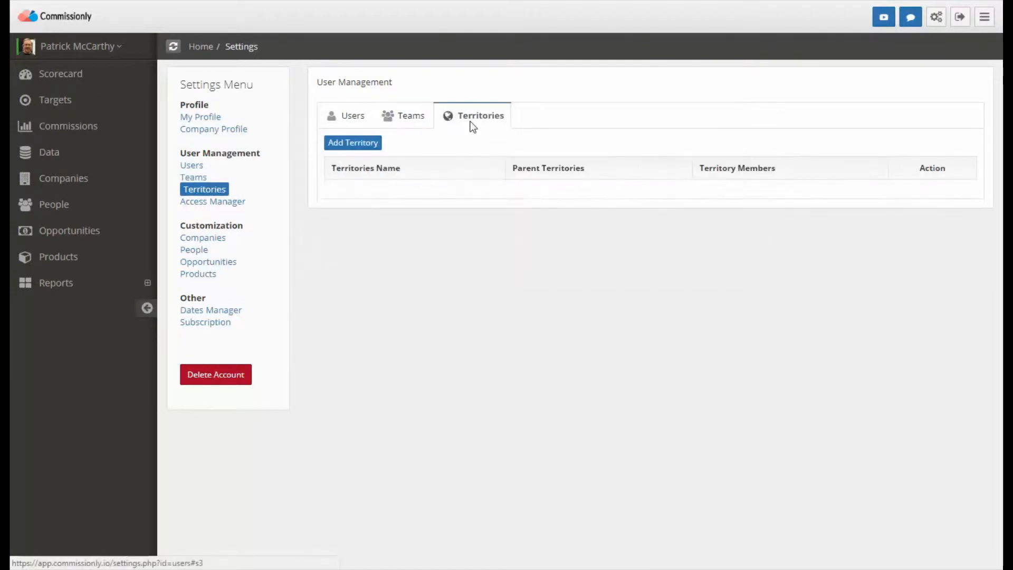
pyautogui.click(411, 115)
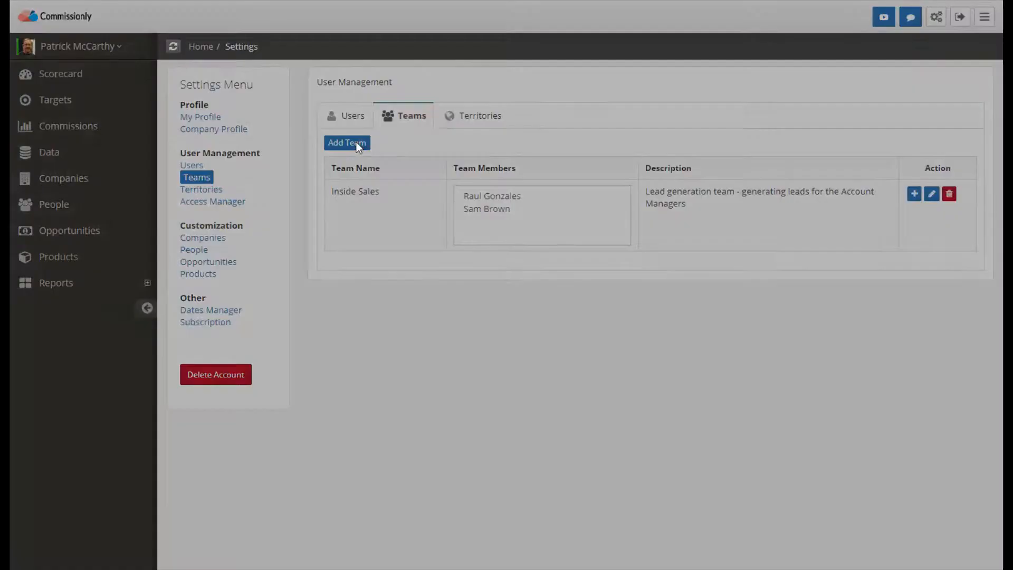
pyautogui.click(346, 143)
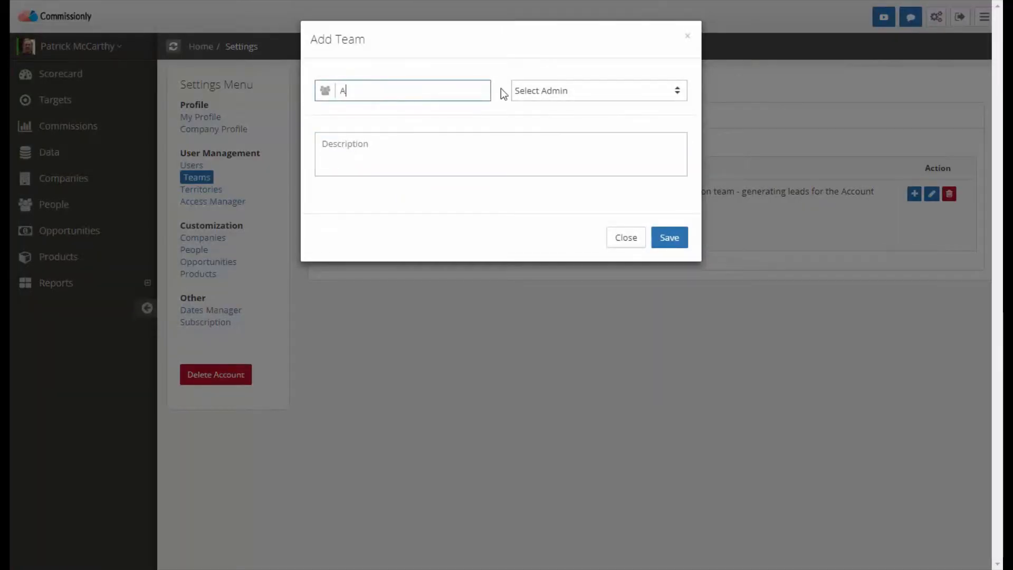
pyautogui.write('ccount Manag')
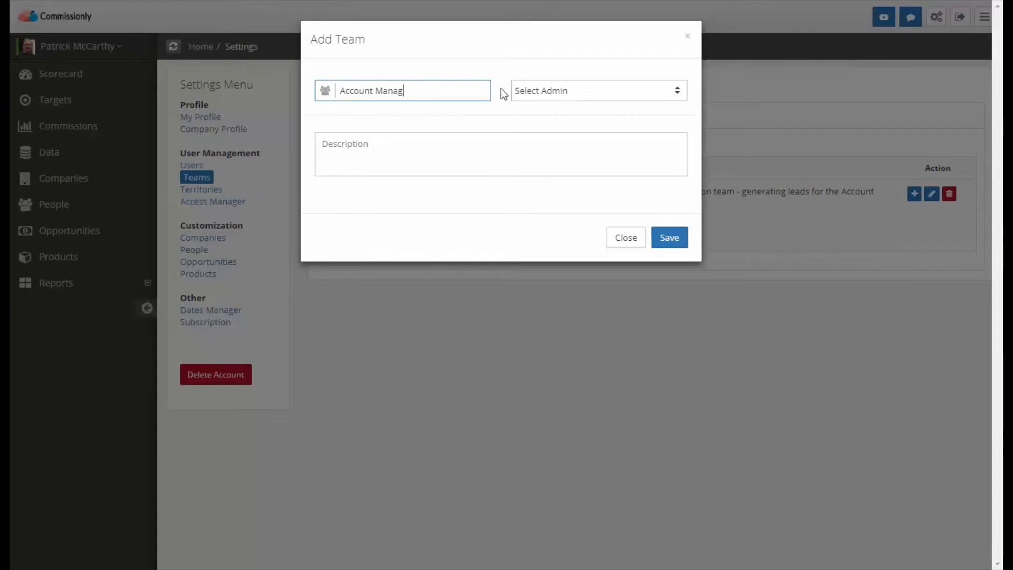
pyautogui.click(598, 91)
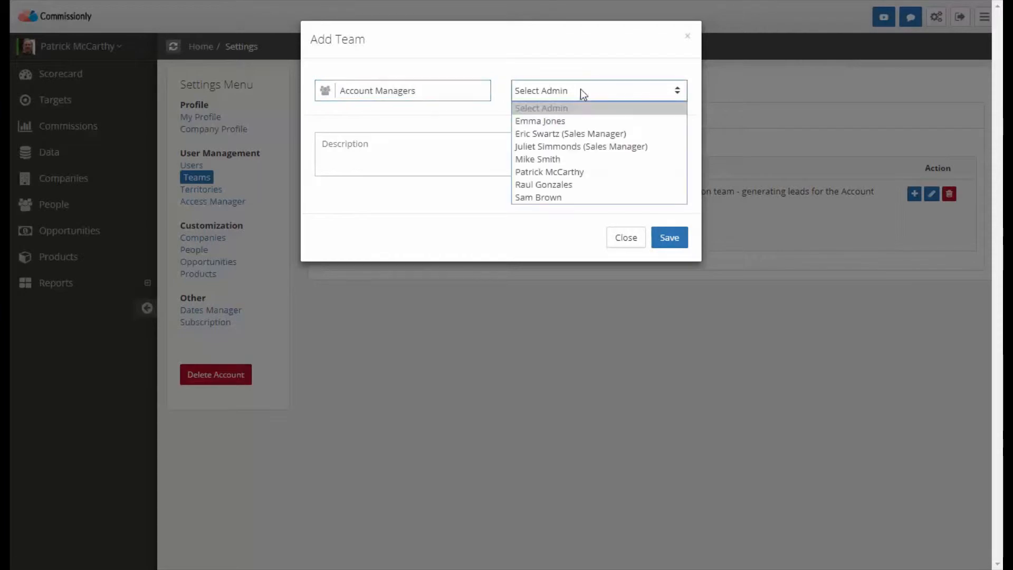
pyautogui.moveTo(571, 133)
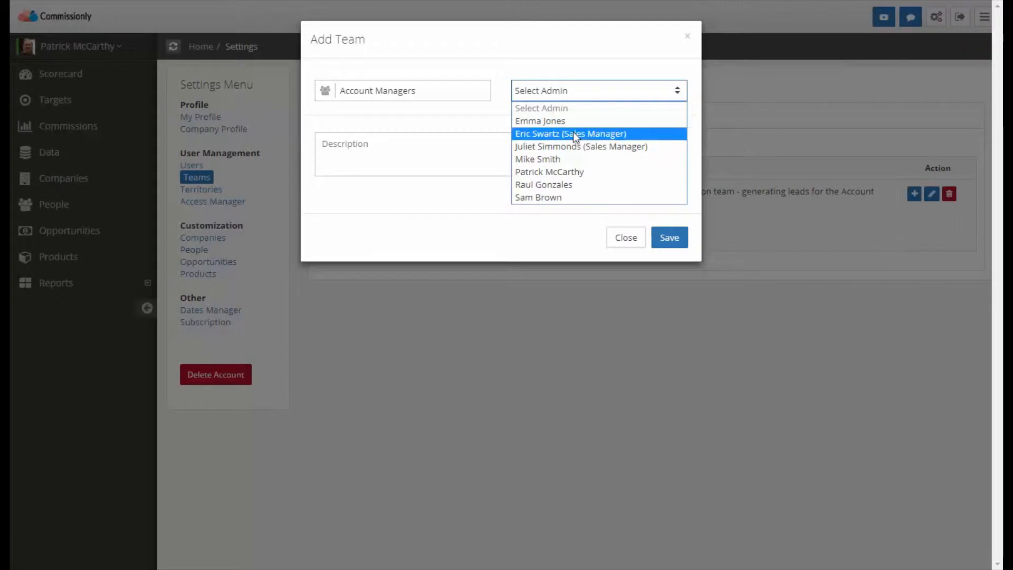
pyautogui.click(580, 145)
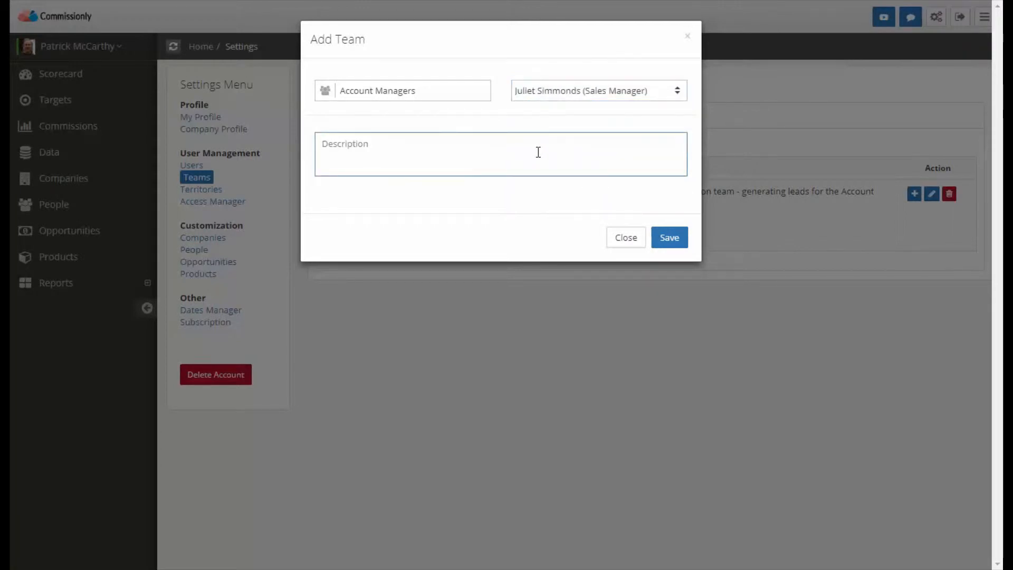
pyautogui.write('This')
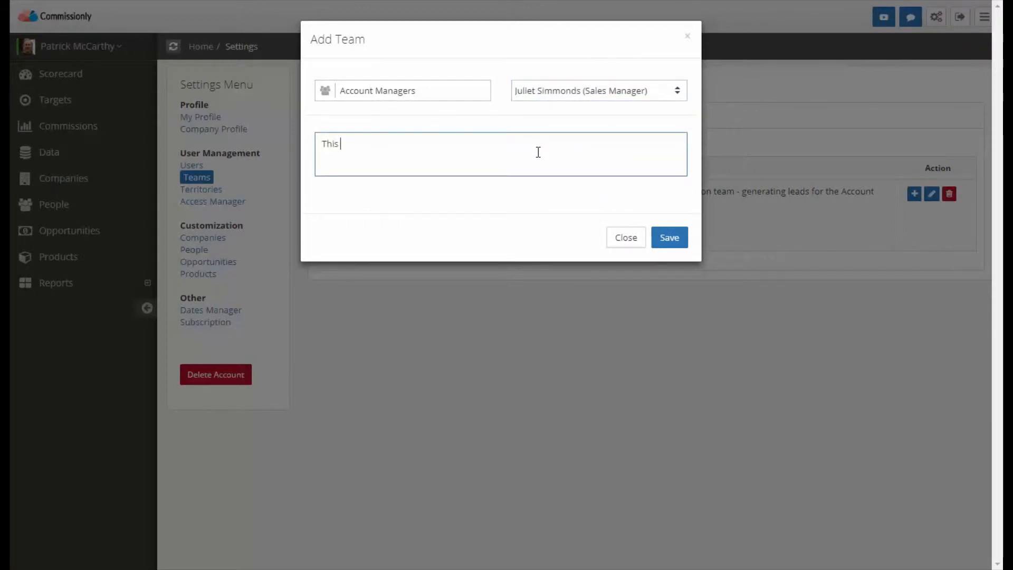
pyautogui.write('is the demo acco')
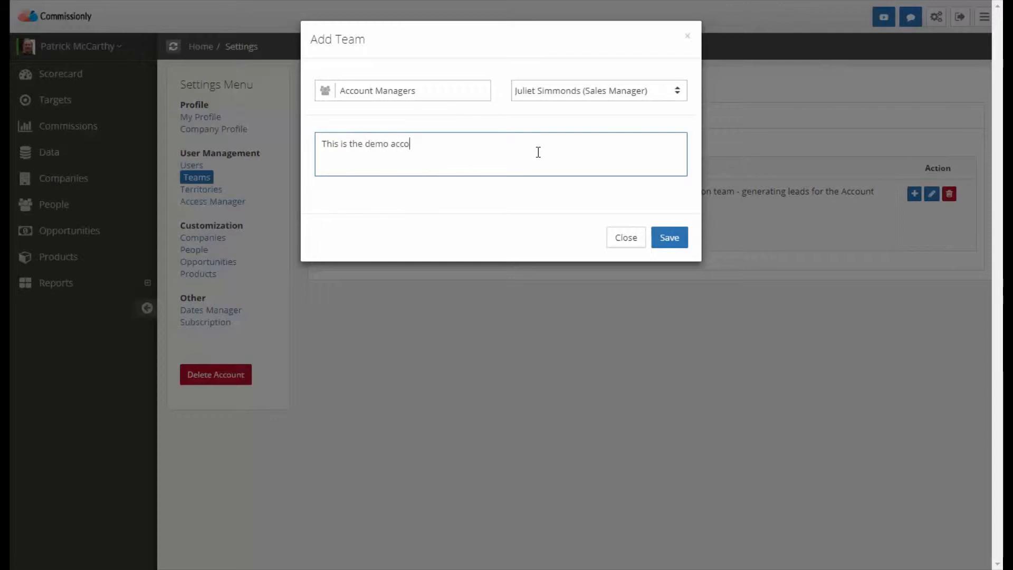
pyautogui.write('unt management team')
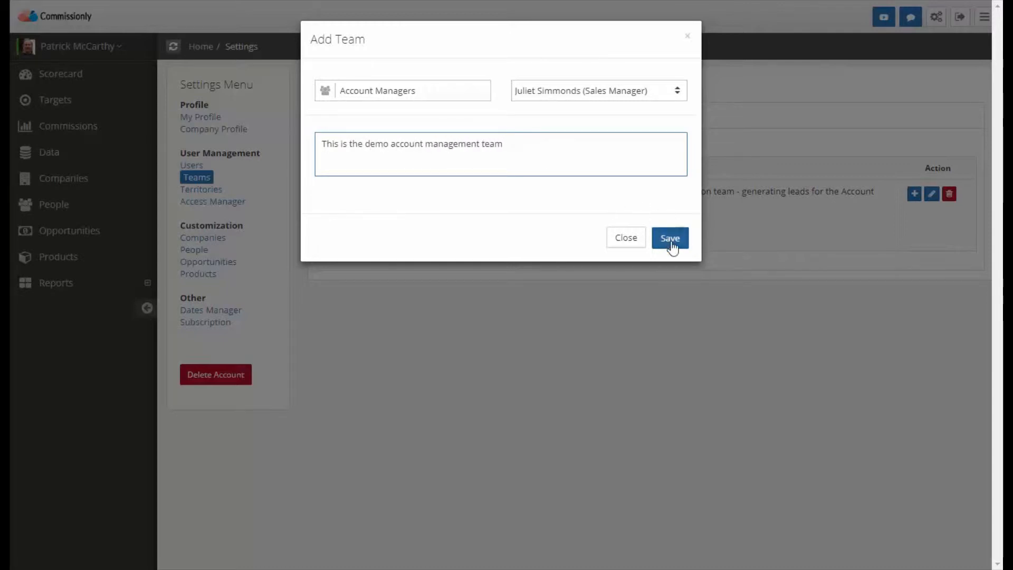
pyautogui.click(669, 237)
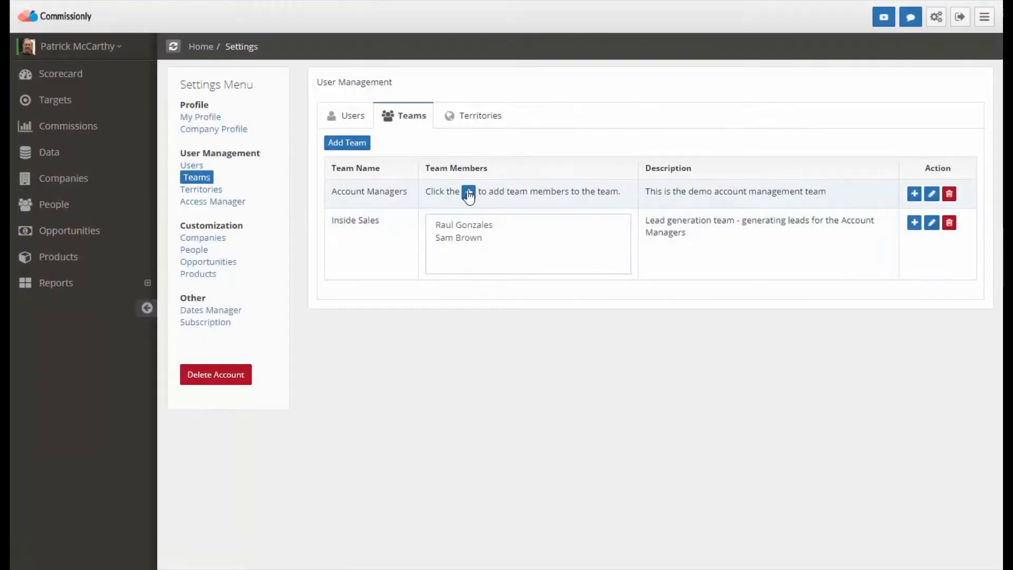
pyautogui.click(468, 193)
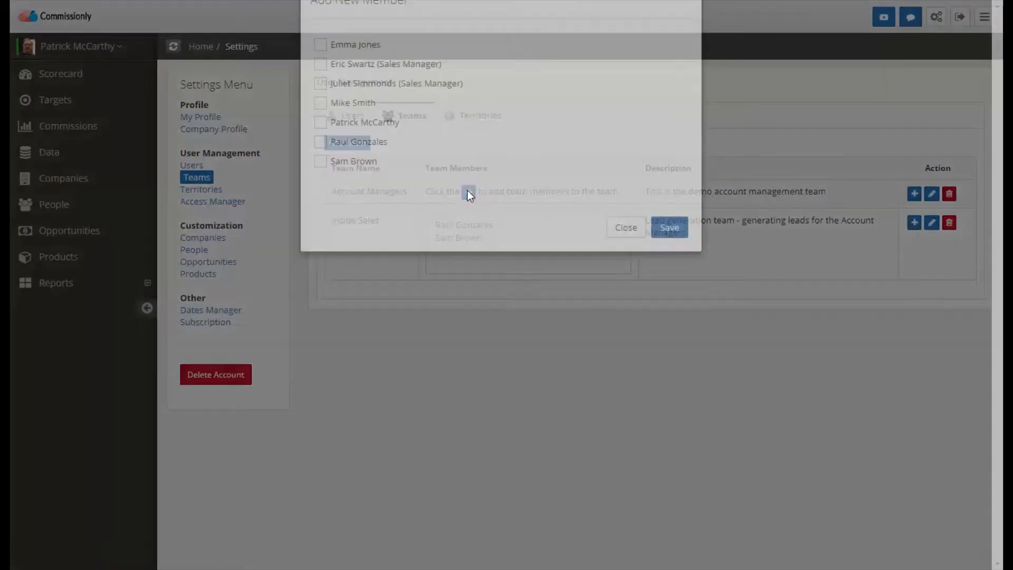
pyautogui.click(320, 84)
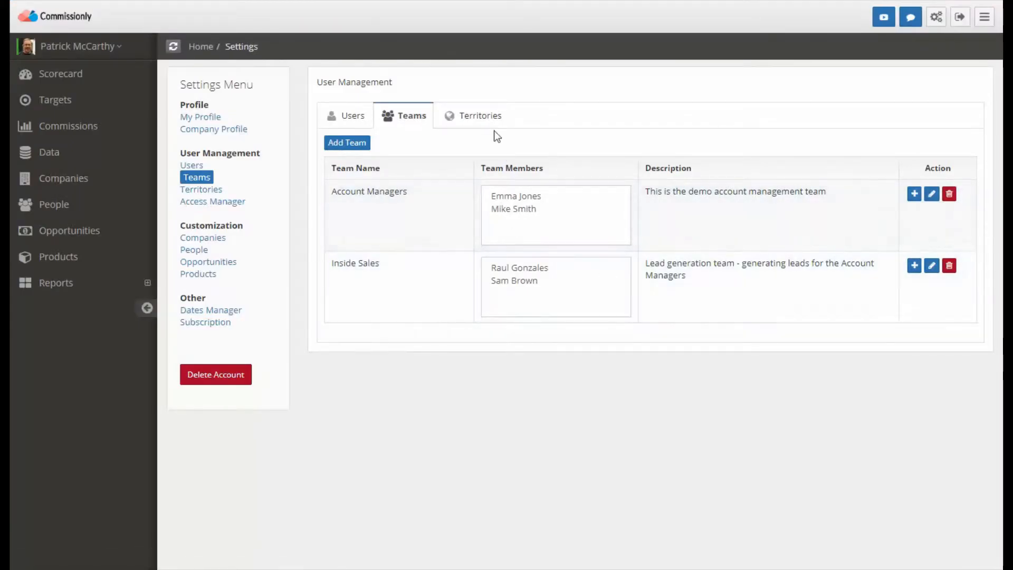
# - Create the United States and Europe territories
pyautogui.click(480, 115)
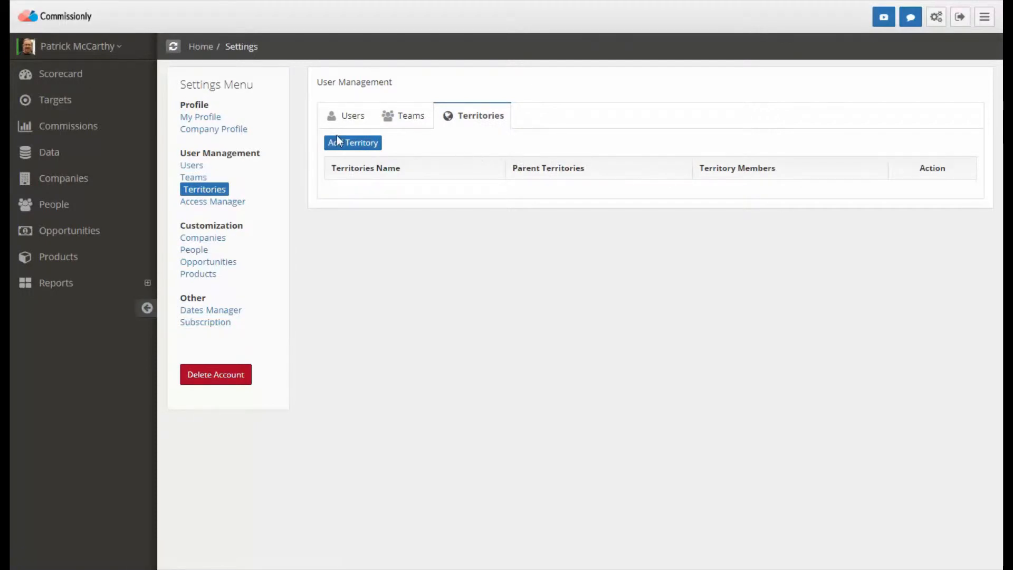
pyautogui.click(352, 142)
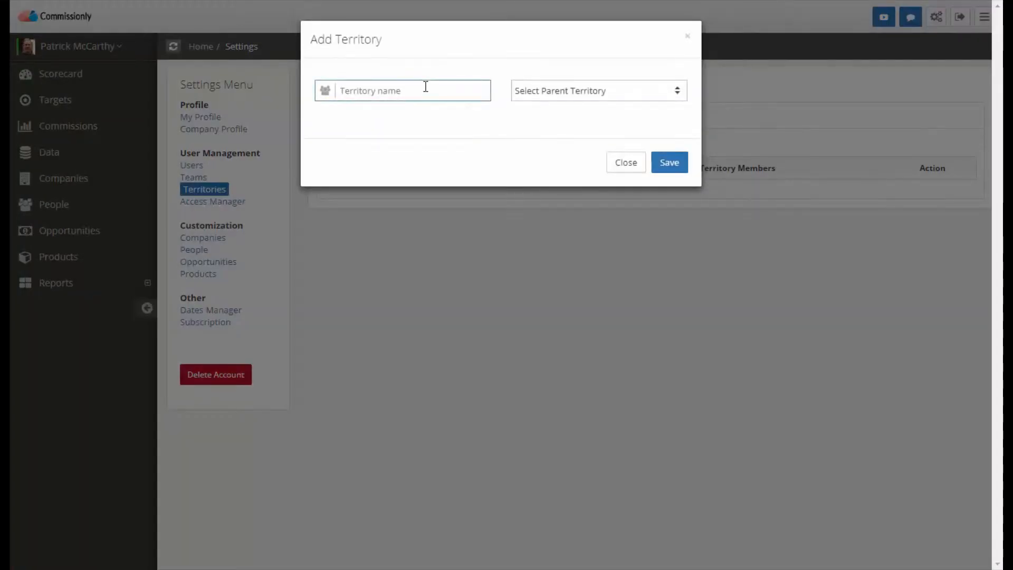
pyautogui.write('United States')
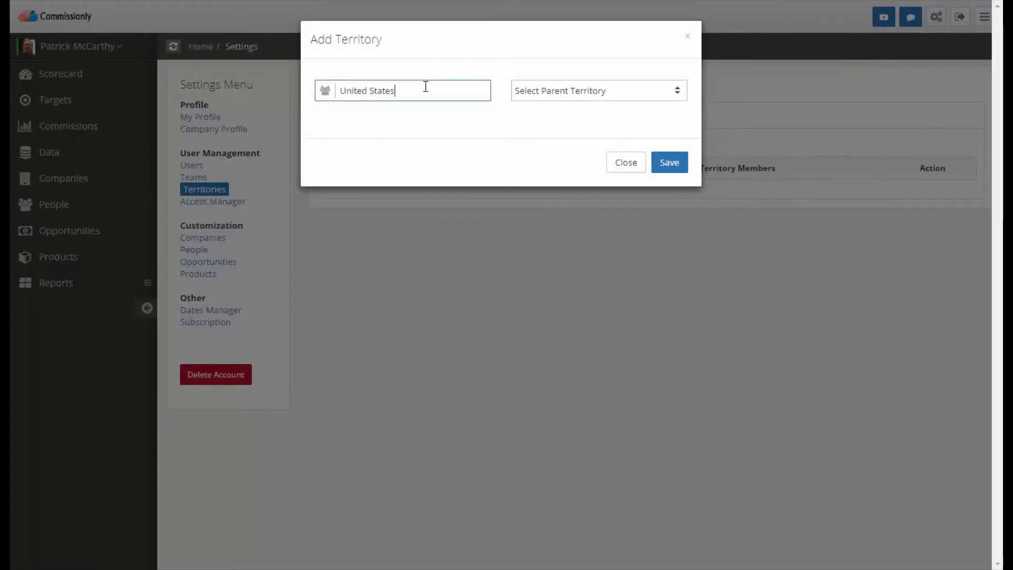
pyautogui.click(670, 162)
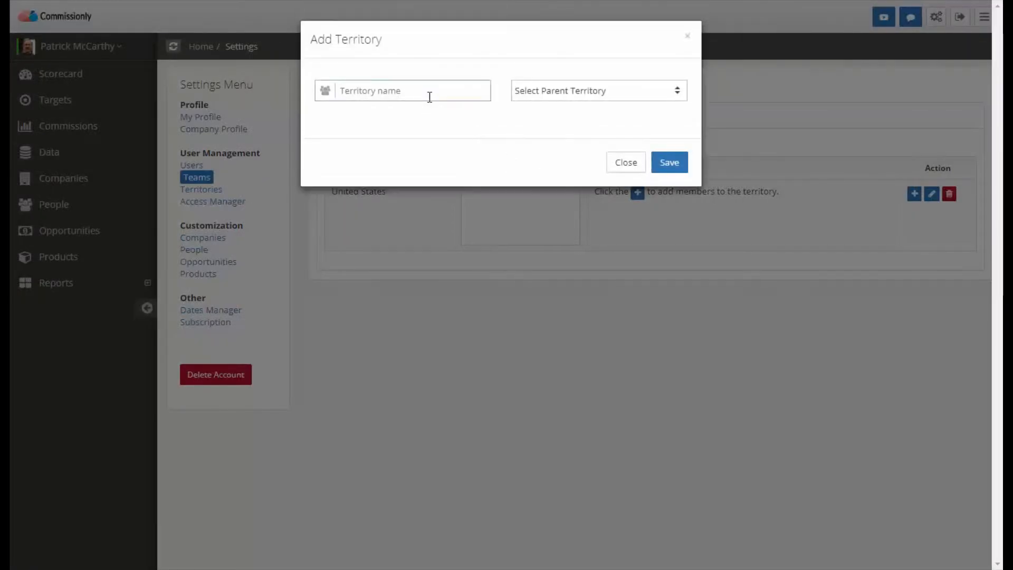
pyautogui.write('E')
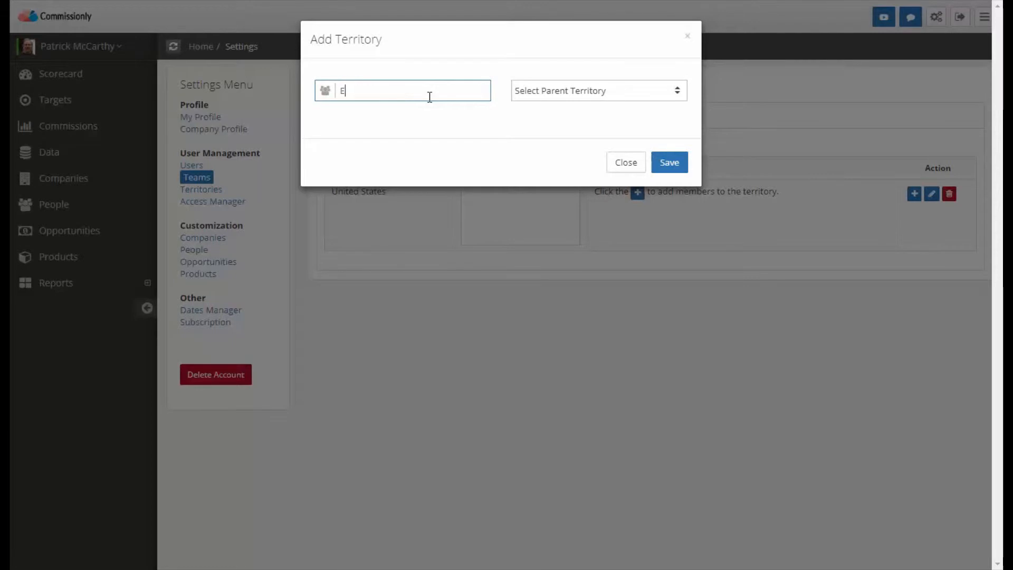
pyautogui.write('urope')
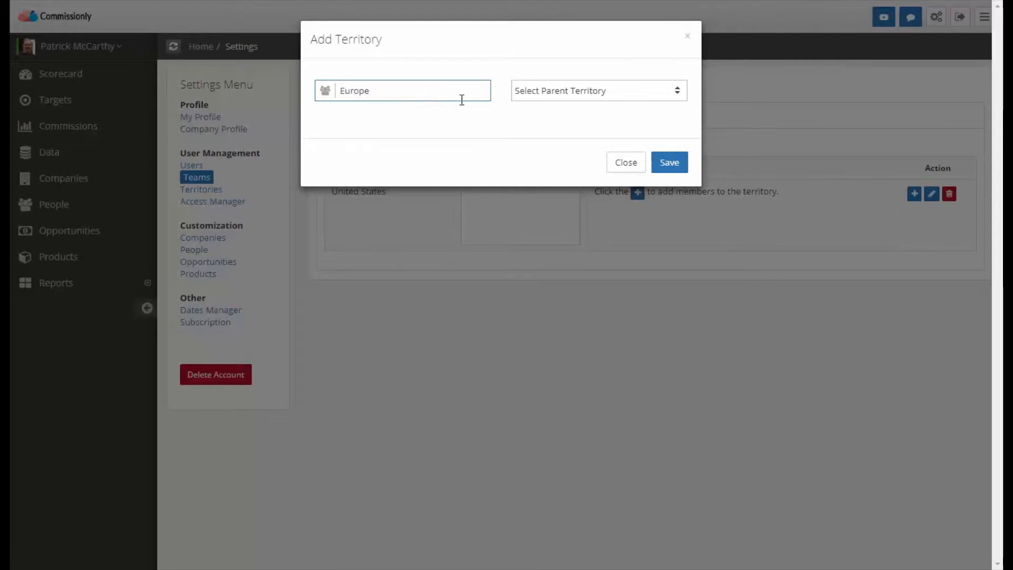
pyautogui.click(597, 90)
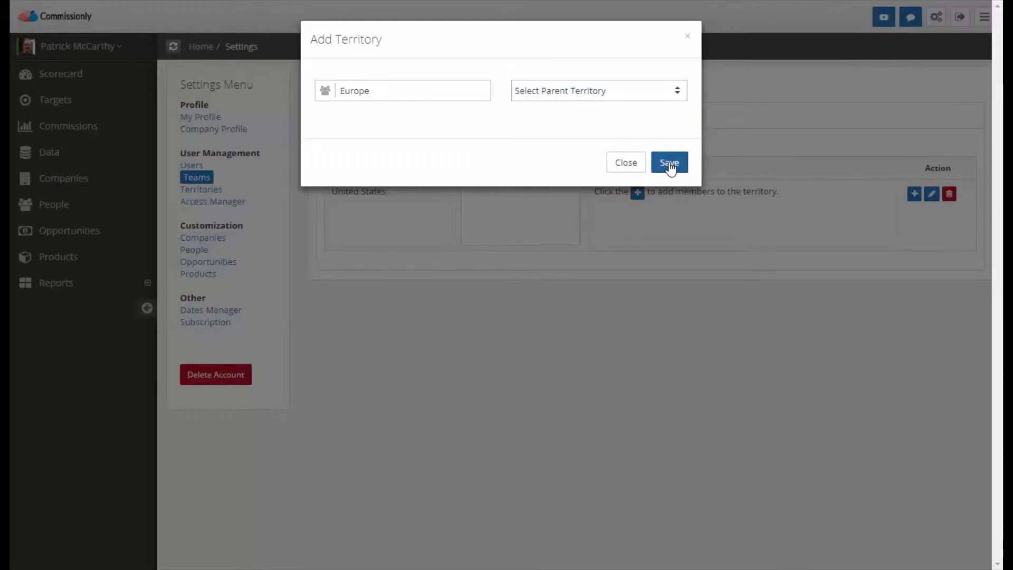
pyautogui.click(669, 162)
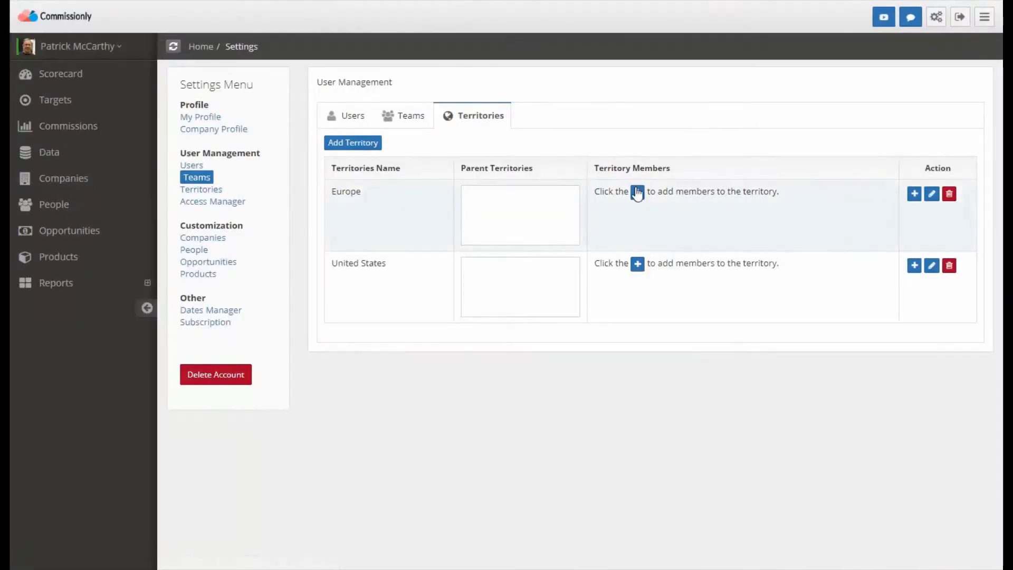
pyautogui.click(637, 192)
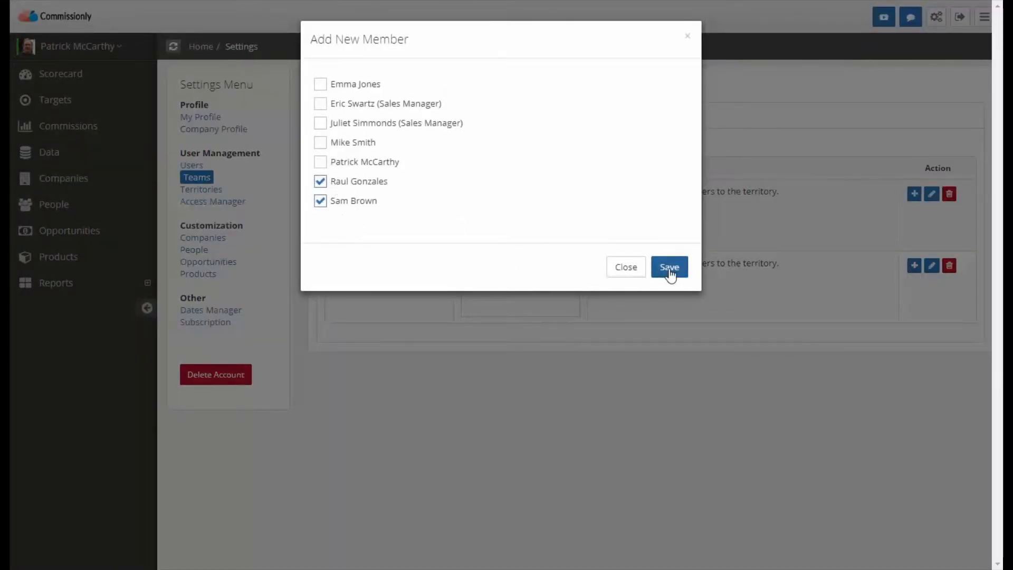
pyautogui.click(669, 267)
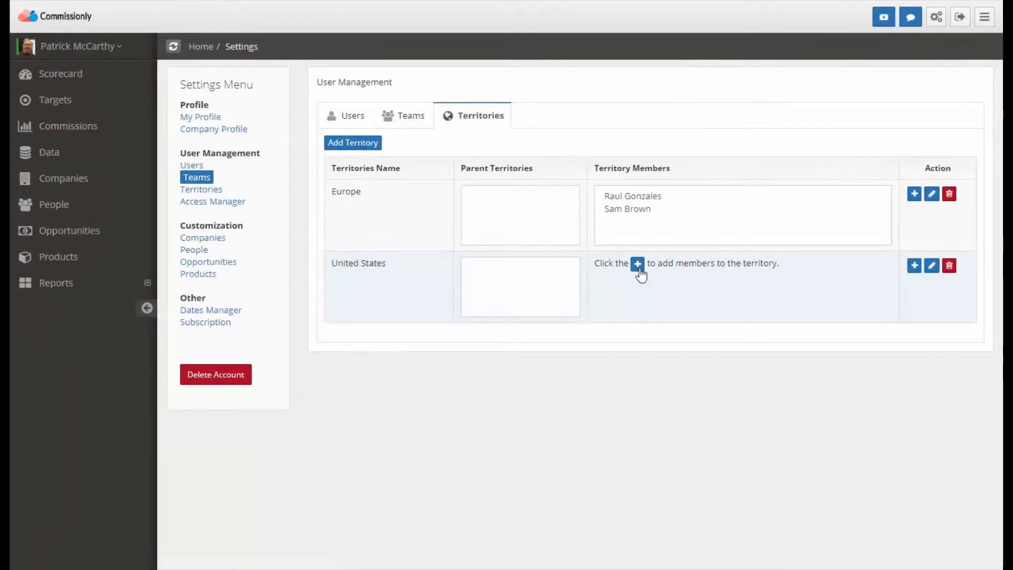
pyautogui.click(637, 263)
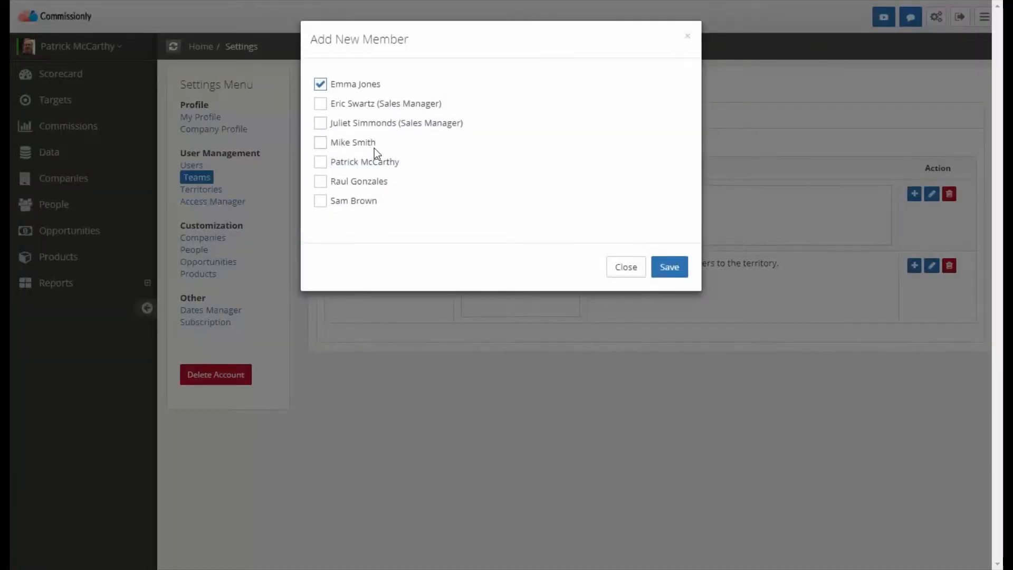
pyautogui.click(669, 267)
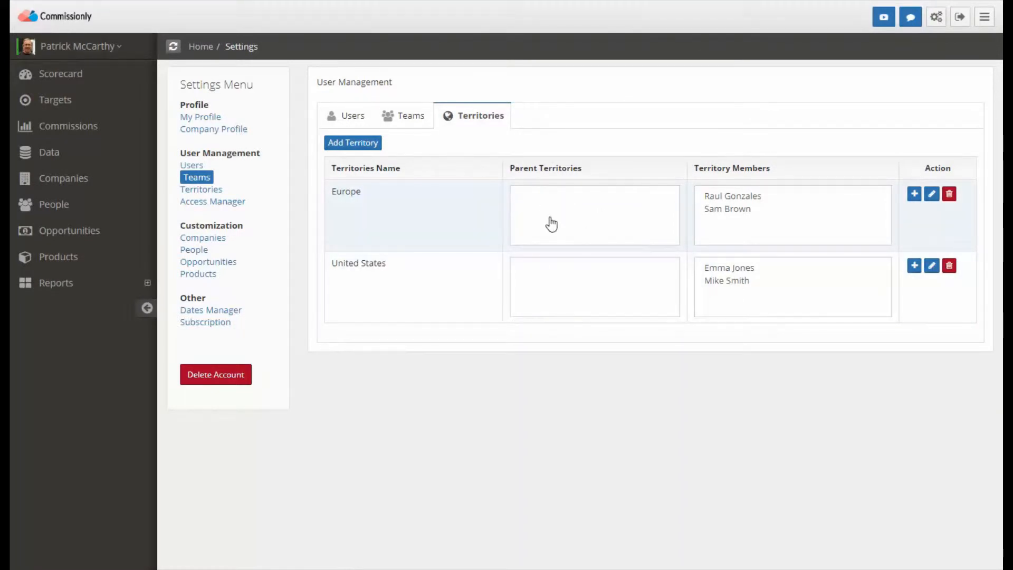
pyautogui.moveTo(407, 229)
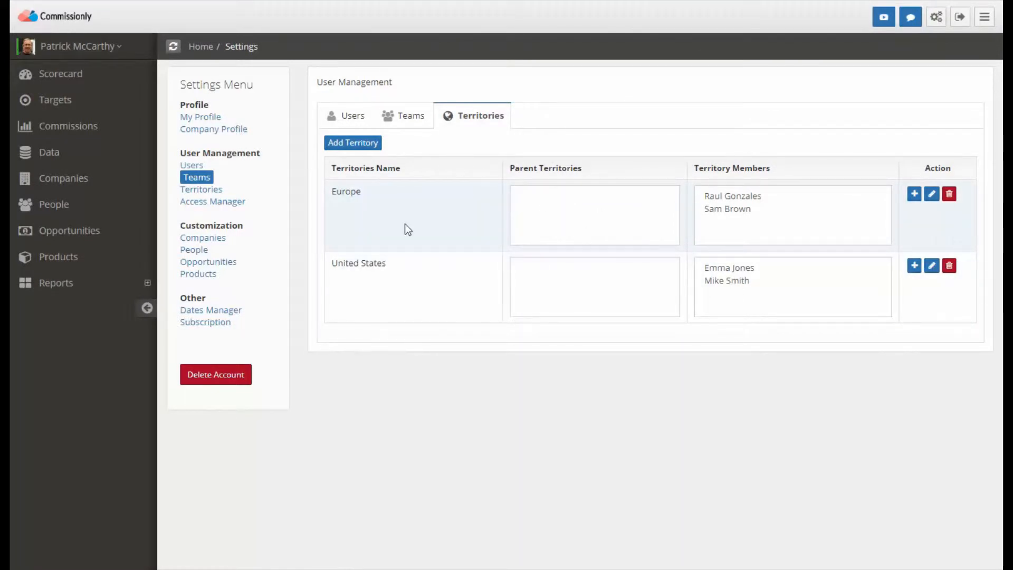
pyautogui.click(213, 200)
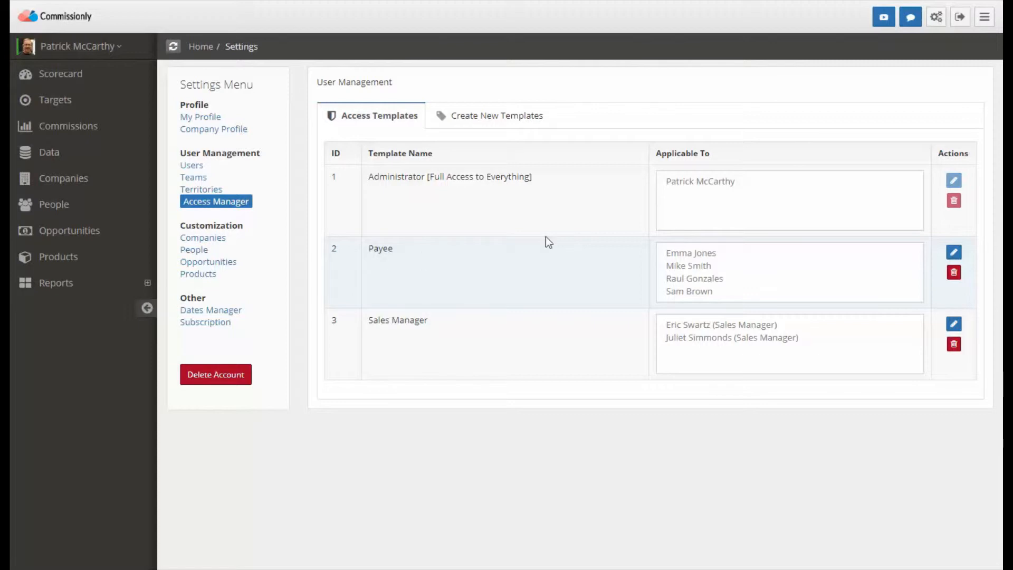
# - Edit the Payee access template to review its module and settings permissions
pyautogui.click(954, 252)
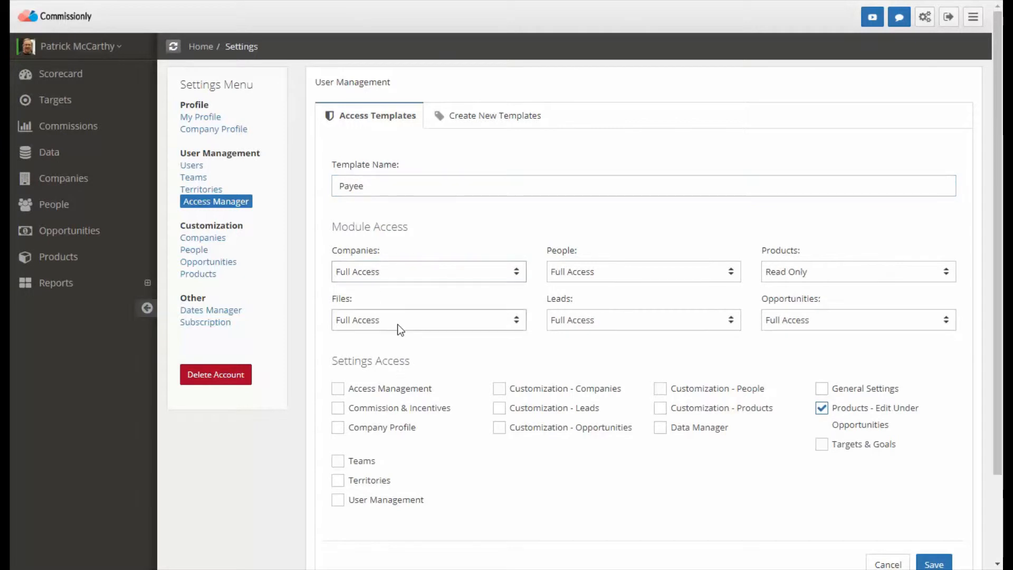
pyautogui.moveTo(63, 178)
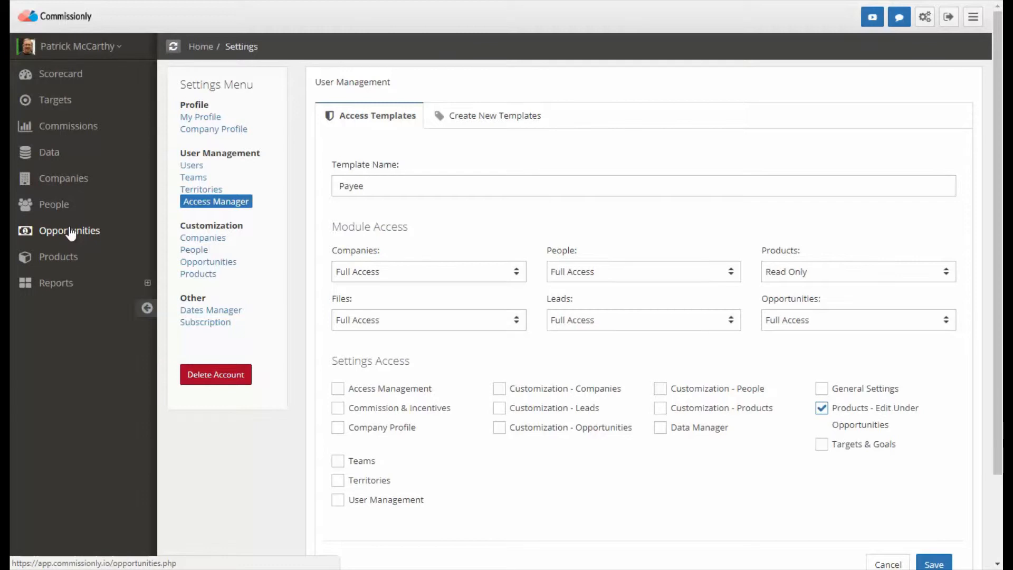
pyautogui.moveTo(732, 356)
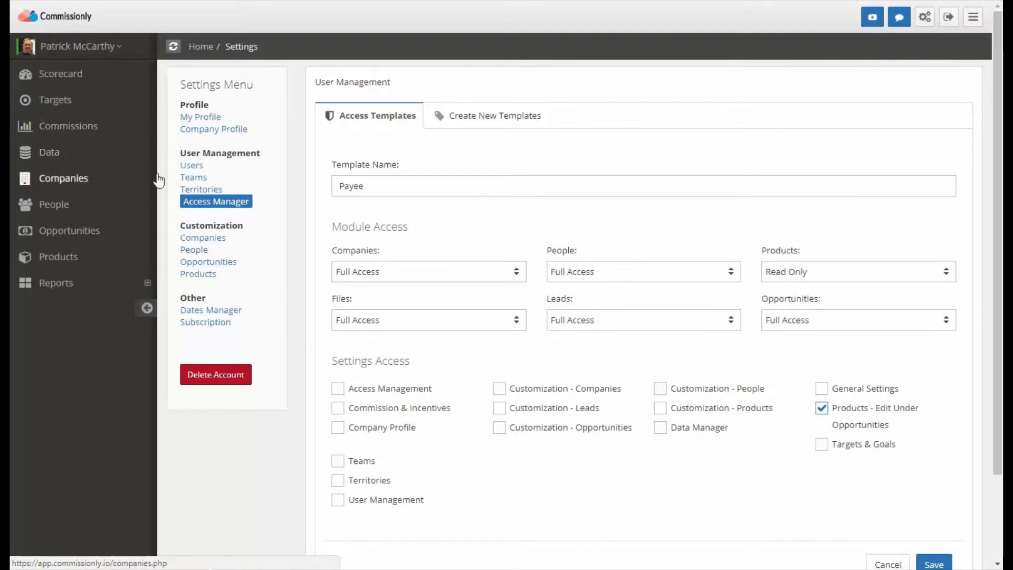
pyautogui.moveTo(64, 188)
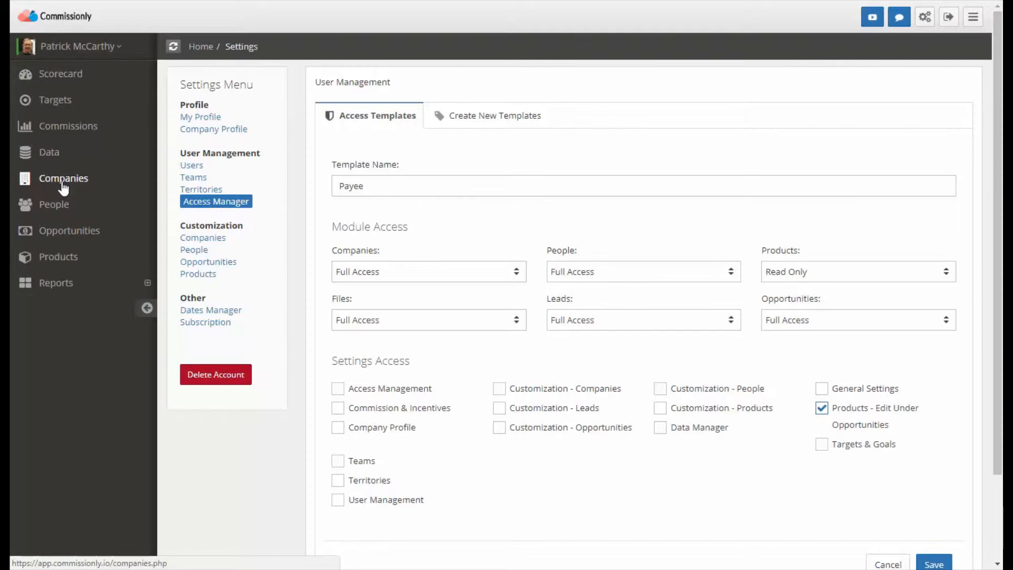
pyautogui.moveTo(70, 231)
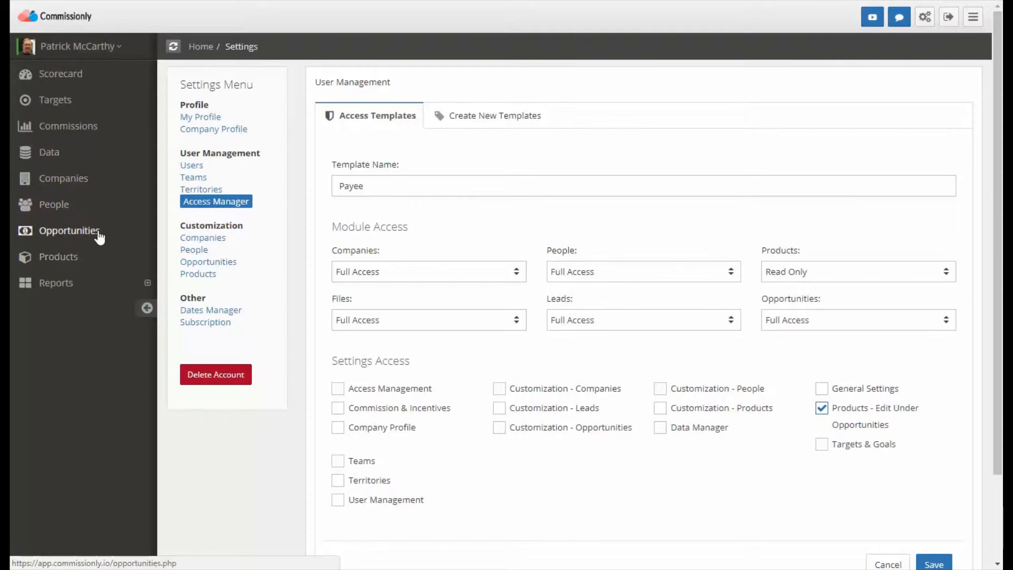
pyautogui.moveTo(741, 248)
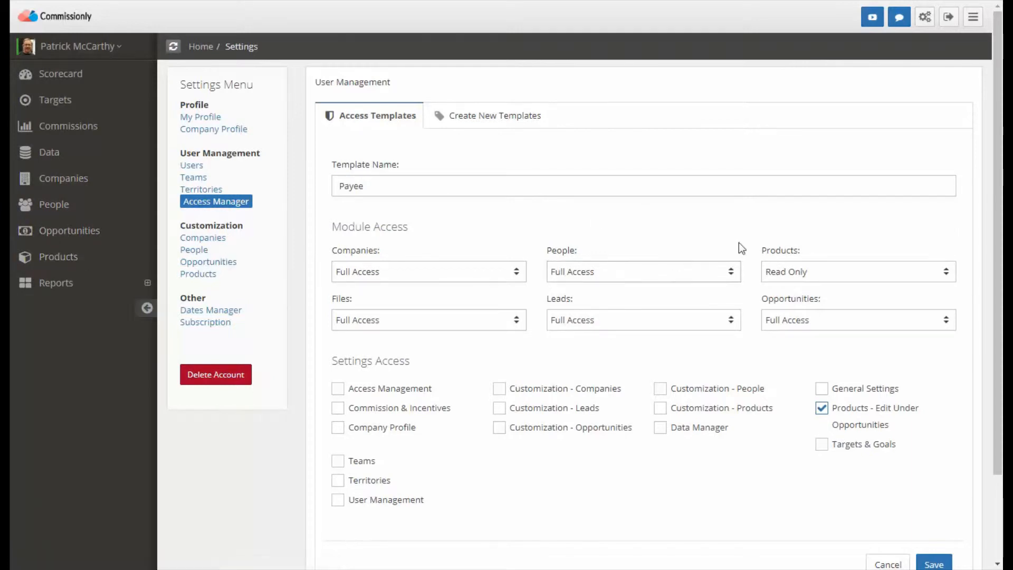
pyautogui.moveTo(244, 300)
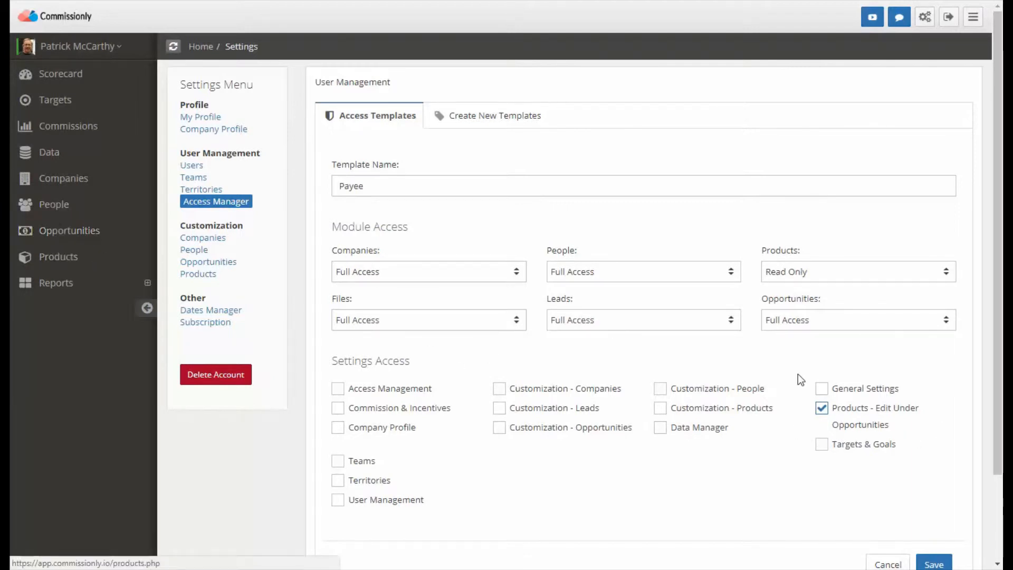
pyautogui.click(822, 408)
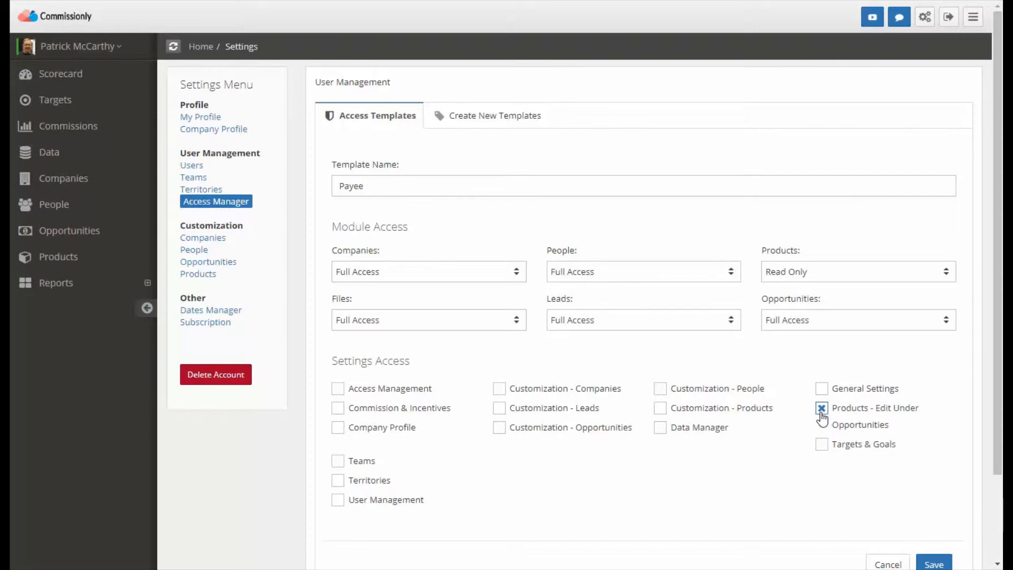
pyautogui.click(821, 408)
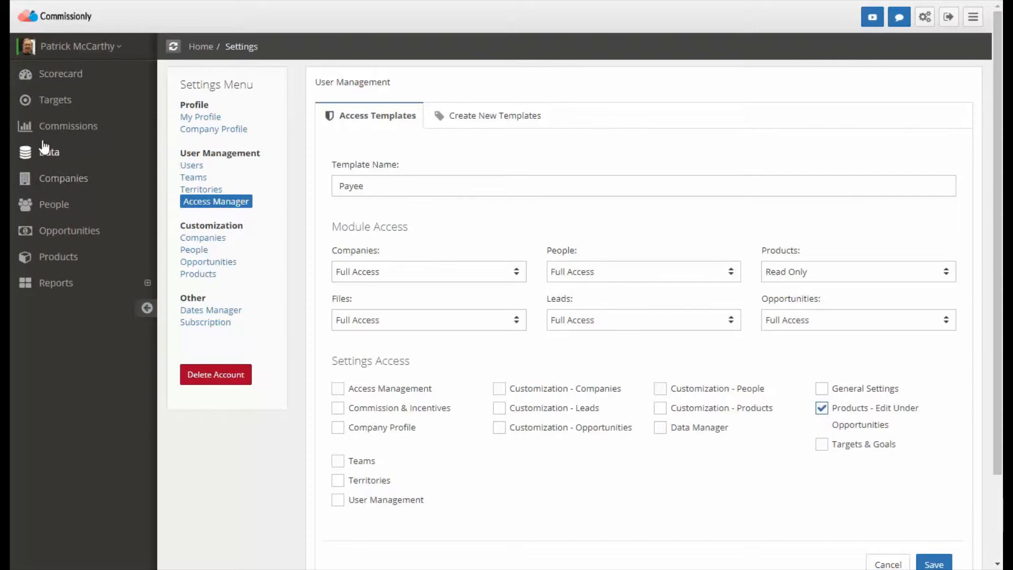
pyautogui.moveTo(571, 228)
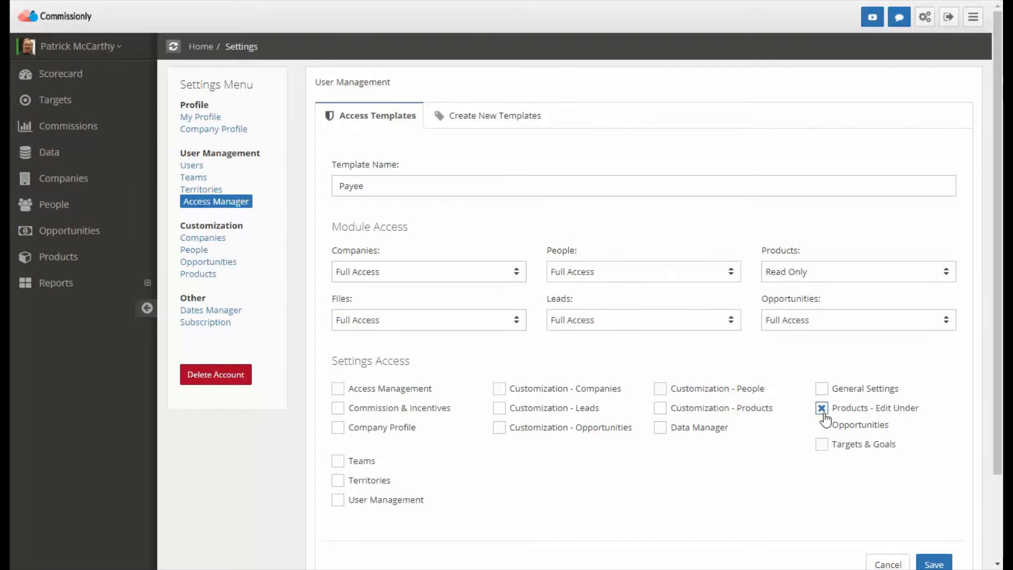
pyautogui.click(822, 408)
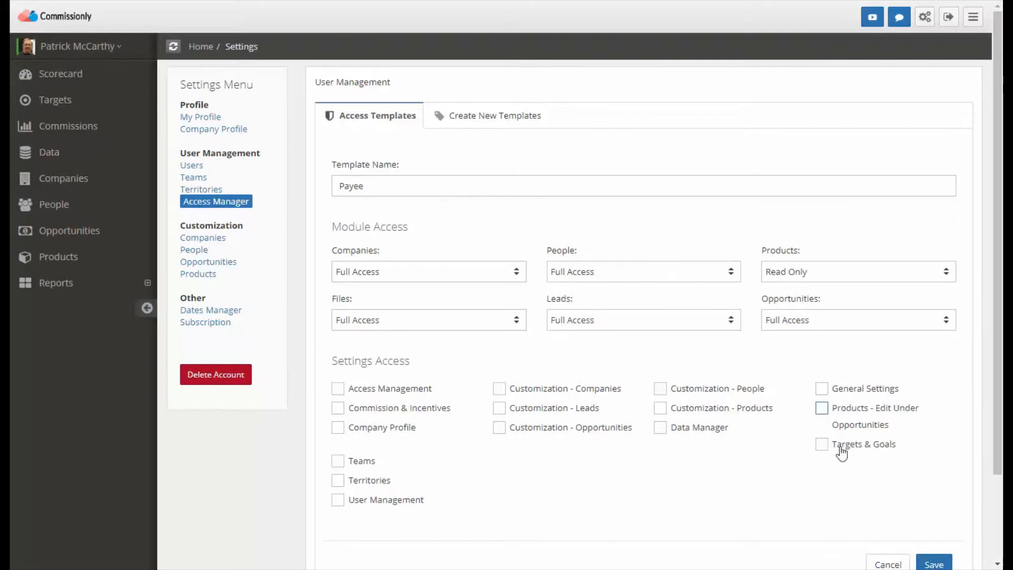
pyautogui.click(822, 407)
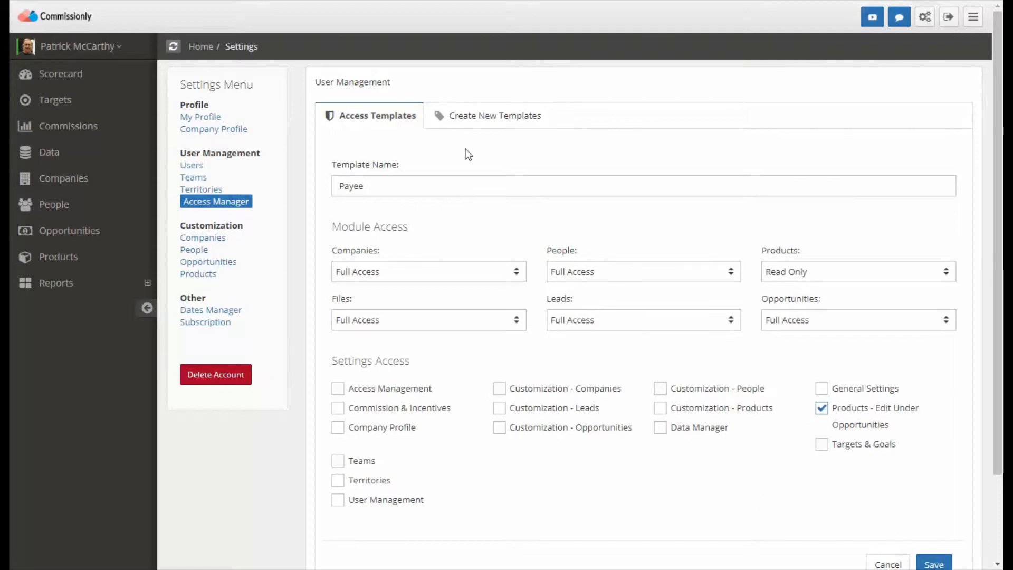
# - View the blank new access template form, then the Opportunities customization settings
pyautogui.click(493, 116)
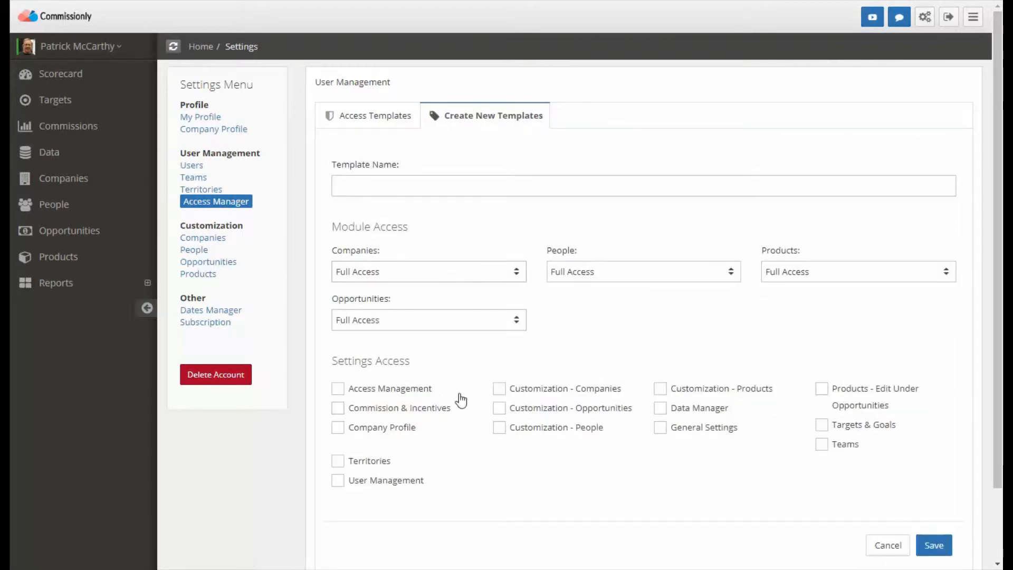
pyautogui.click(643, 186)
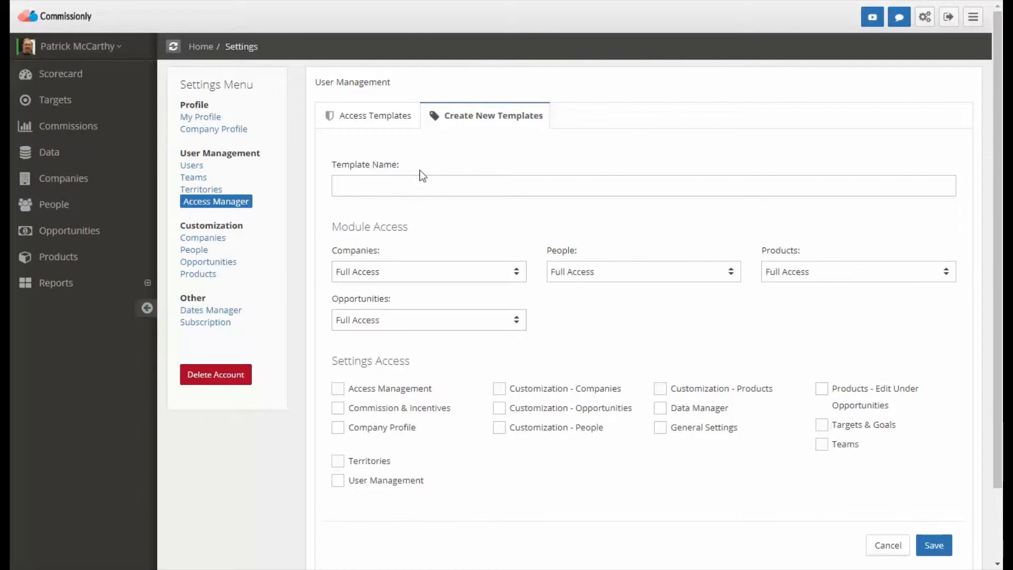
pyautogui.click(208, 262)
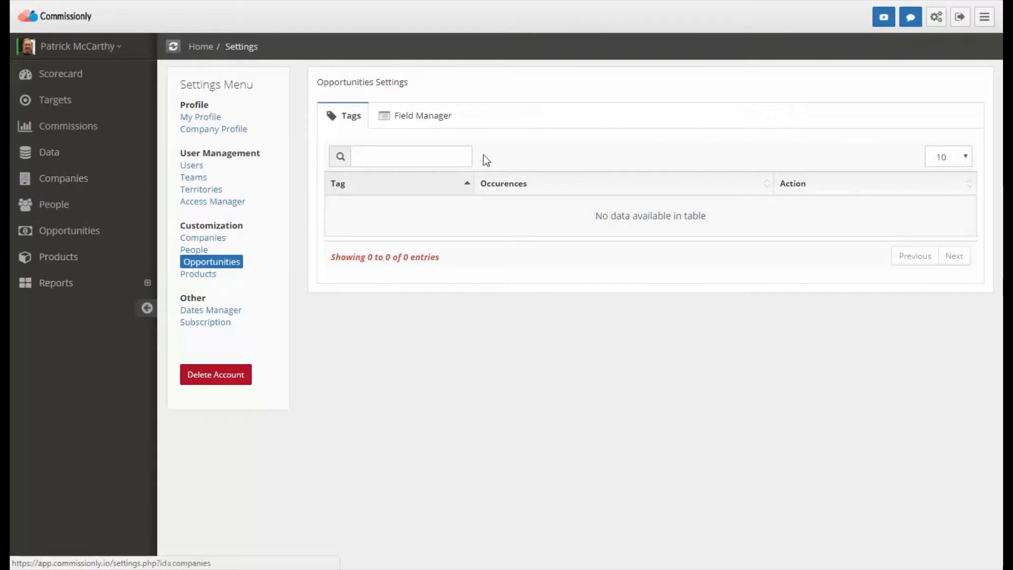
# - Start adding a new opportunity field in Field Manager, reviewing the available field types
pyautogui.click(423, 115)
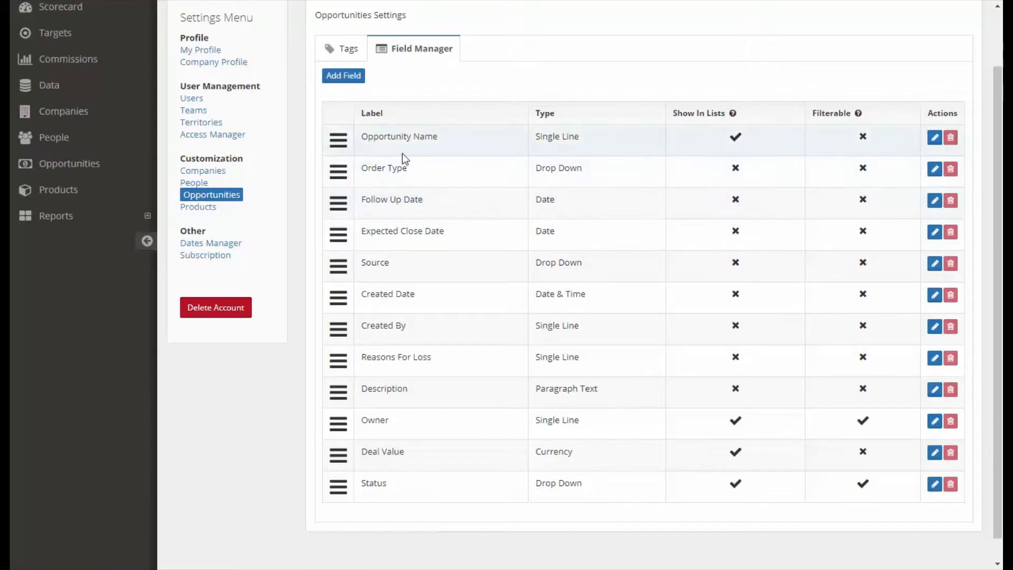
pyautogui.moveTo(336, 328)
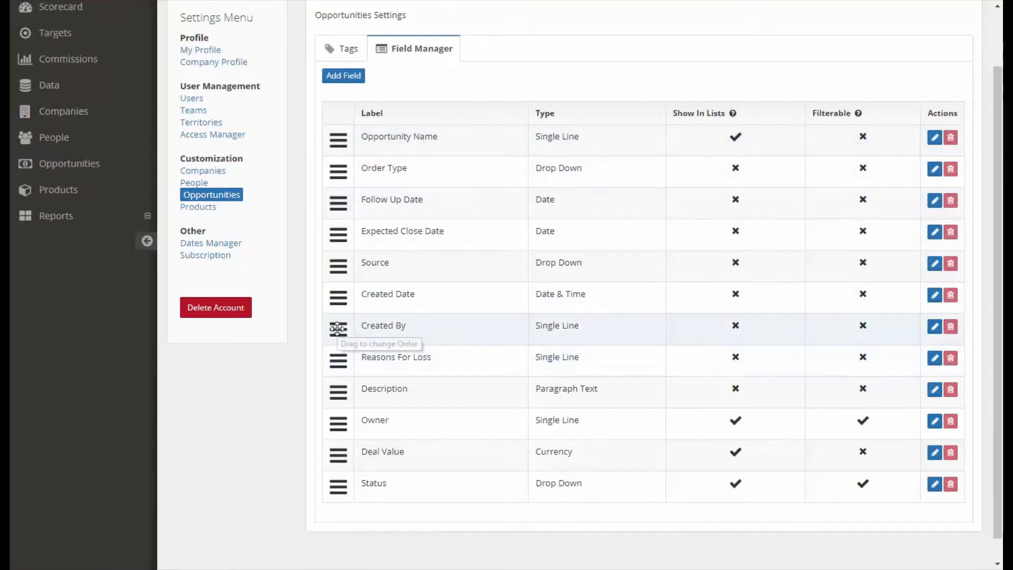
pyautogui.moveTo(545, 348)
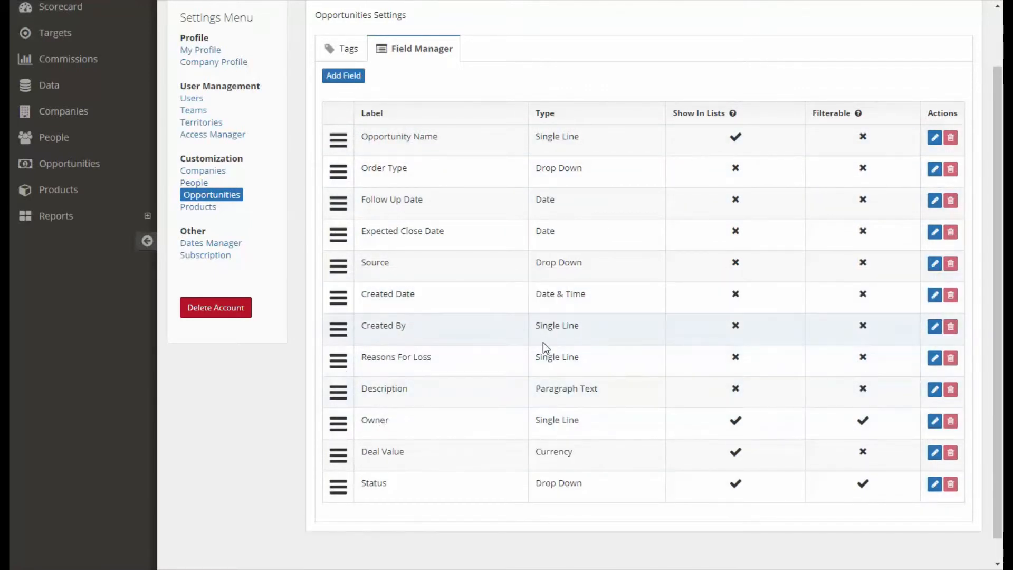
pyautogui.click(343, 76)
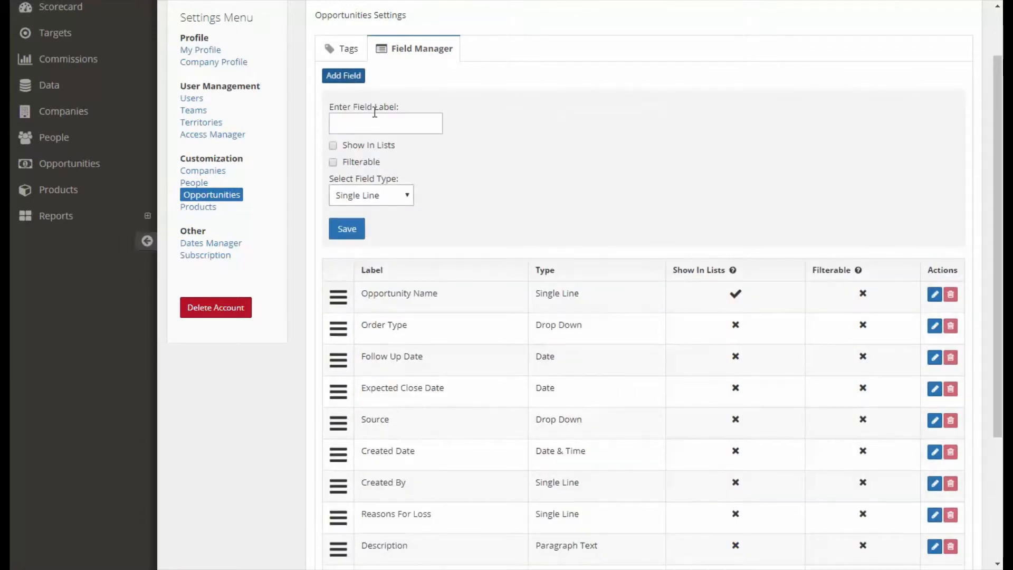
pyautogui.moveTo(357, 169)
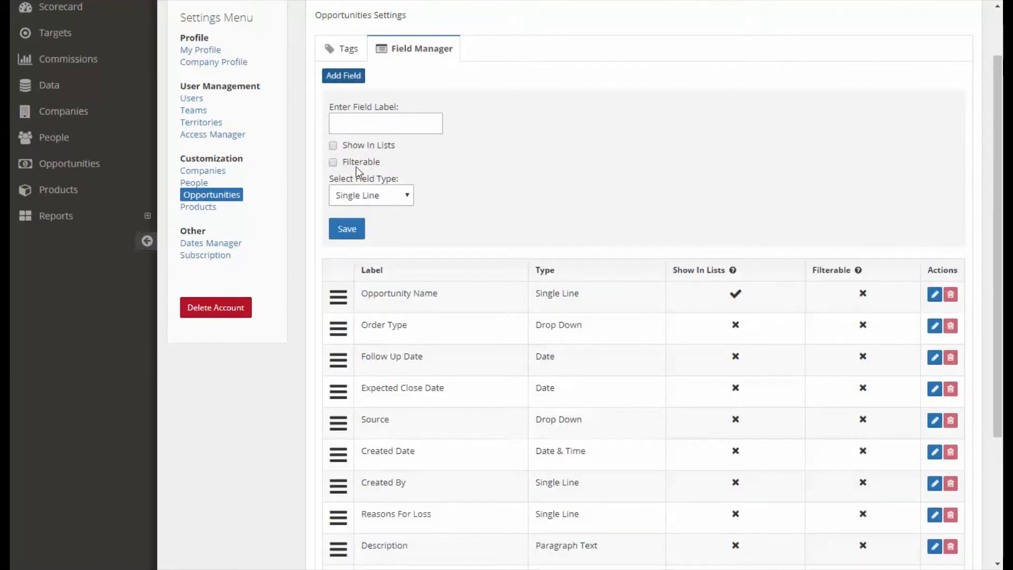
pyautogui.click(371, 194)
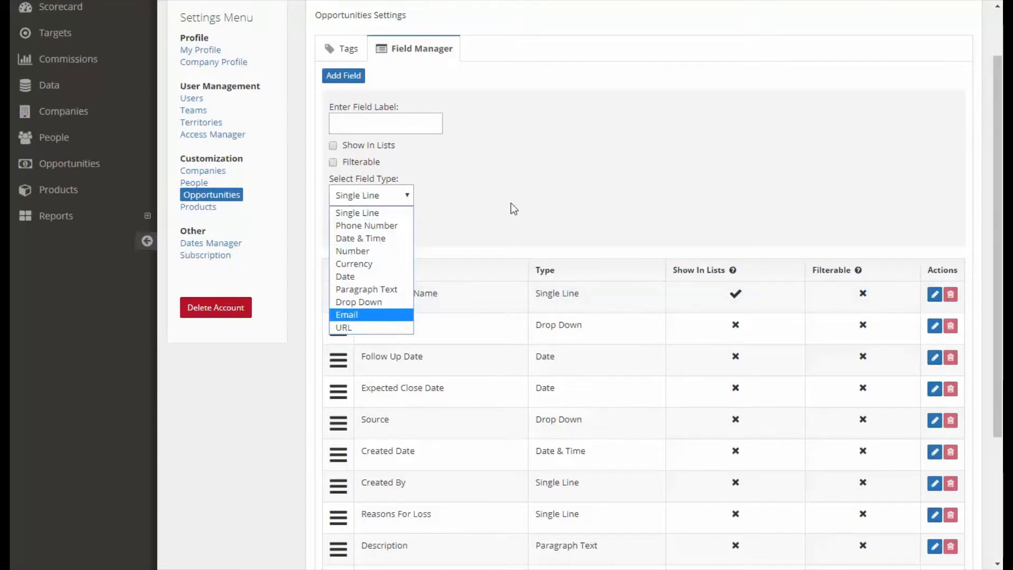
pyautogui.click(357, 212)
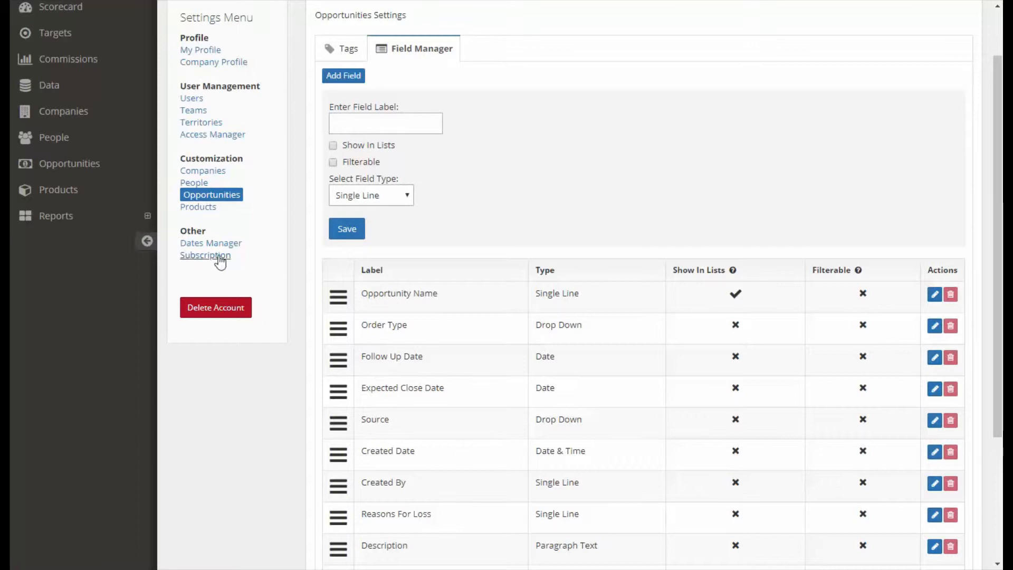
# - Review the subscription modify form, keeping the Annual plan at $12,000 for 200 users
pyautogui.click(205, 255)
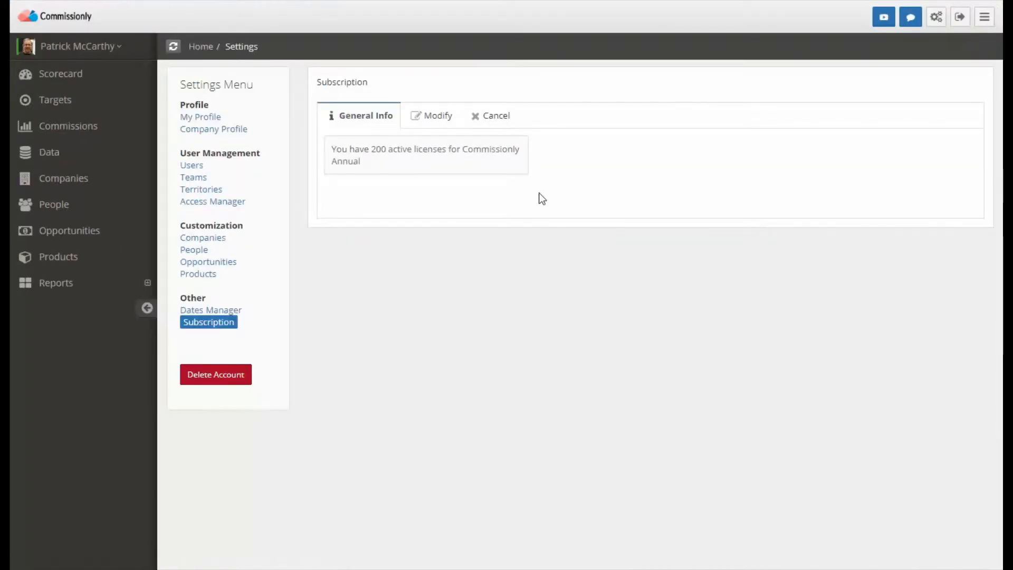
pyautogui.moveTo(450, 154)
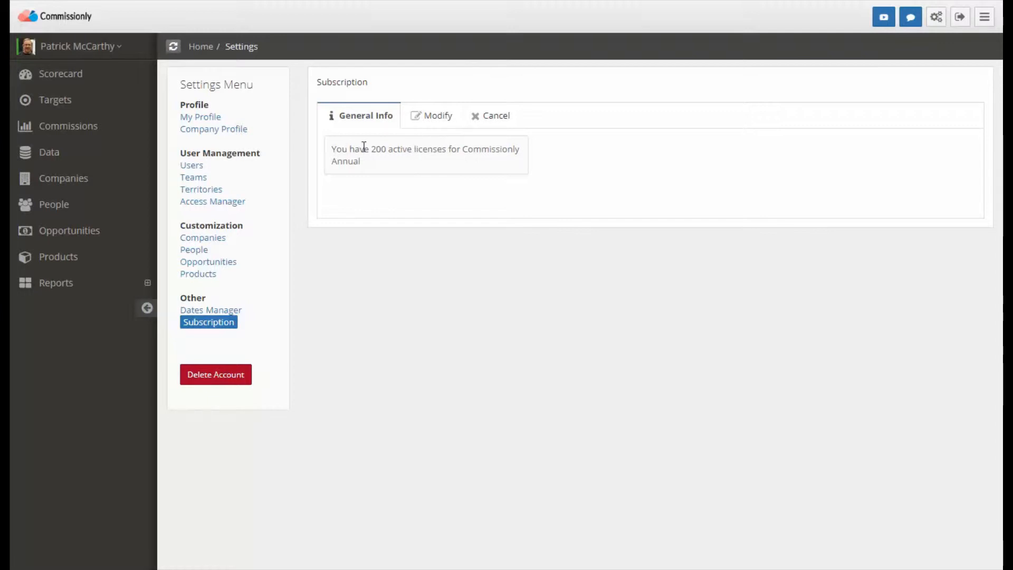
pyautogui.moveTo(402, 149)
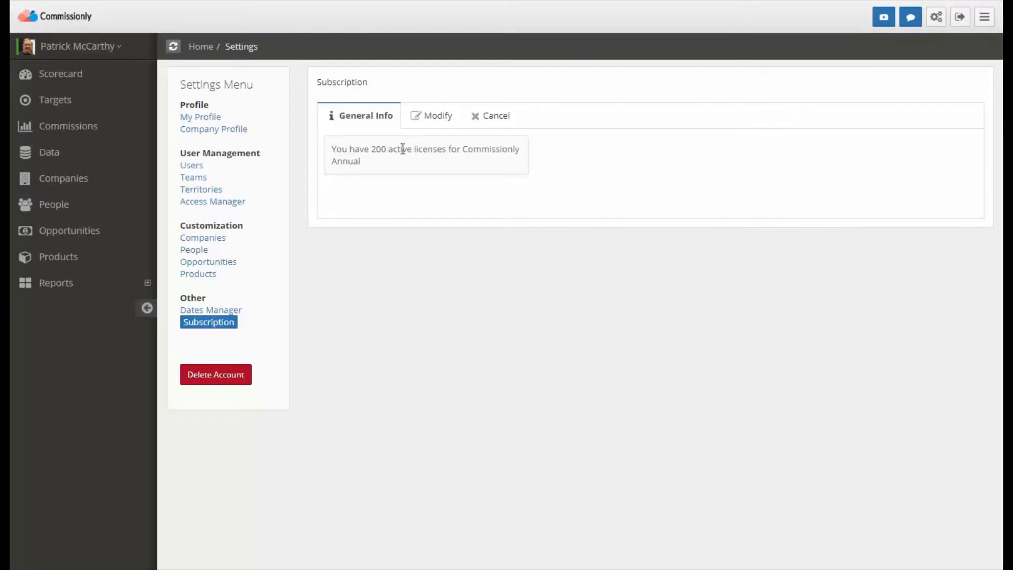
pyautogui.moveTo(417, 143)
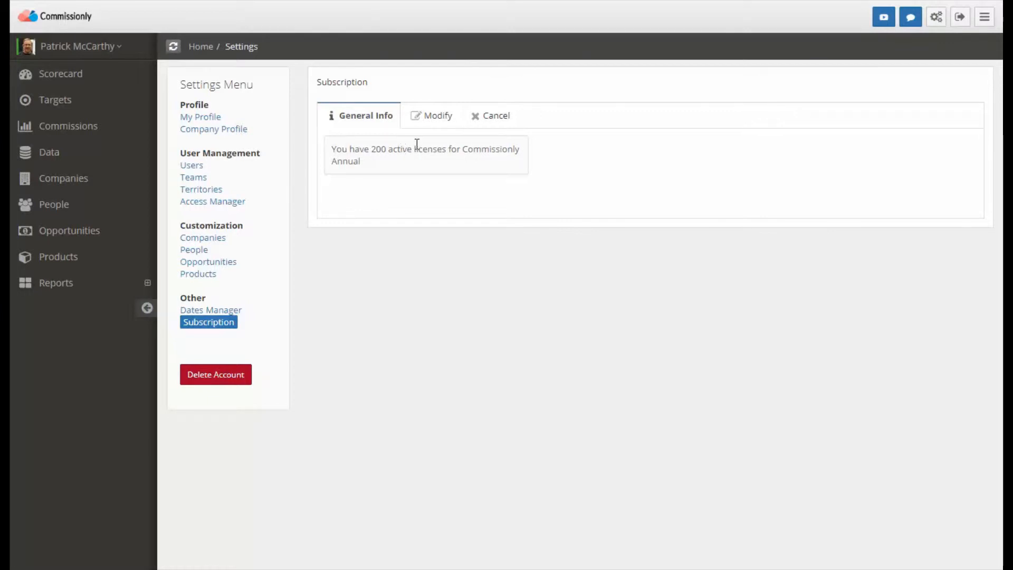
pyautogui.click(430, 115)
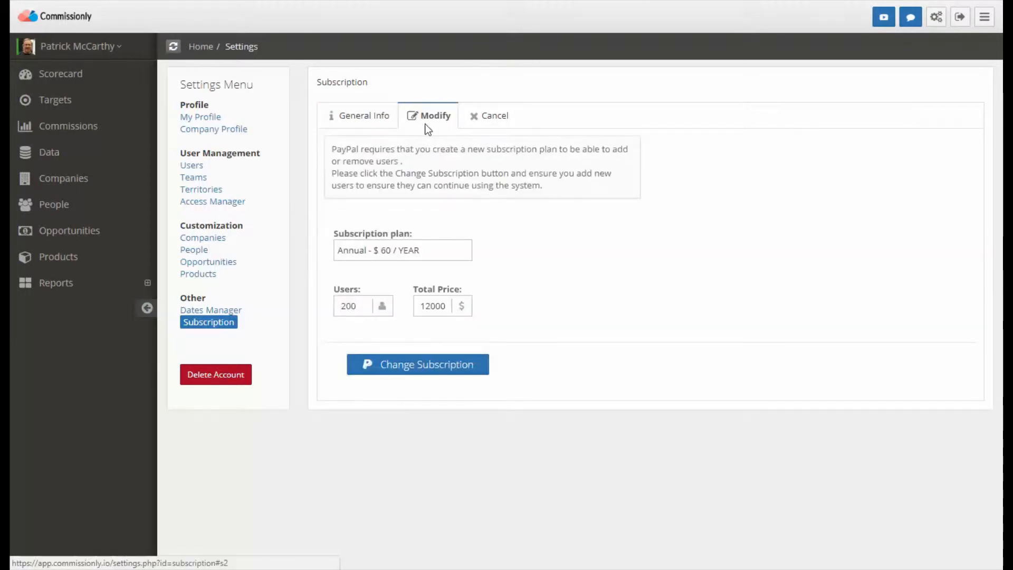
pyautogui.click(402, 250)
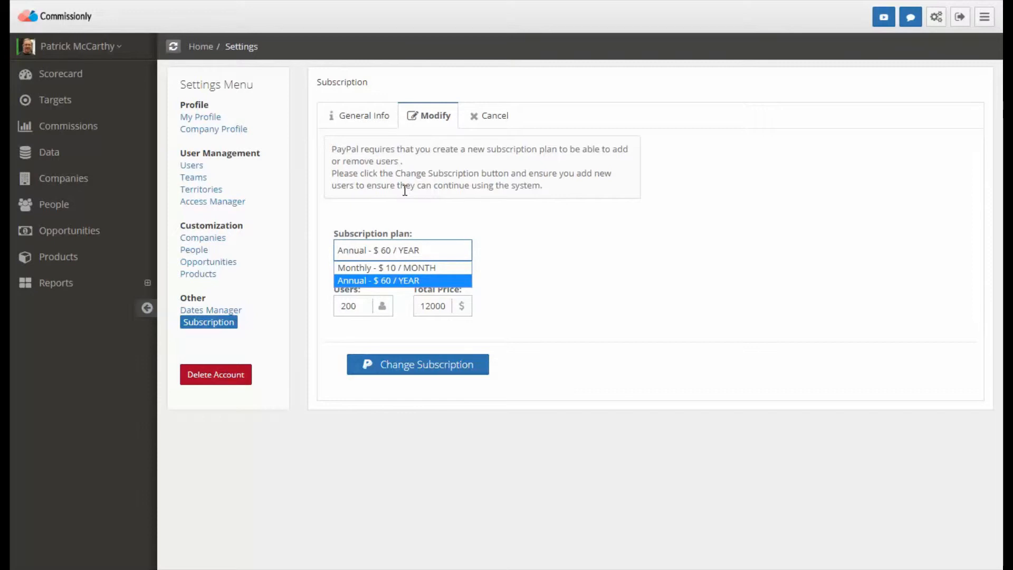
pyautogui.moveTo(434, 170)
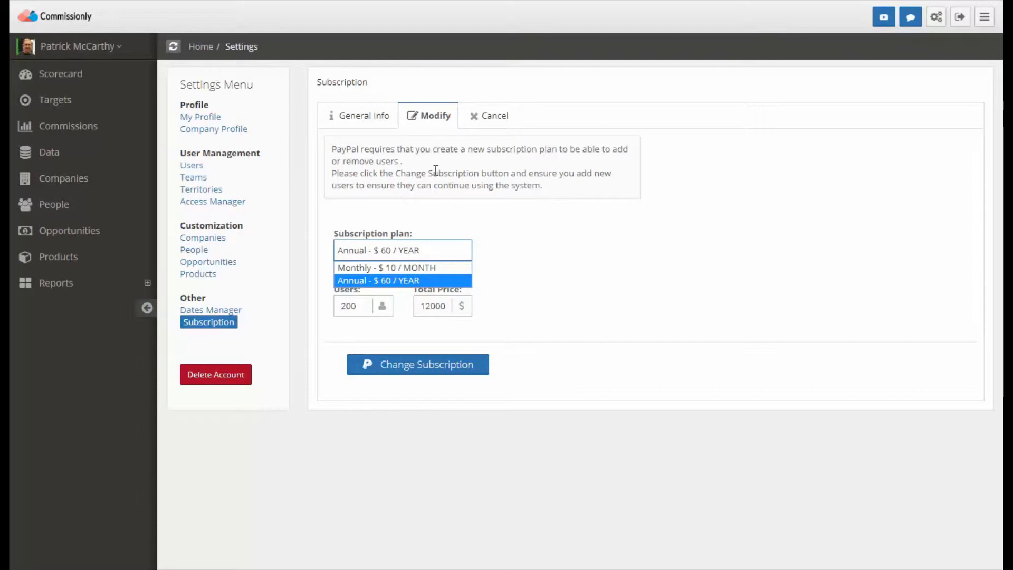
pyautogui.click(377, 281)
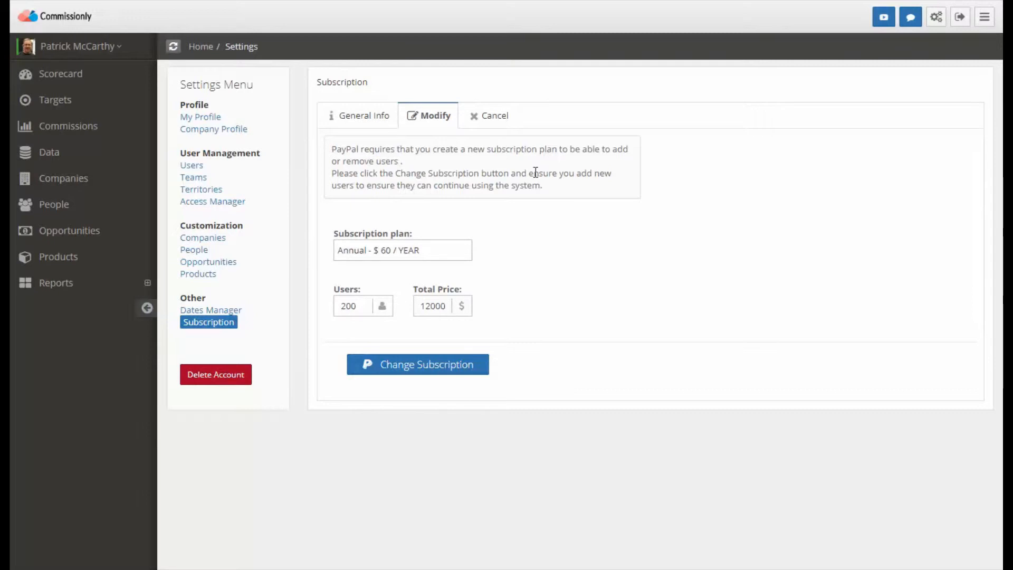
pyautogui.moveTo(55, 100)
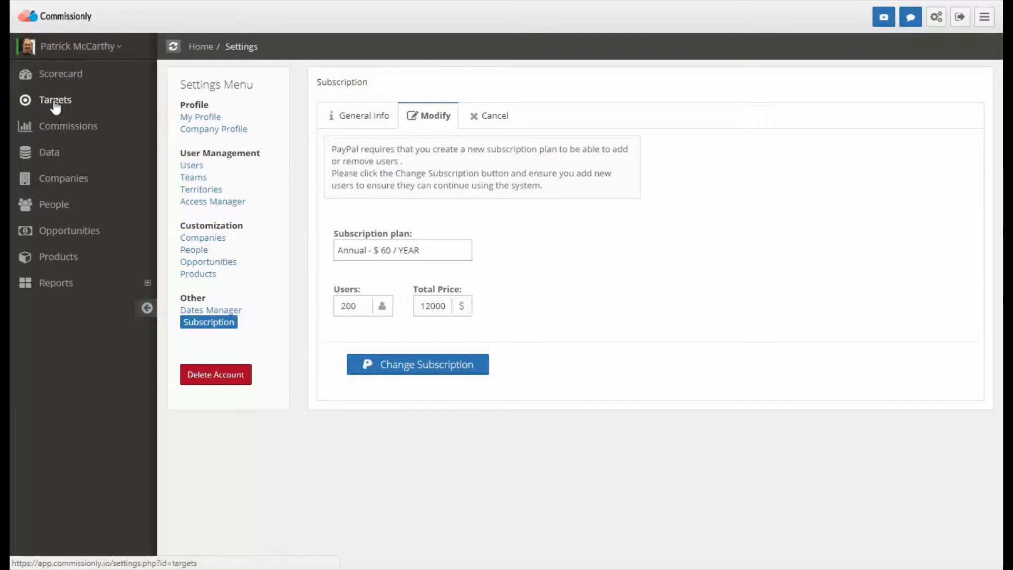
# - Start a target named Basic Revenue of type Total Sales Revenue
pyautogui.click(55, 100)
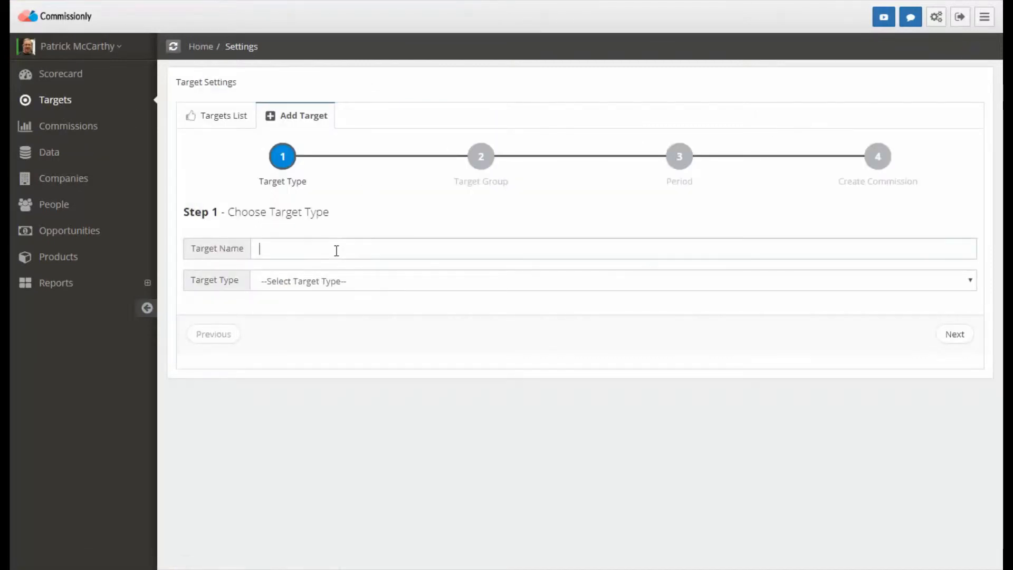
pyautogui.write('Basic')
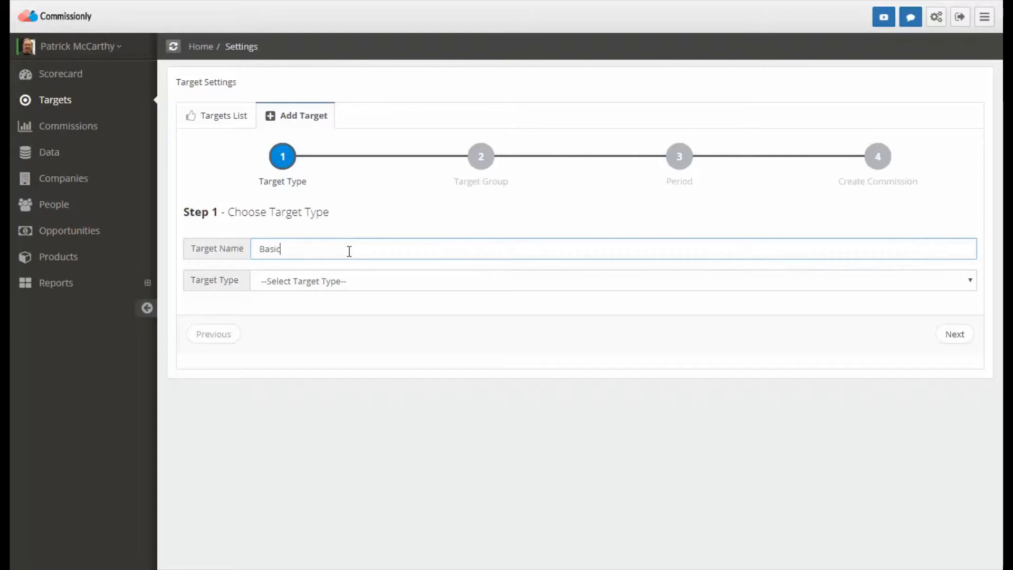
pyautogui.write('Revenue')
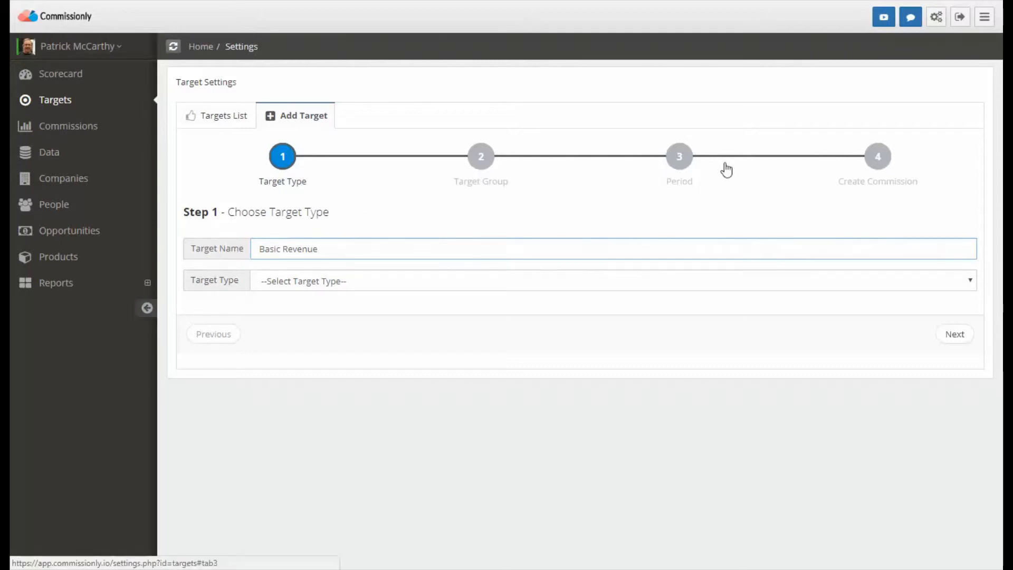
pyautogui.click(612, 280)
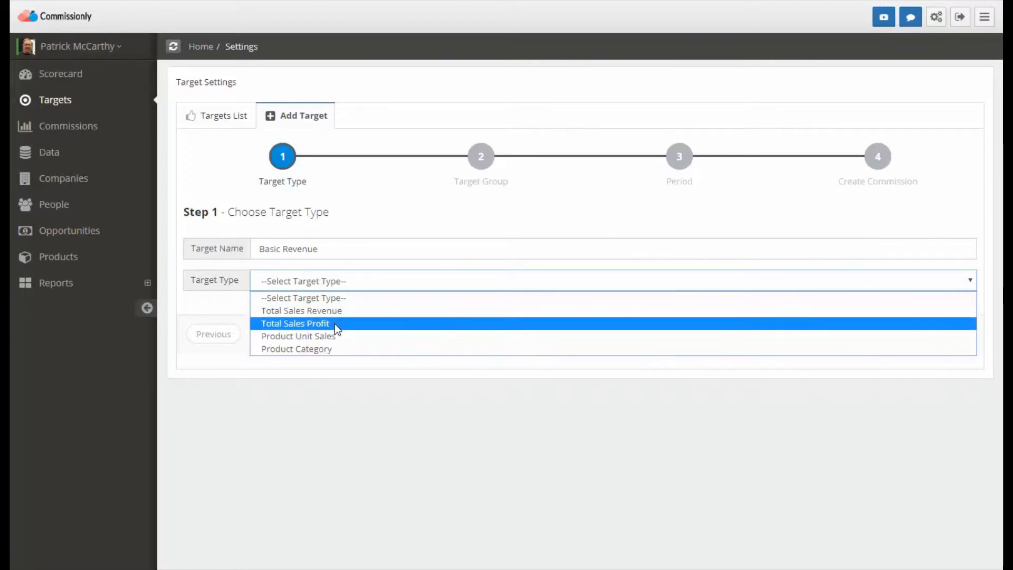
pyautogui.moveTo(300, 310)
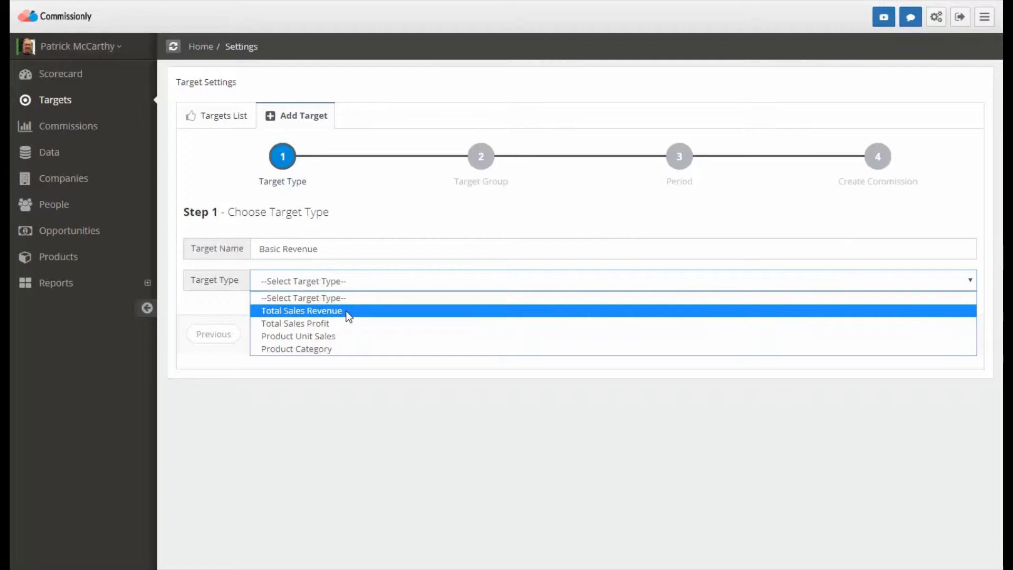
pyautogui.click(301, 311)
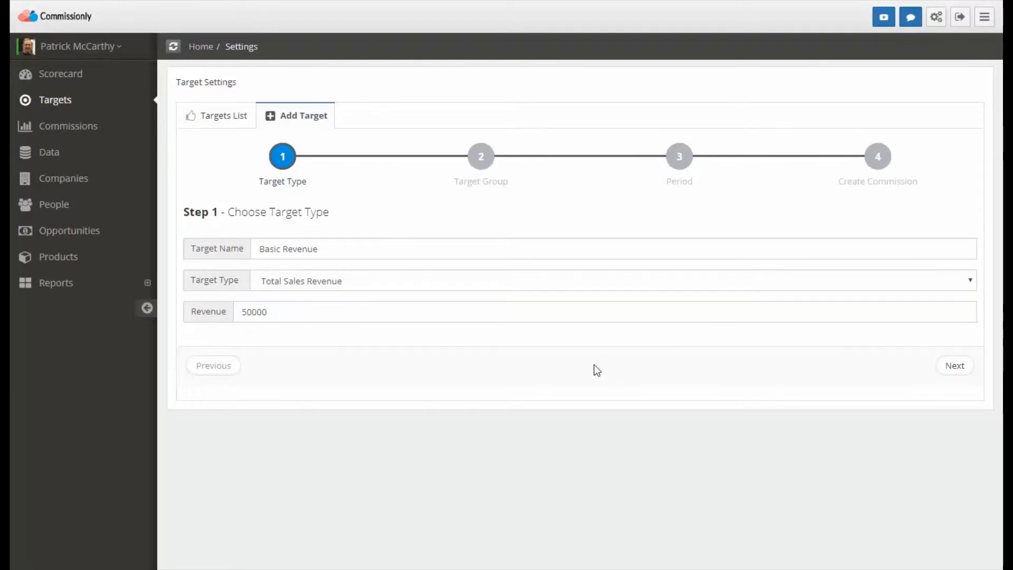
# - Set Target Group to Team (after trying Individual and Territory) for Inside Sales and continue to period settings
pyautogui.click(954, 365)
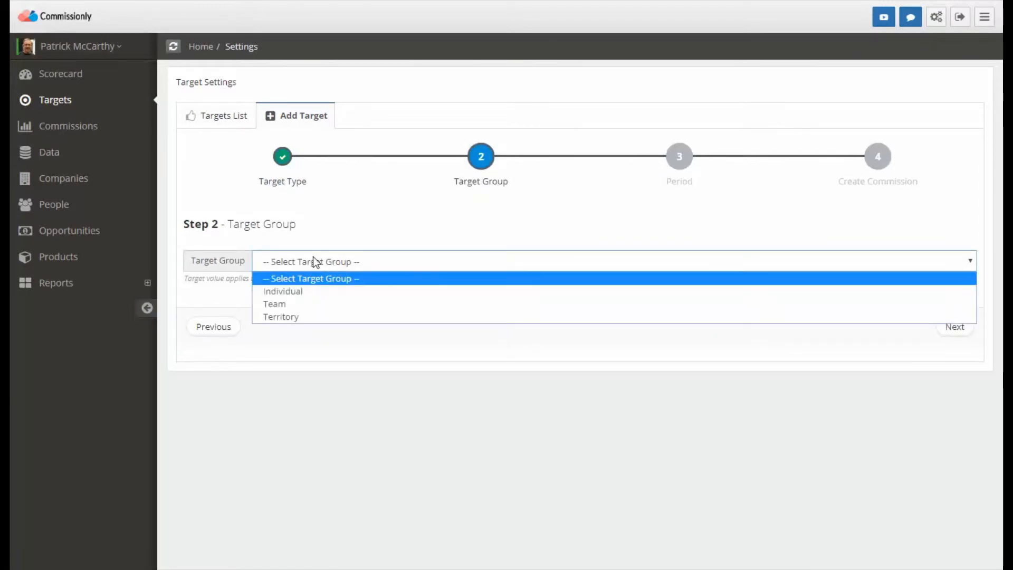
pyautogui.moveTo(283, 292)
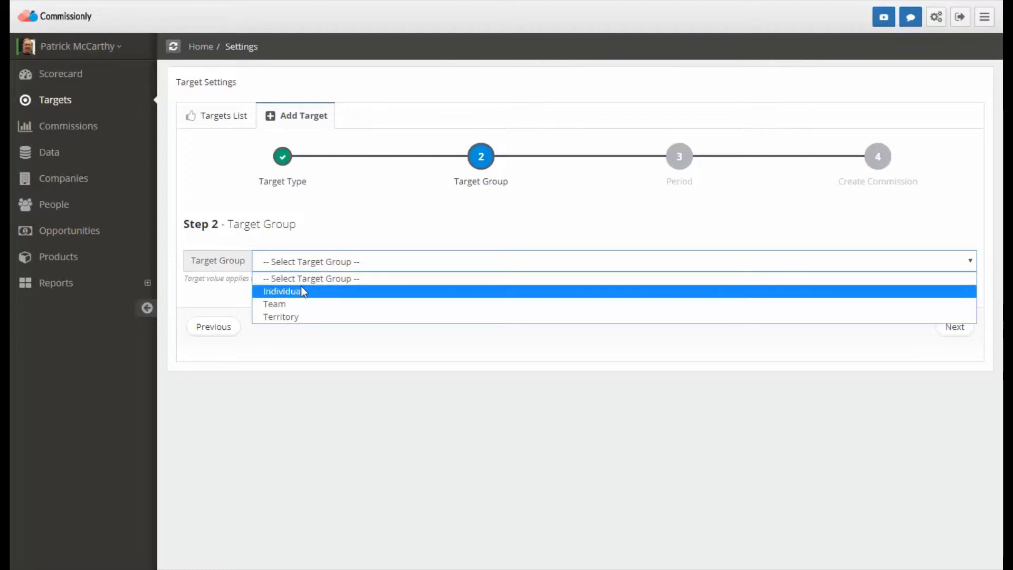
pyautogui.click(282, 291)
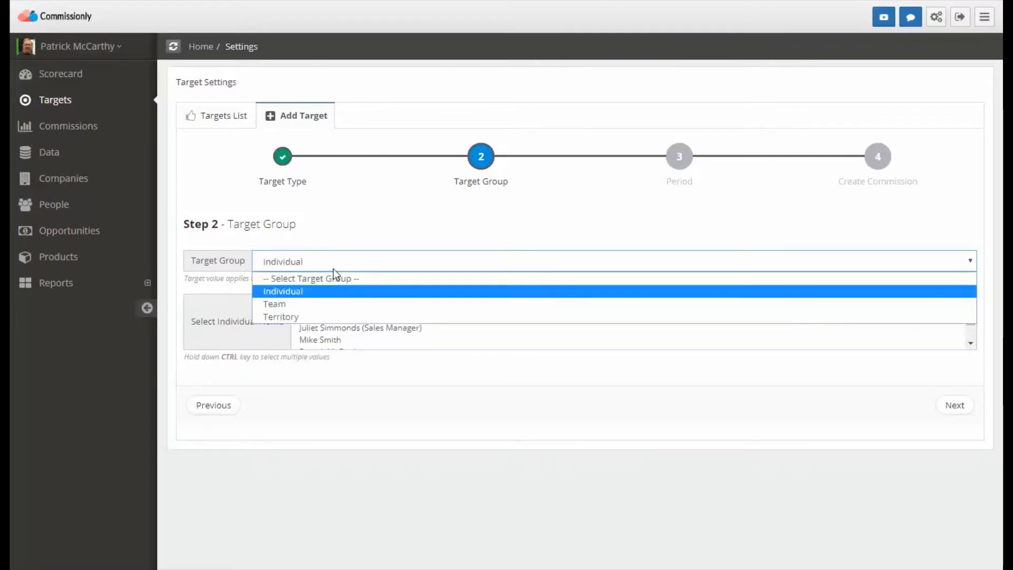
pyautogui.click(275, 304)
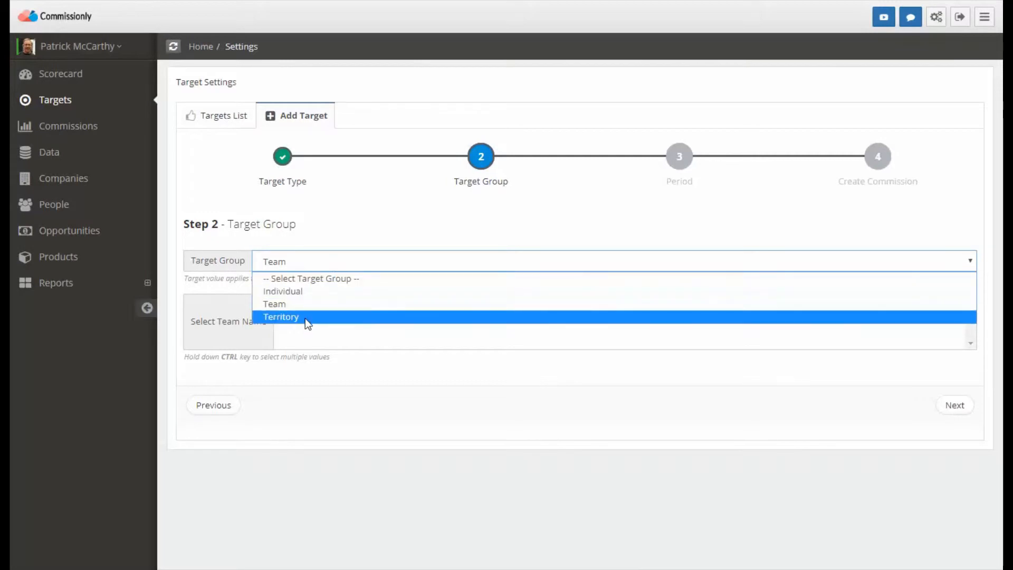
pyautogui.click(281, 316)
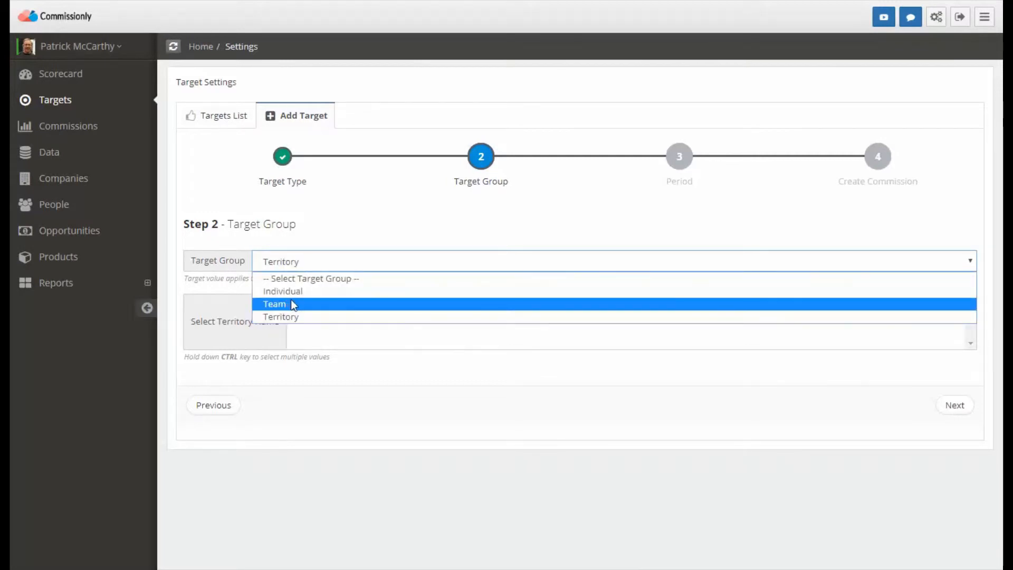
pyautogui.click(274, 304)
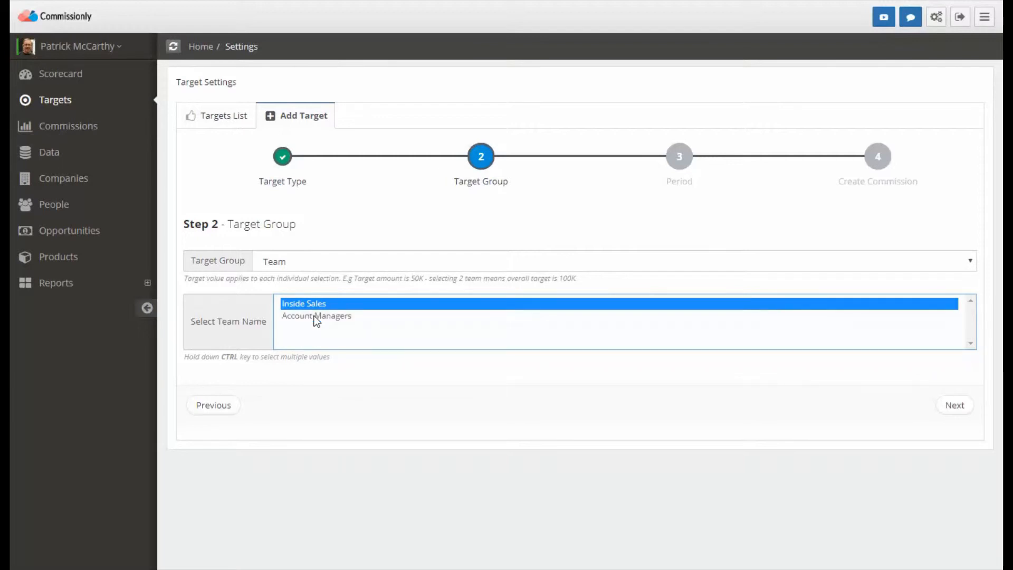
pyautogui.click(954, 405)
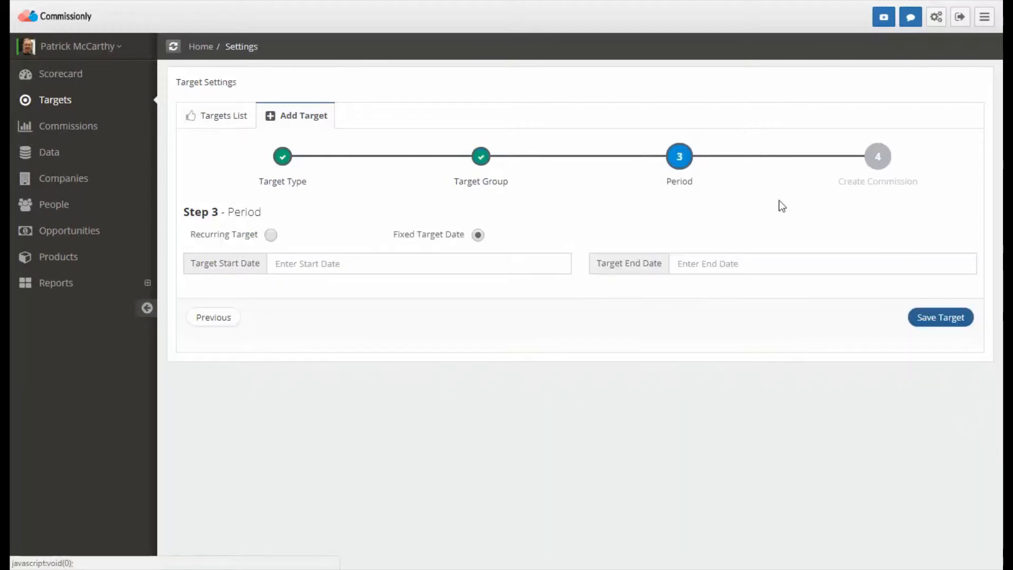
pyautogui.moveTo(384, 281)
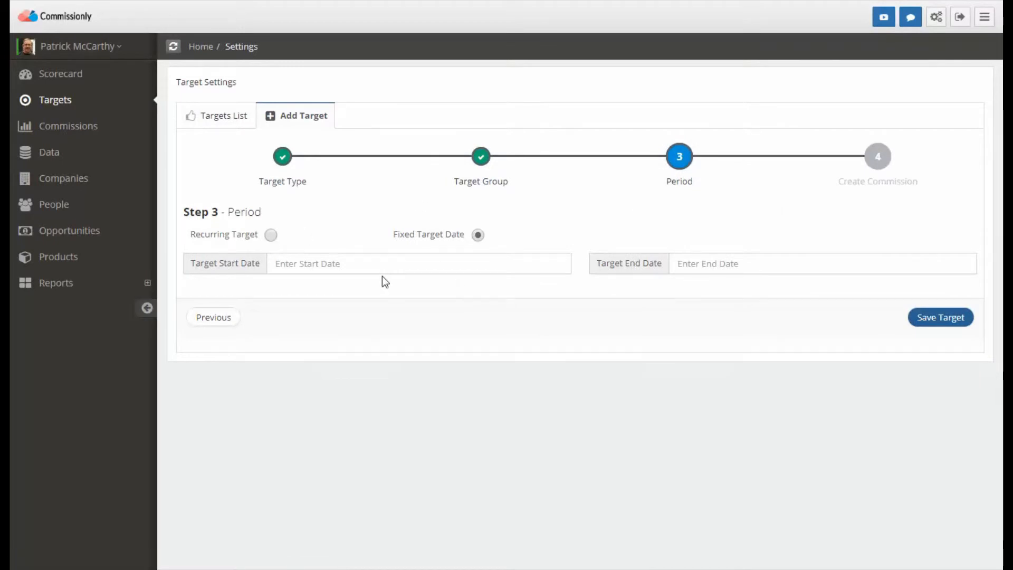
# - Make the target a Recurring Target that recurs every Calendar Month
pyautogui.click(419, 263)
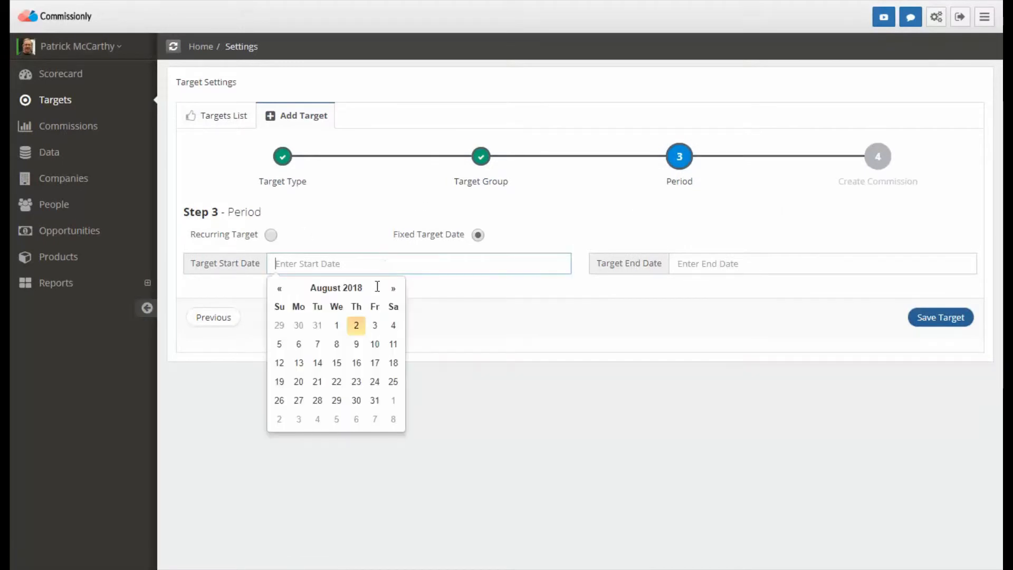
pyautogui.moveTo(523, 246)
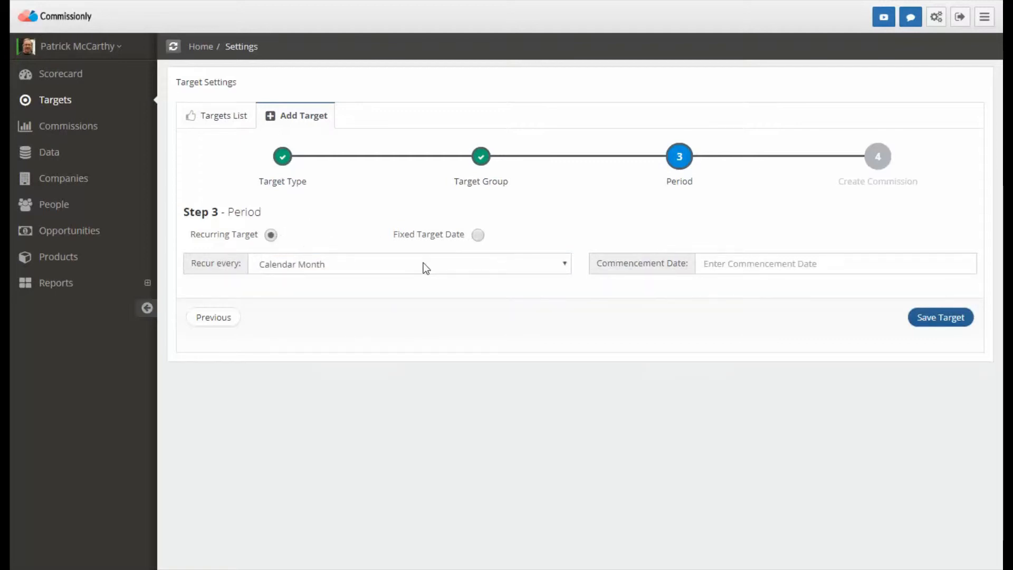
pyautogui.click(407, 264)
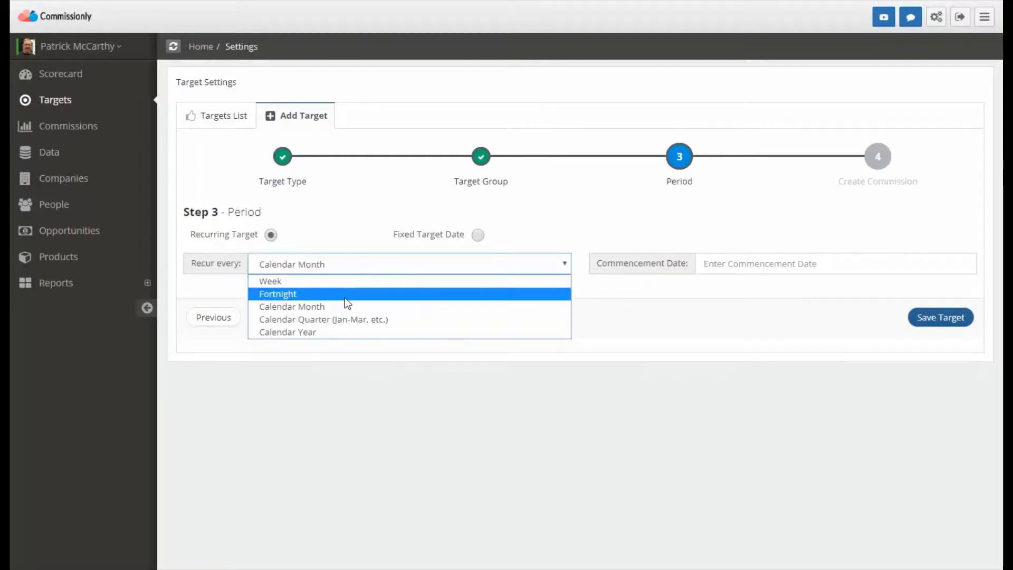
pyautogui.moveTo(390, 332)
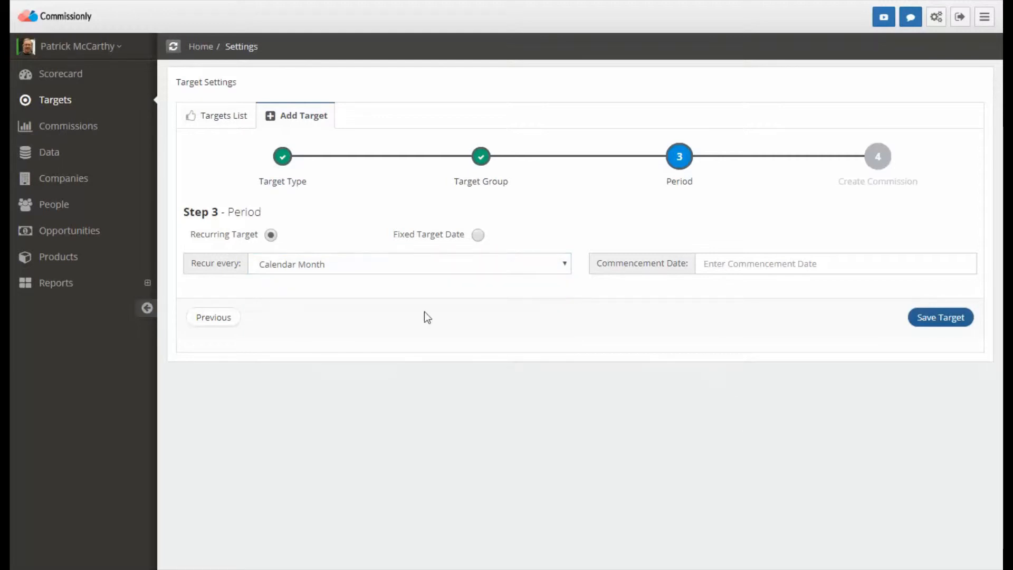
pyautogui.click(408, 263)
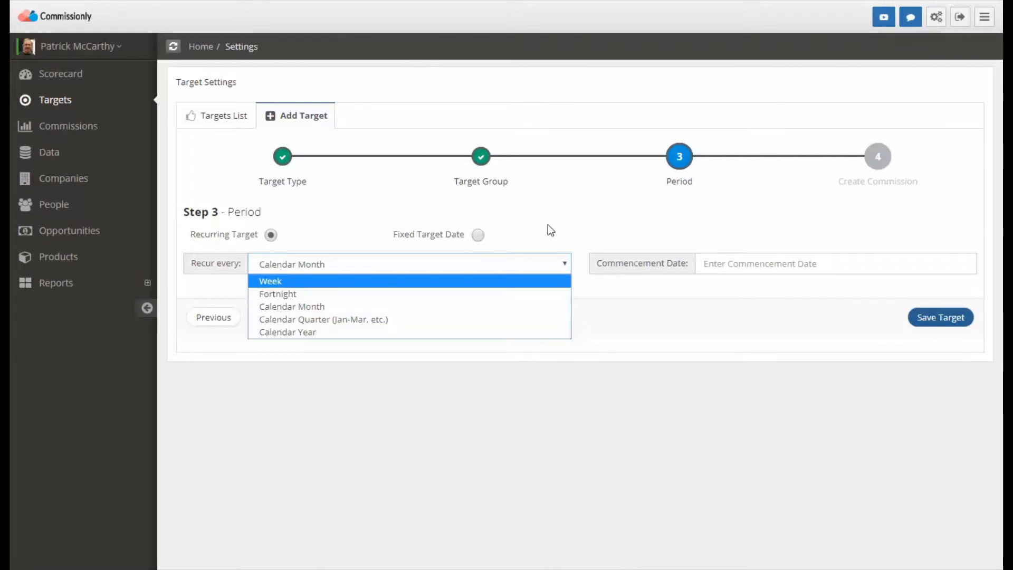
pyautogui.click(407, 264)
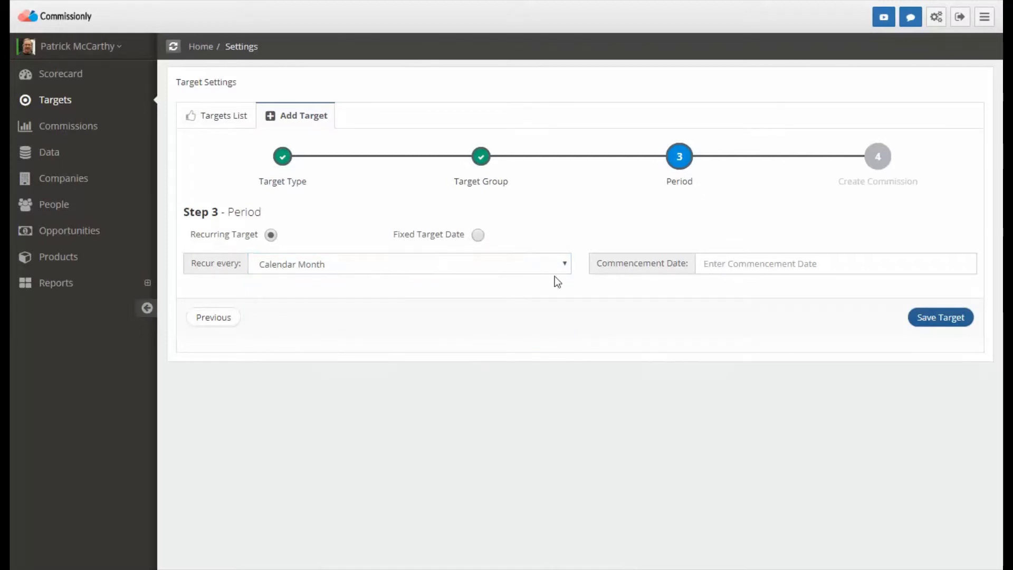
# - Set the Commencement Date to 1 July 2018 and save the target
pyautogui.click(834, 262)
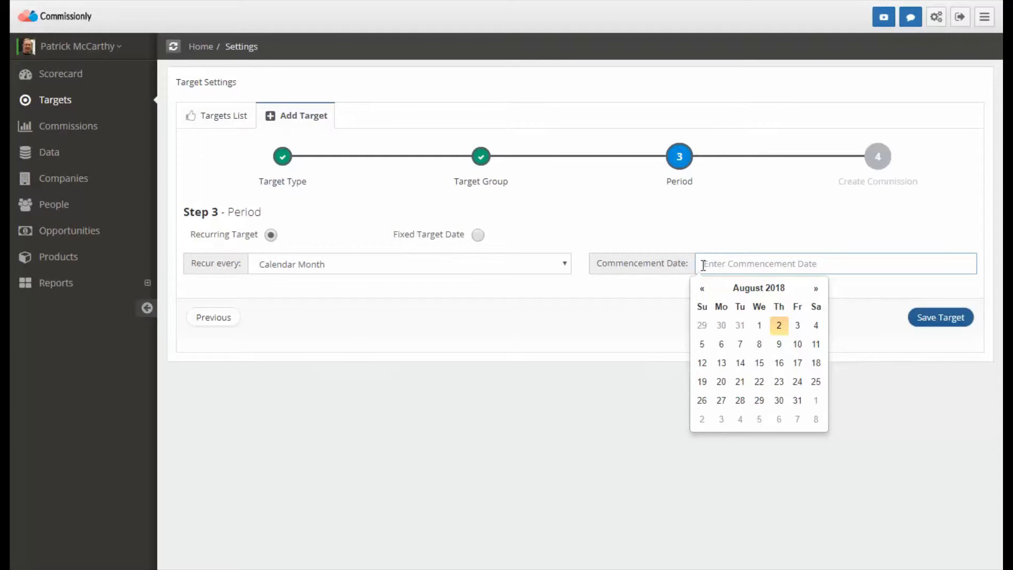
pyautogui.click(704, 287)
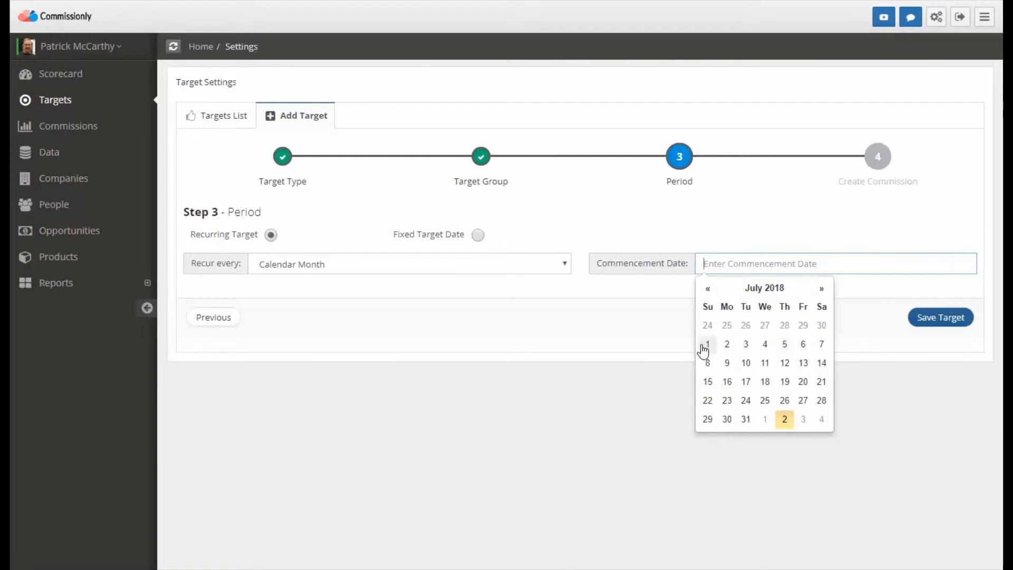
pyautogui.click(941, 317)
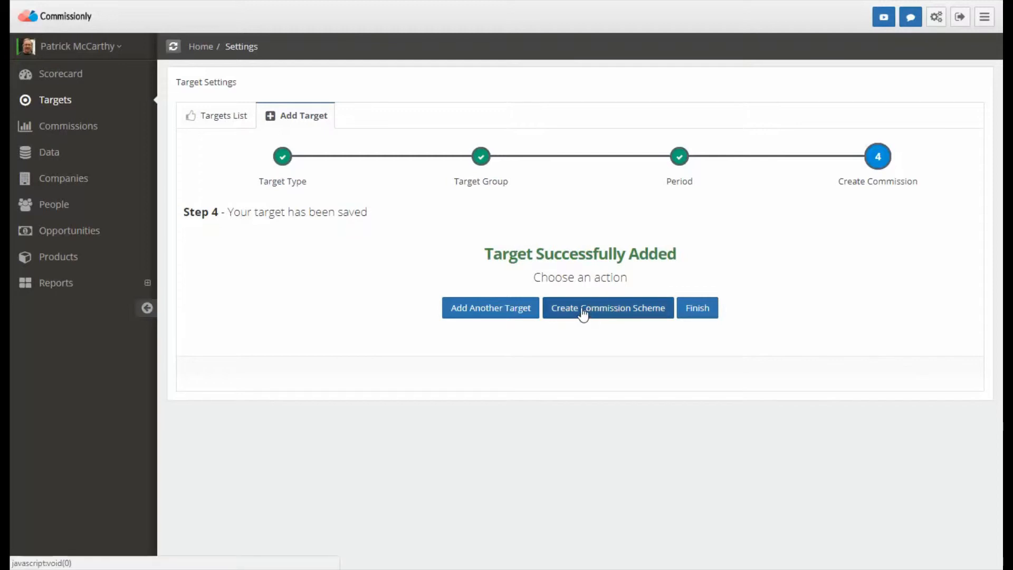
# - Start a commission scheme named 'Basic Revenue Commission' for the new target
pyautogui.click(607, 307)
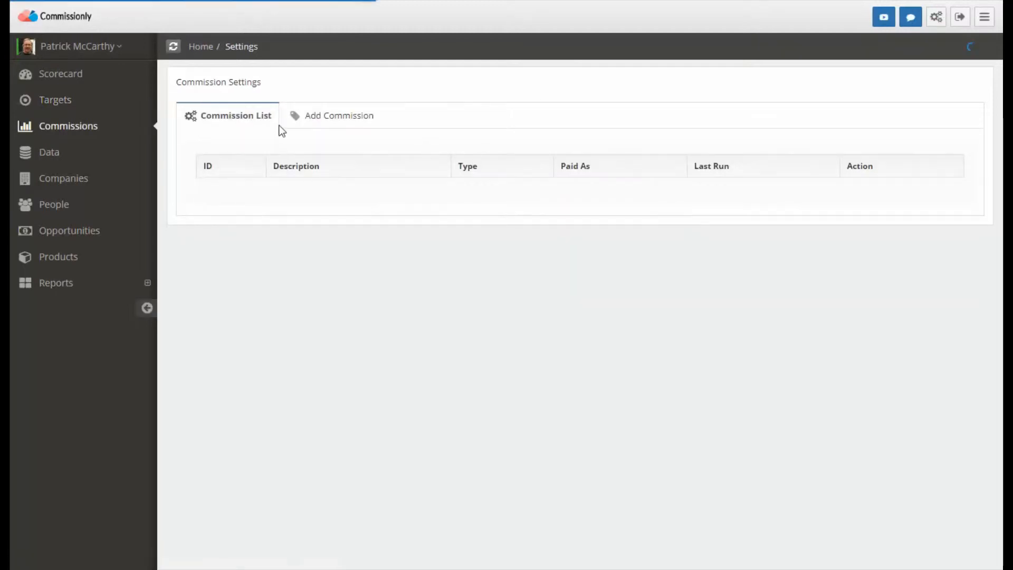
pyautogui.click(338, 115)
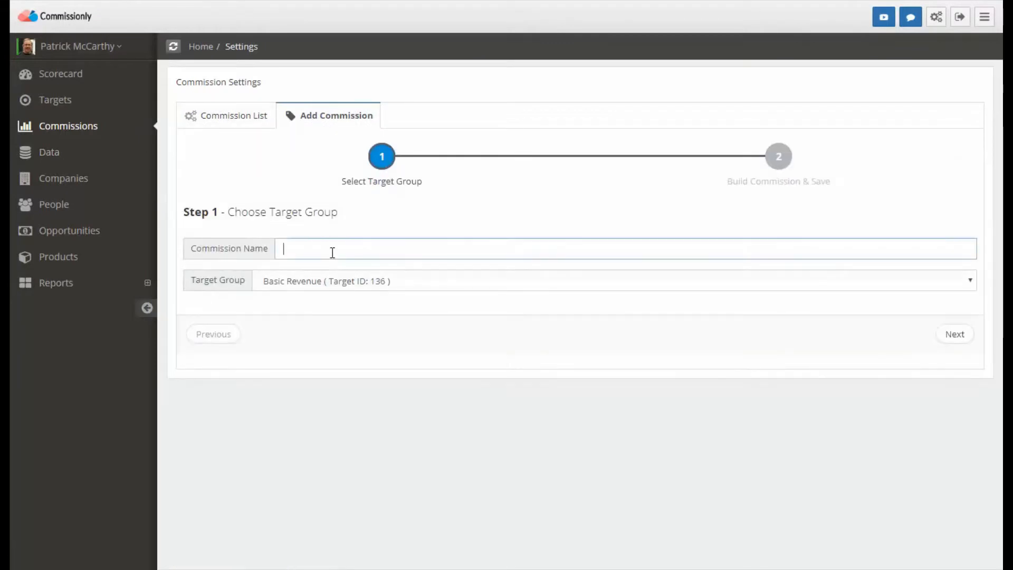
pyautogui.write('Basic Re')
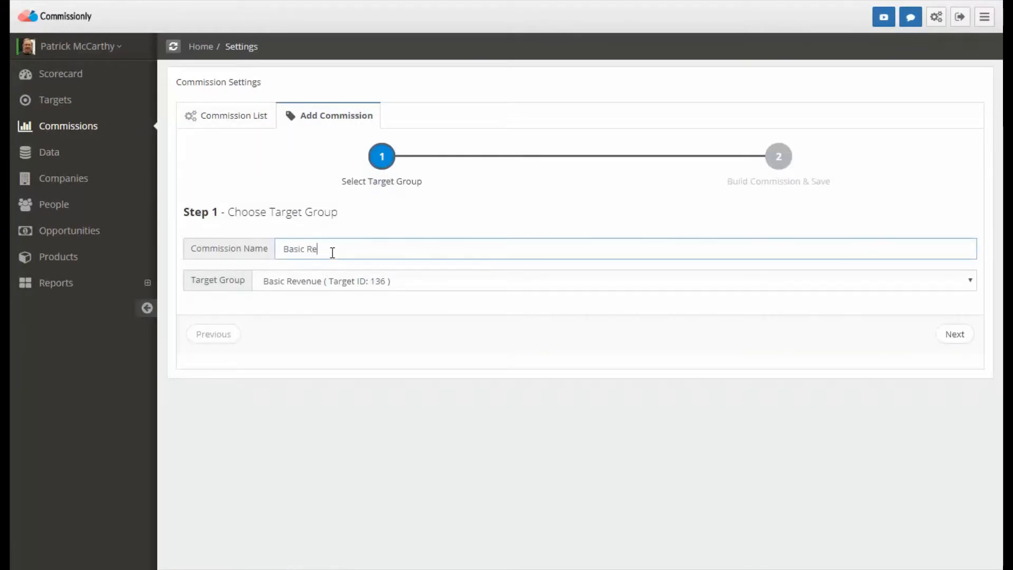
pyautogui.write('venue Comm')
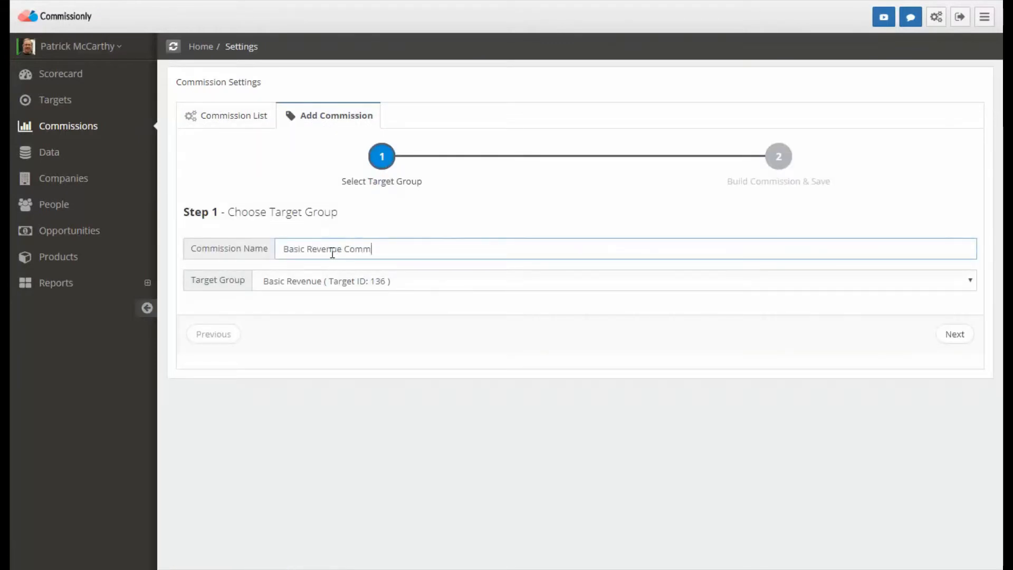
pyautogui.write('ission')
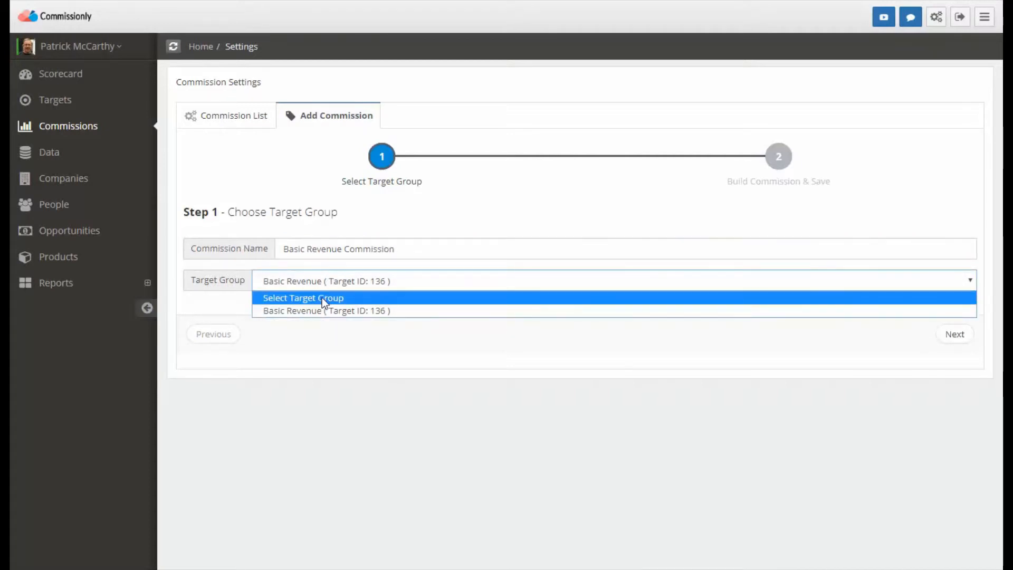
pyautogui.moveTo(329, 311)
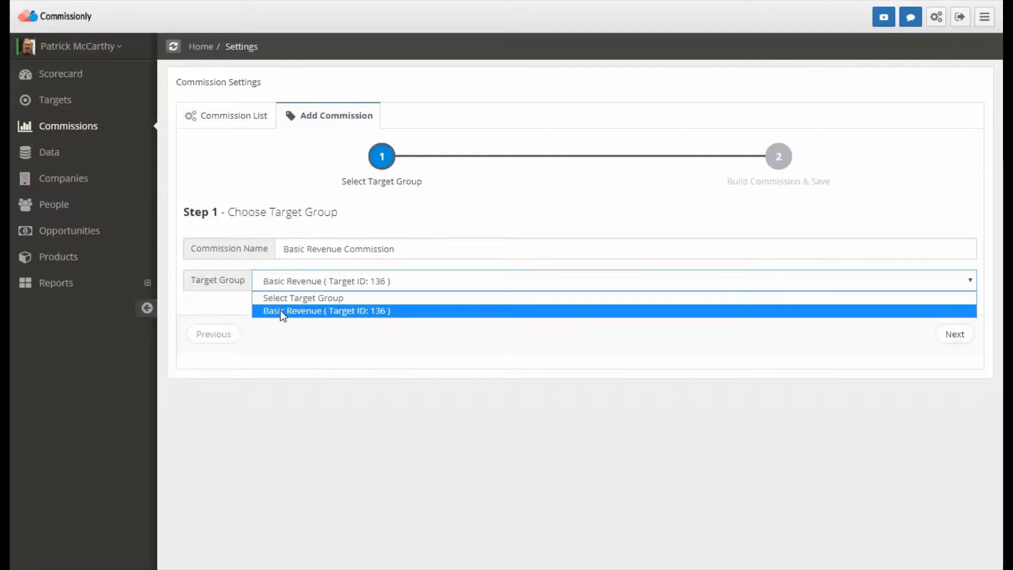
# - Link it to the Basic Revenue (Target ID: 136) target group and continue to commission type
pyautogui.click(326, 311)
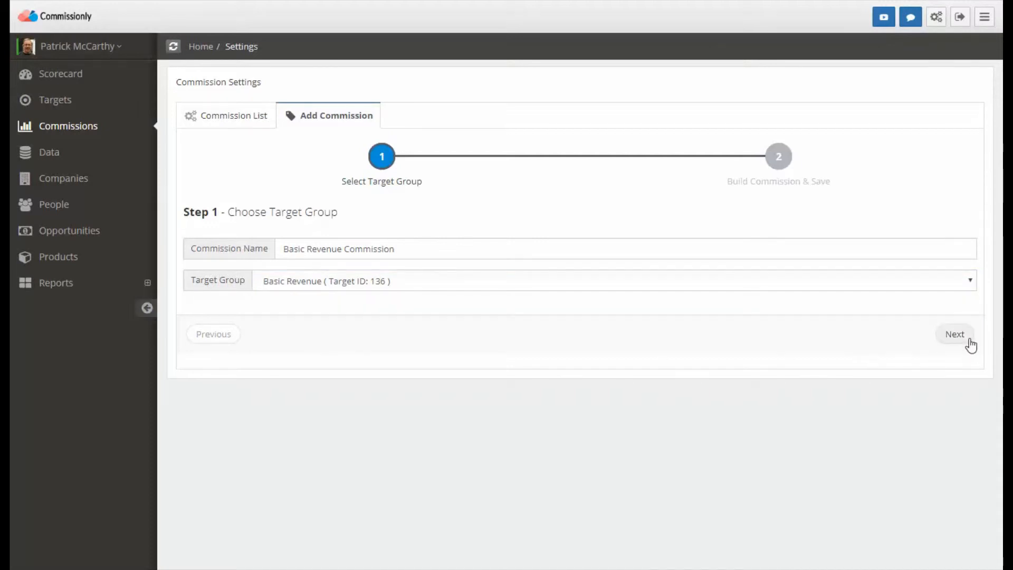
pyautogui.click(954, 335)
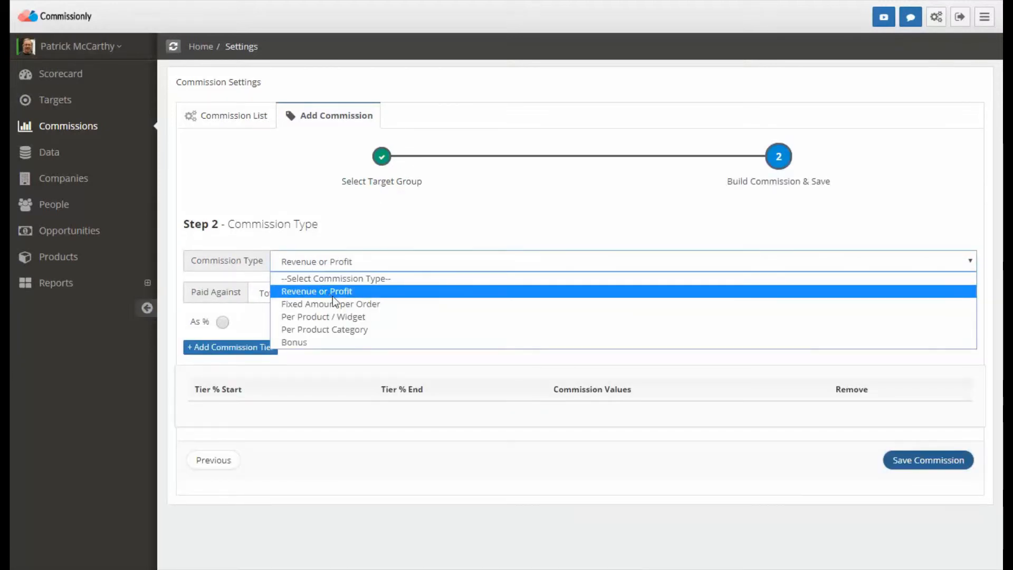
# - Set type Revenue or Profit, paid against Total Sales Revenue, as a percentage
pyautogui.click(316, 291)
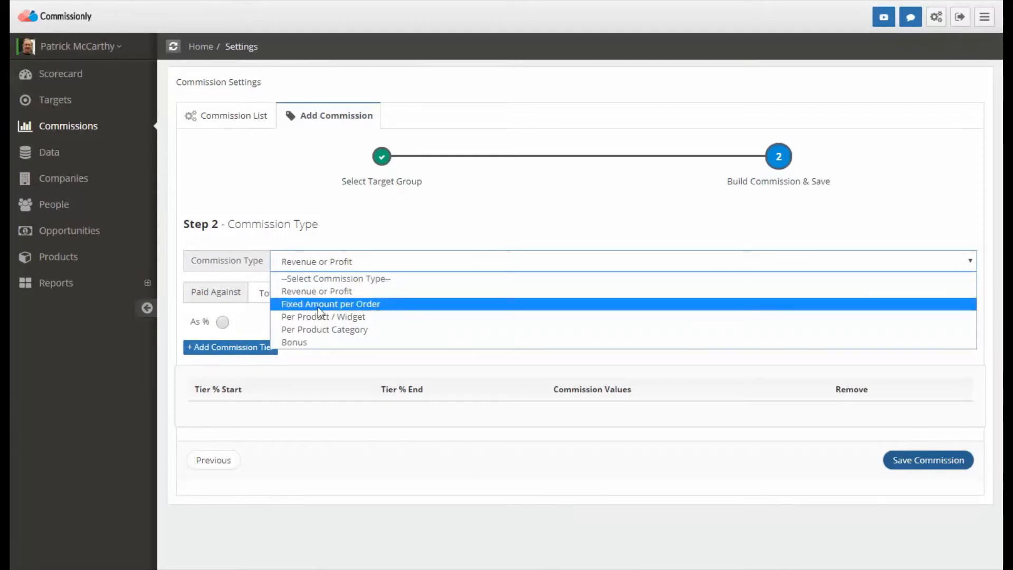
pyautogui.moveTo(293, 342)
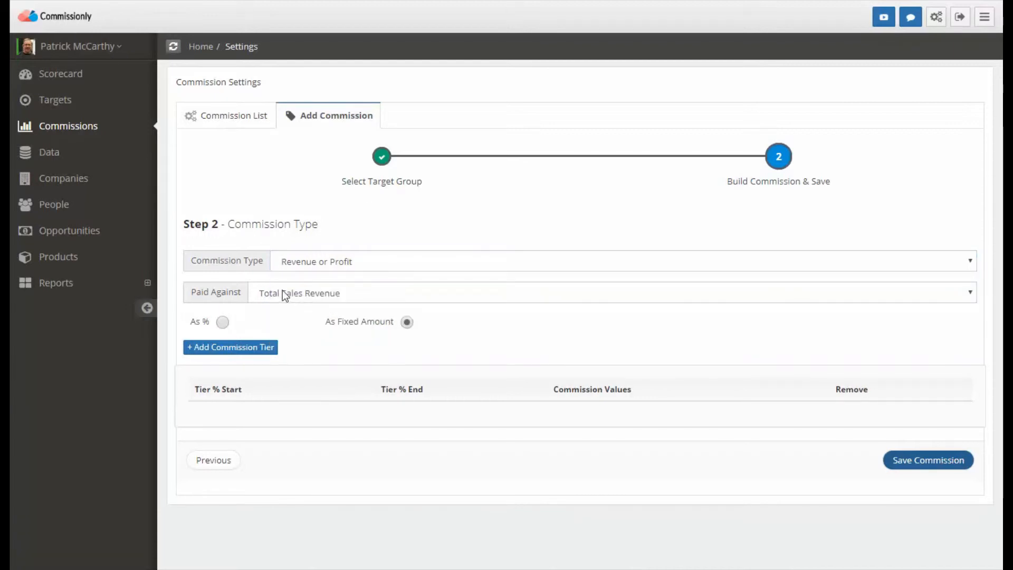
pyautogui.click(298, 292)
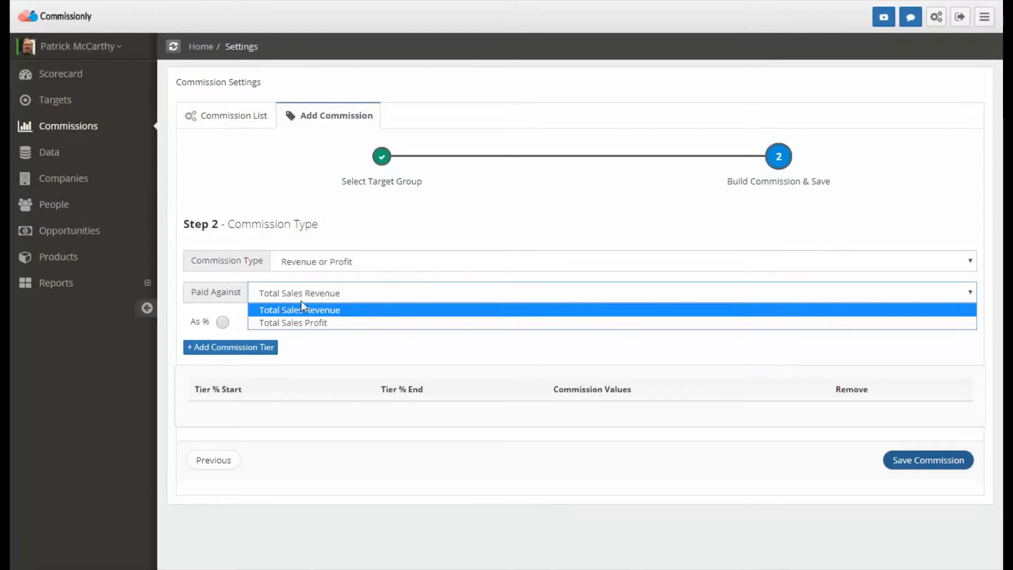
pyautogui.moveTo(293, 323)
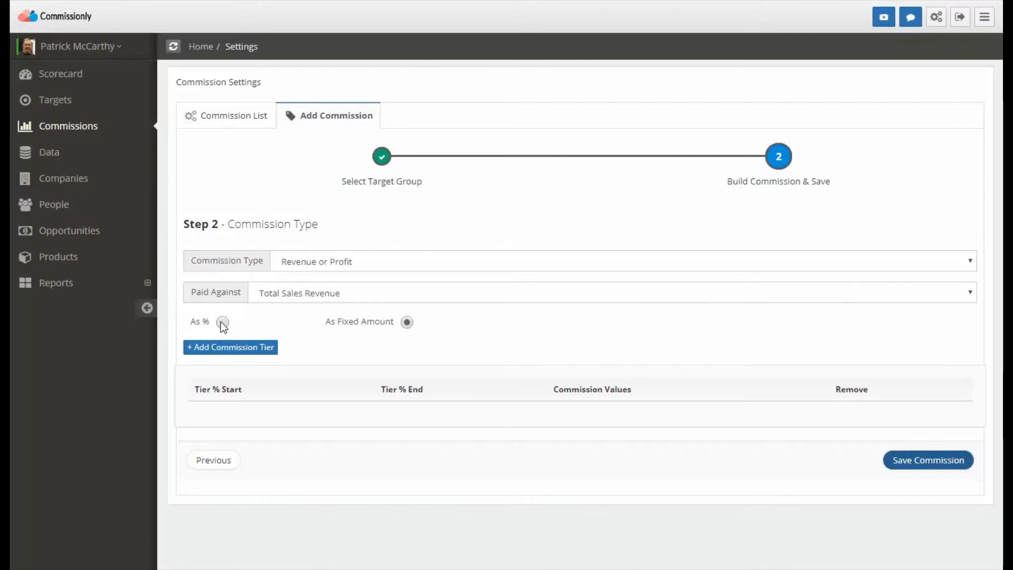
pyautogui.click(222, 322)
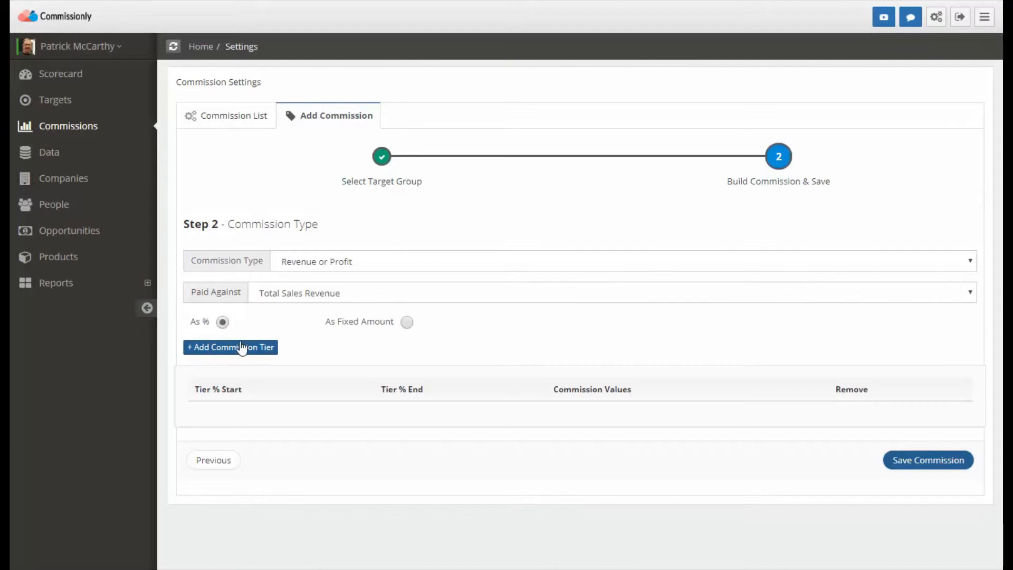
# - Add tiers 50–99% at 1.5% and 100–119% at 2% commission
pyautogui.click(230, 347)
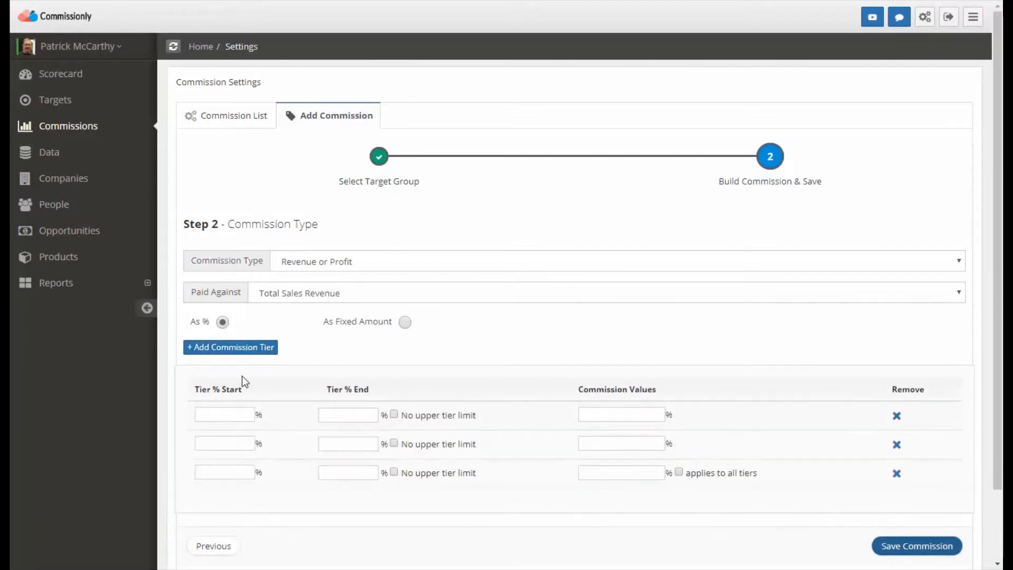
pyautogui.write('50')
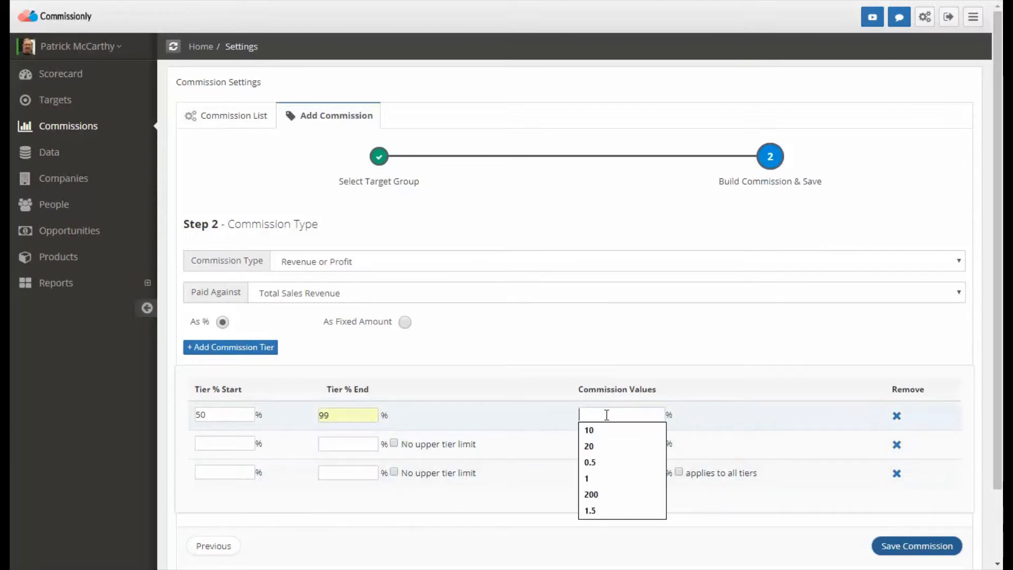
pyautogui.click(588, 510)
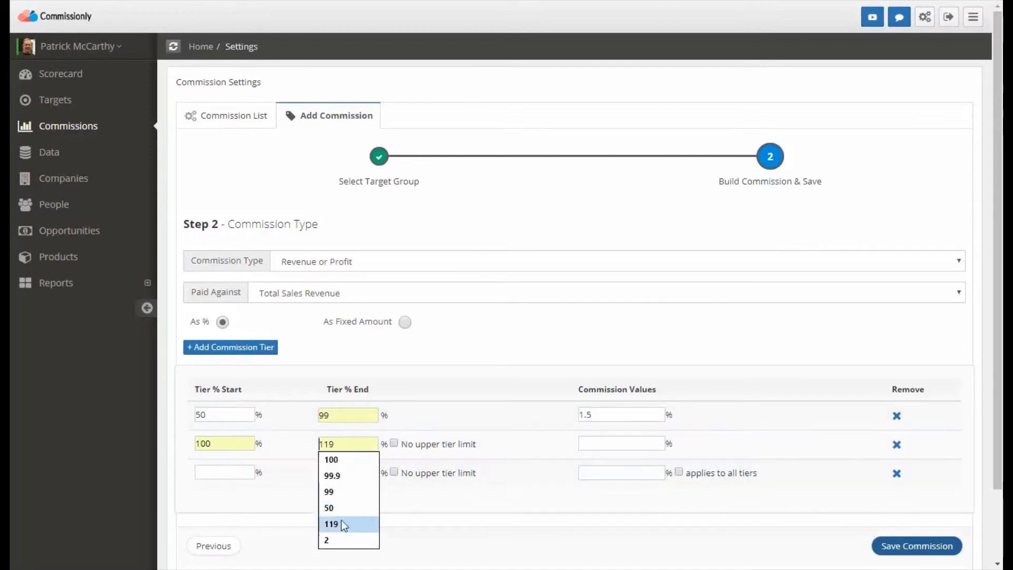
pyautogui.click(332, 523)
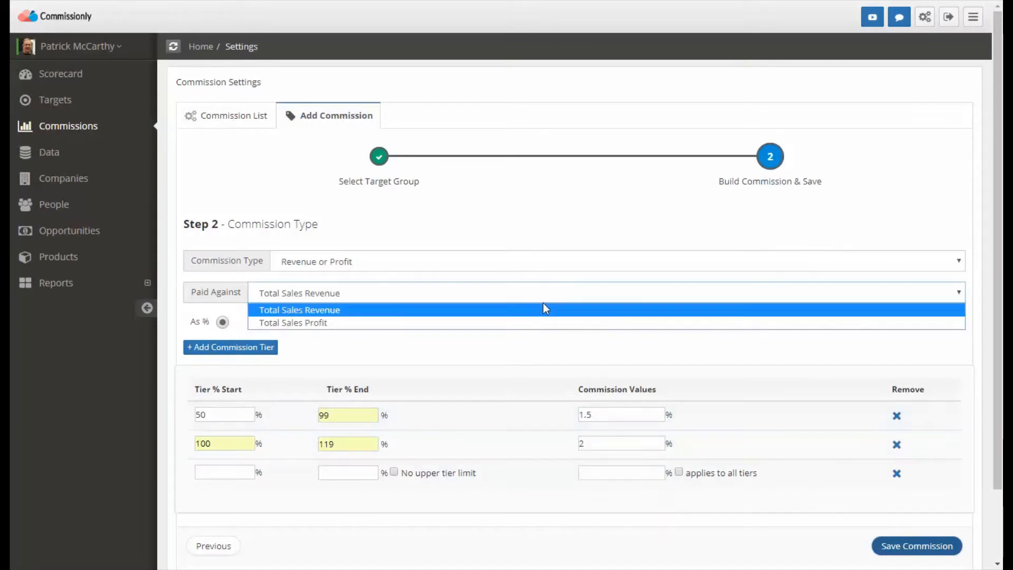
pyautogui.write('120')
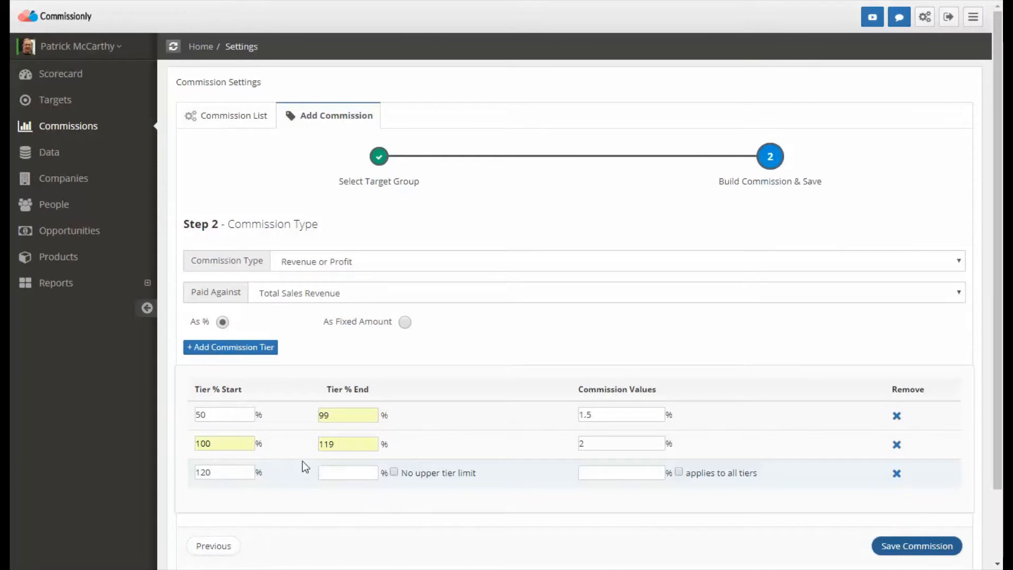
pyautogui.moveTo(396, 481)
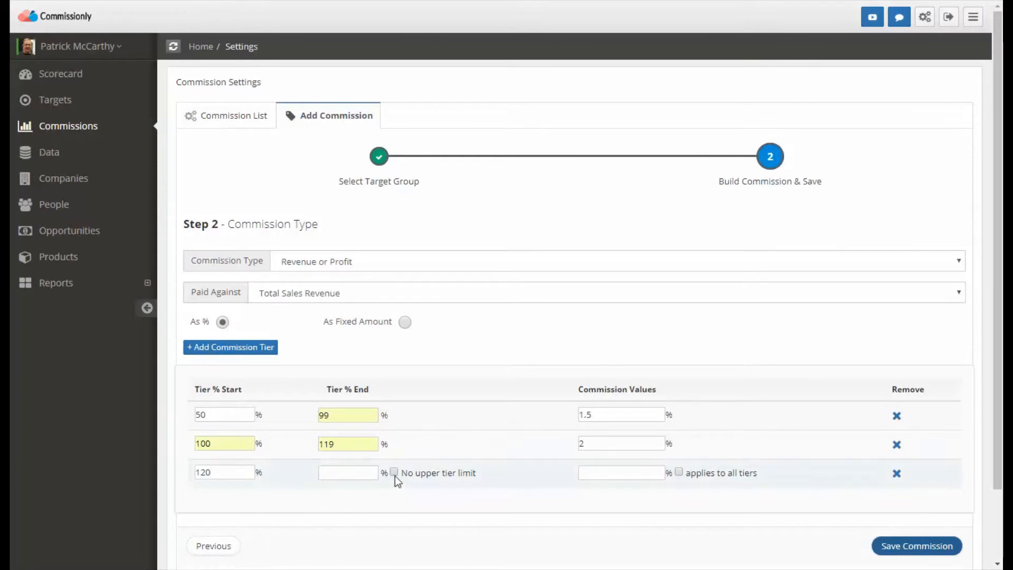
# - Add a top tier from 120% with no upper limit at 5% and save the commission
pyautogui.click(394, 473)
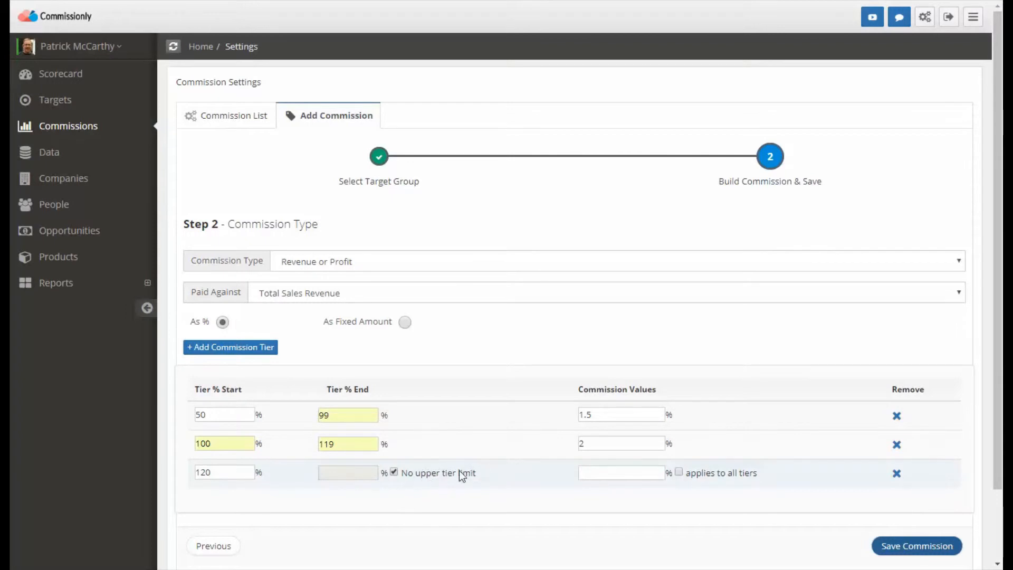
pyautogui.click(620, 471)
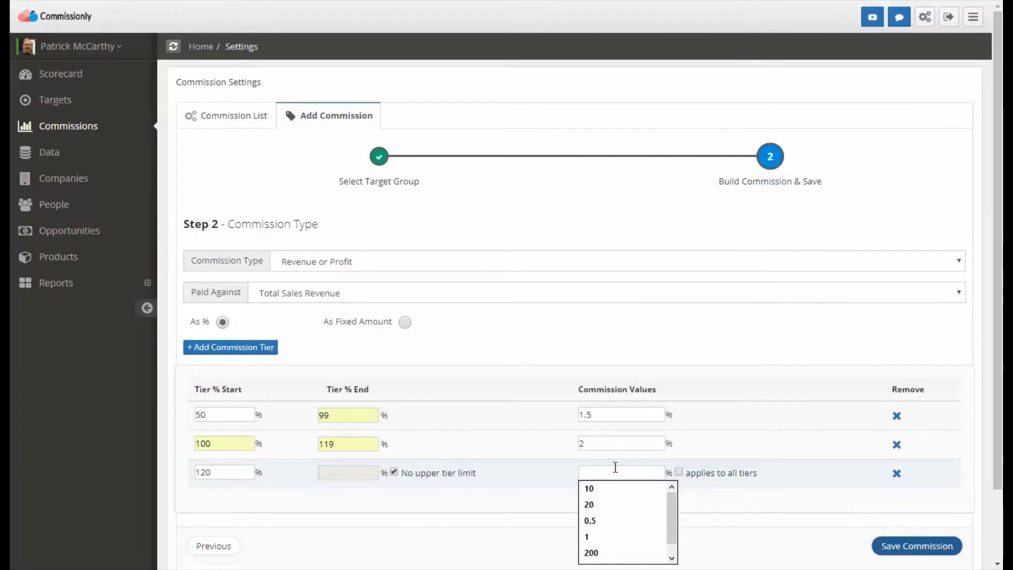
pyautogui.write('5')
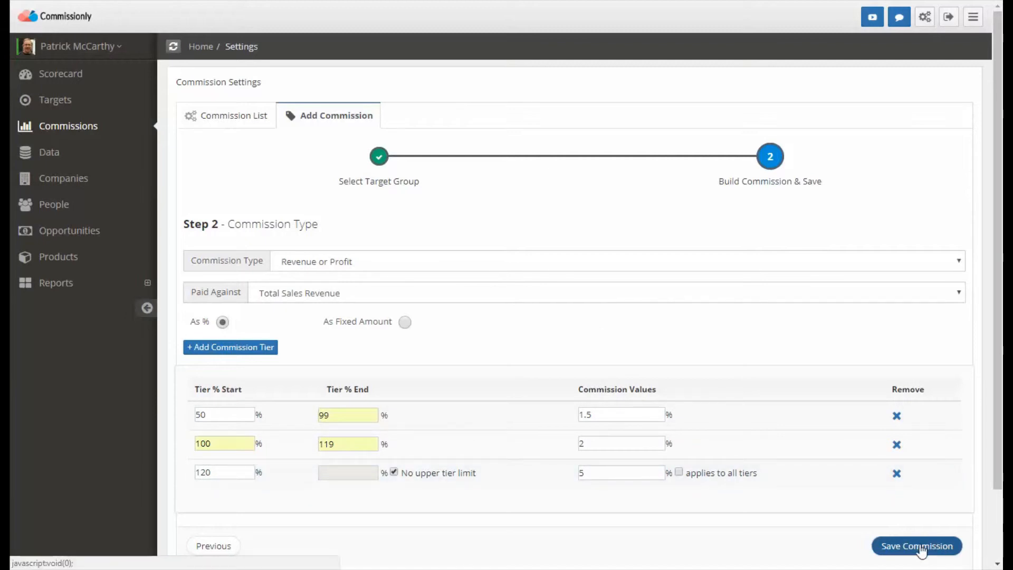
pyautogui.click(916, 546)
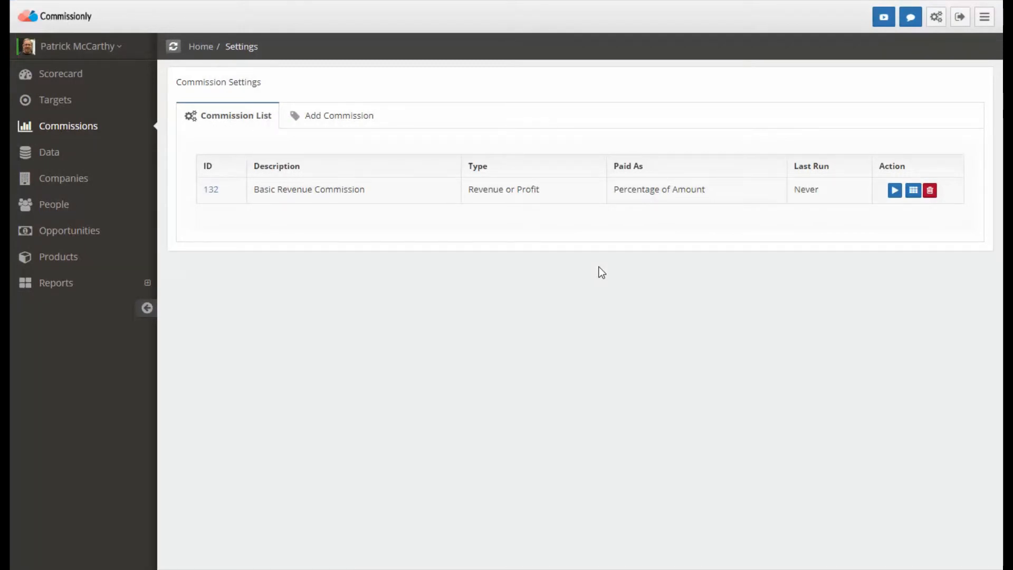
pyautogui.moveTo(97, 122)
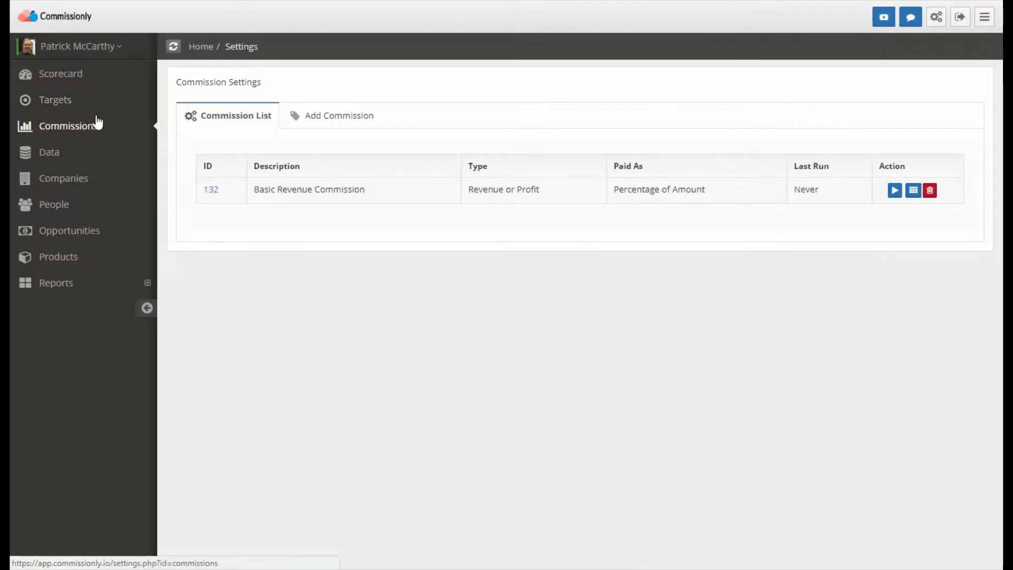
# - Go through Companies and Products to the Data page and start a CSV record import
pyautogui.click(63, 177)
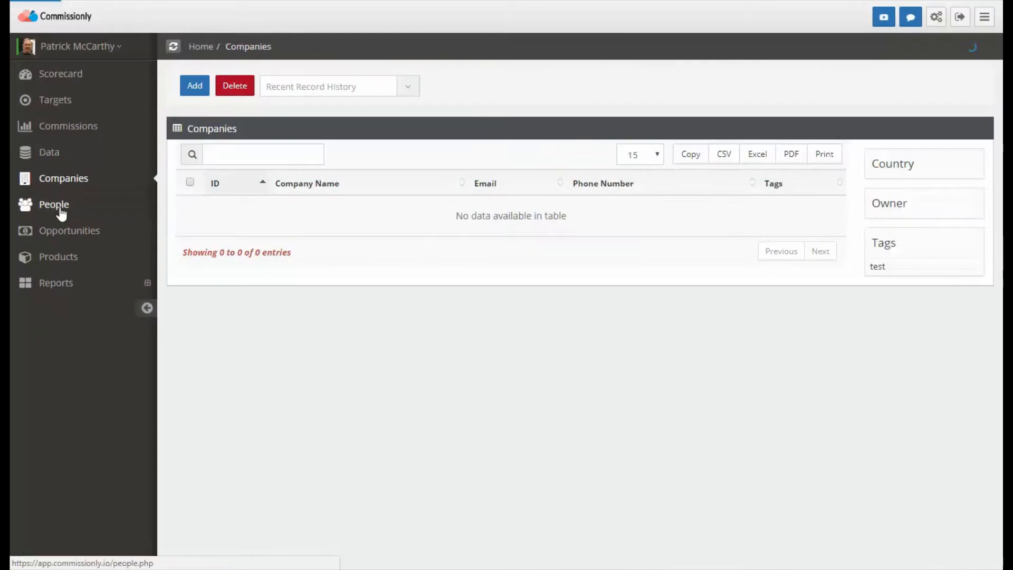
pyautogui.click(58, 257)
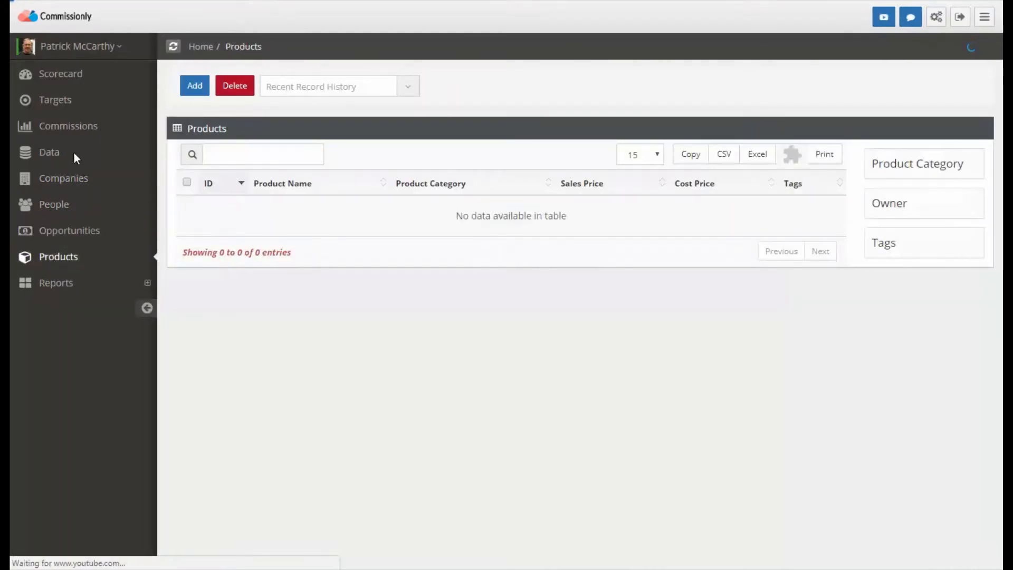
pyautogui.click(50, 152)
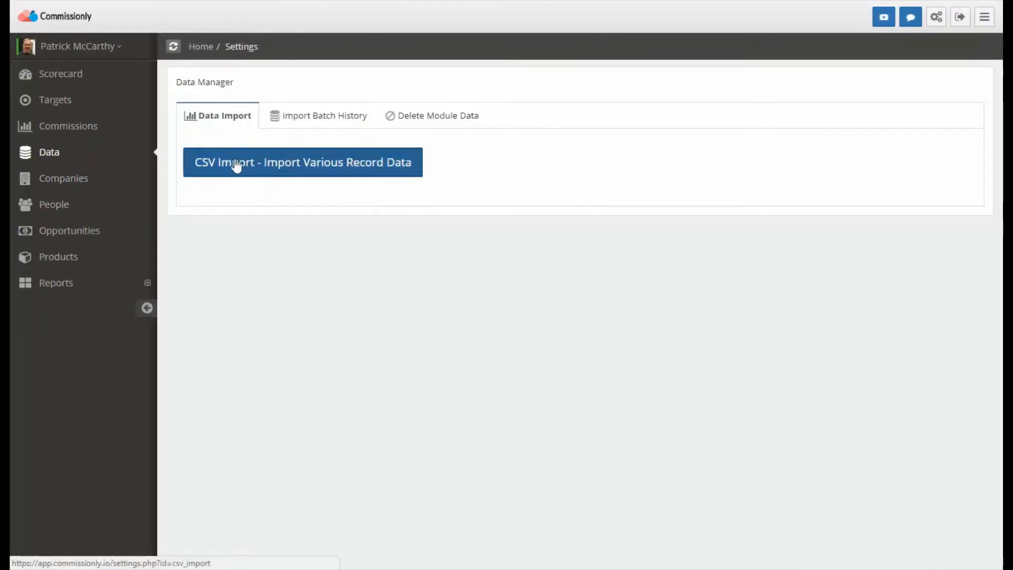
pyautogui.click(302, 163)
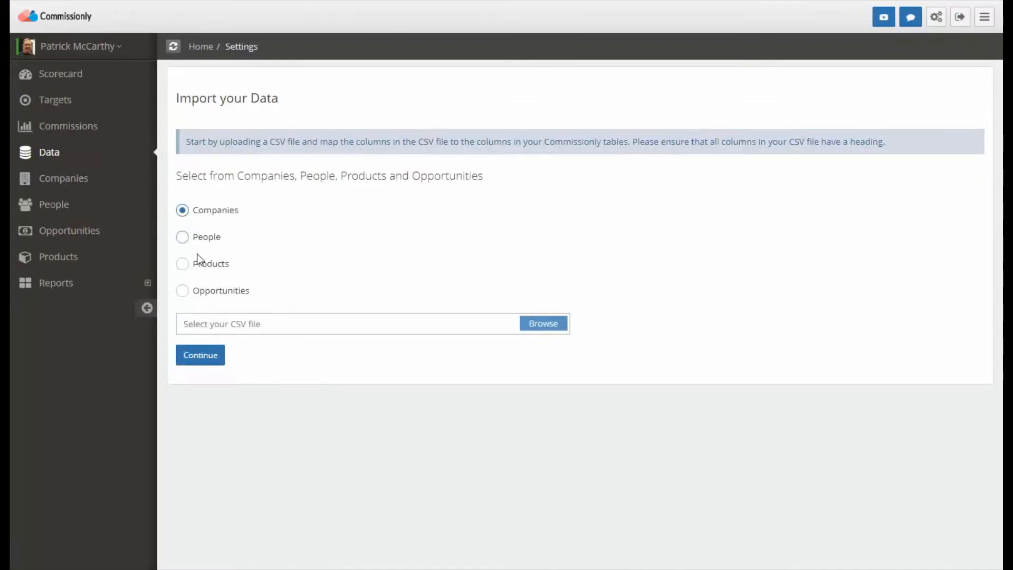
pyautogui.moveTo(215, 271)
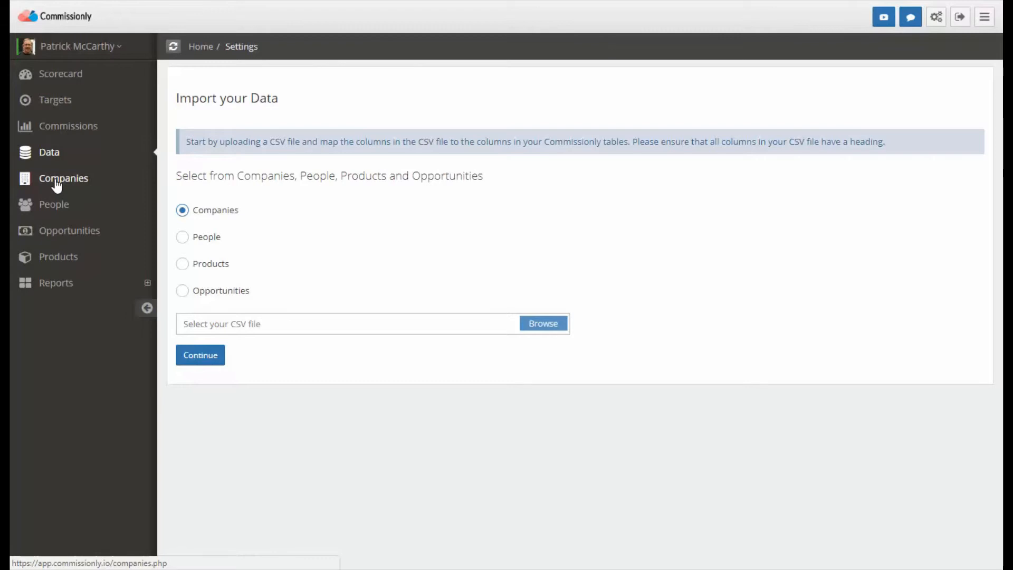
pyautogui.moveTo(206, 297)
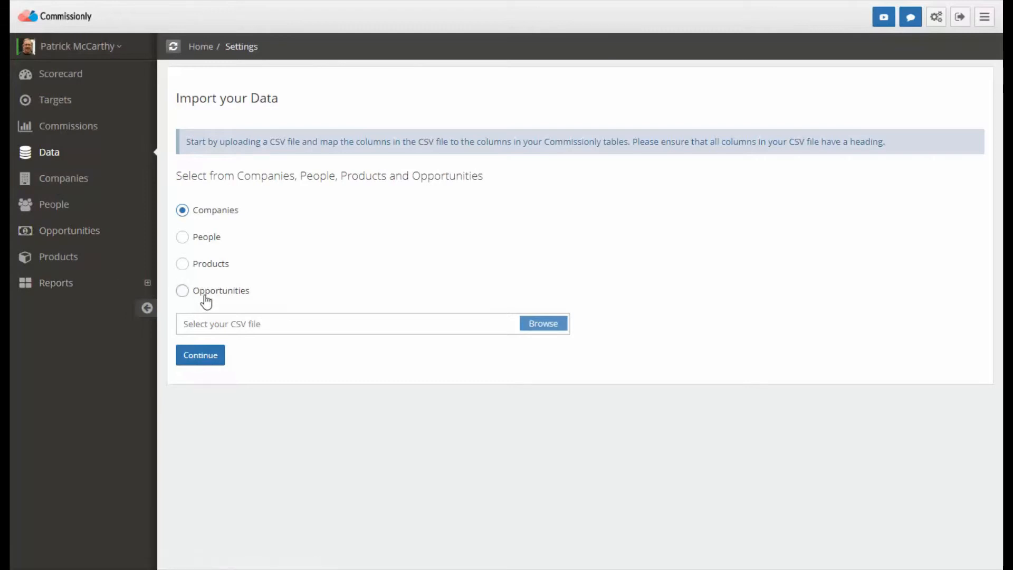
# - Choose Opportunities as the record type to import
pyautogui.click(183, 290)
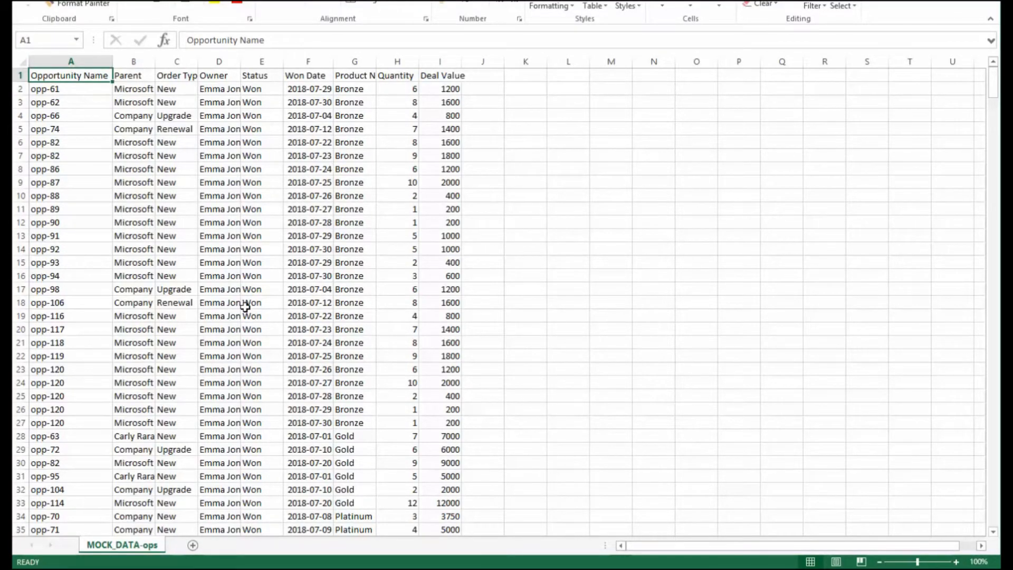
pyautogui.moveTo(74, 88)
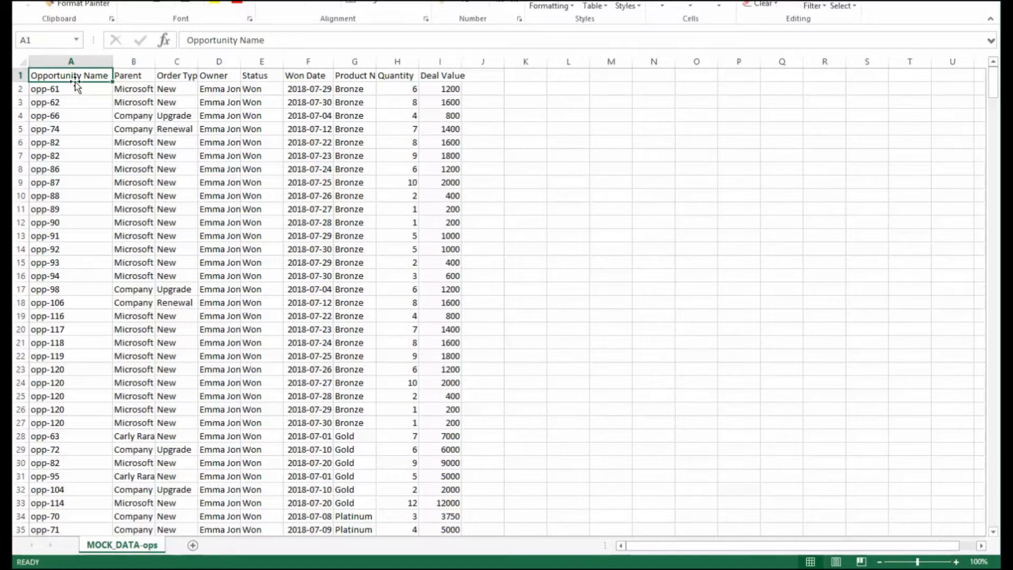
# - Review the MOCK_DATA-ops columns in Excel: opportunity names, Won statuses, won dates and Bronze product
pyautogui.click(20, 75)
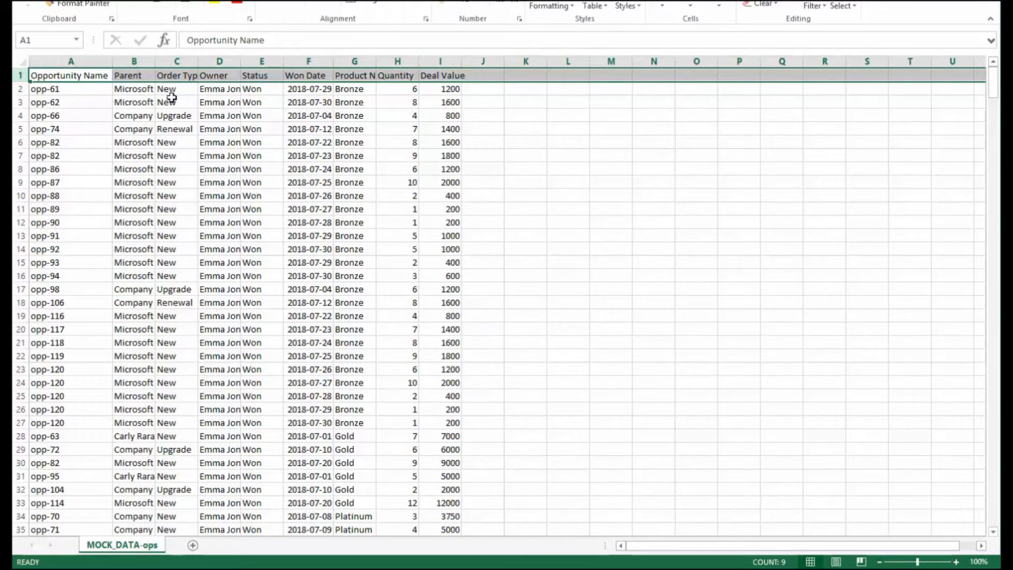
pyautogui.moveTo(71, 89); pyautogui.dragTo(71, 235)
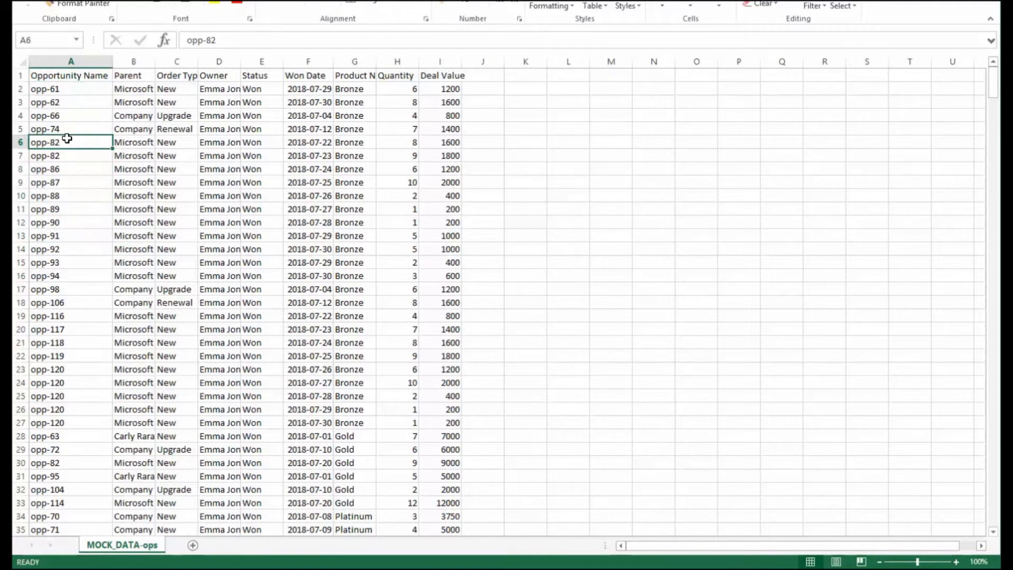
pyautogui.moveTo(153, 76)
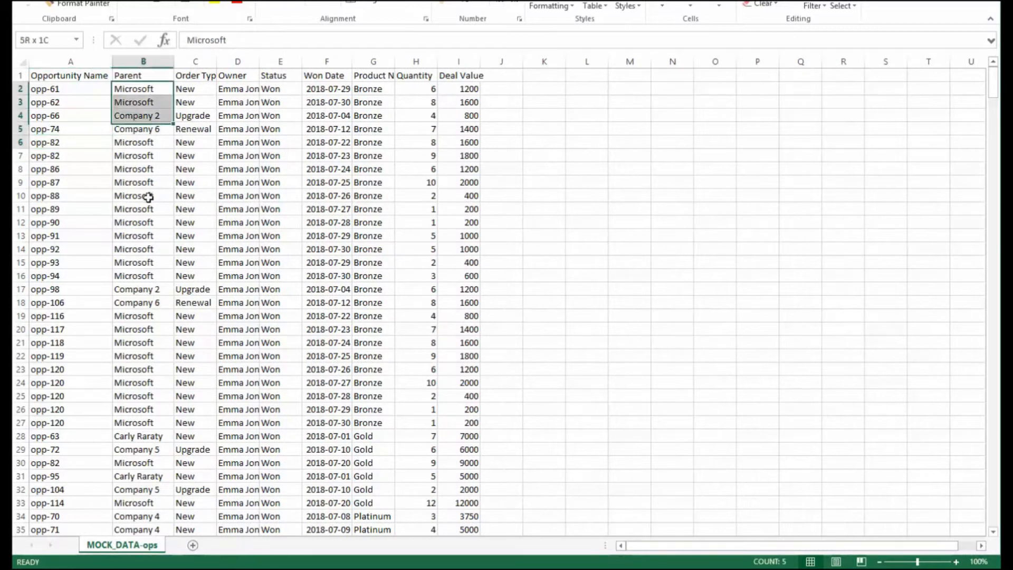
pyautogui.moveTo(143, 89); pyautogui.dragTo(143, 235)
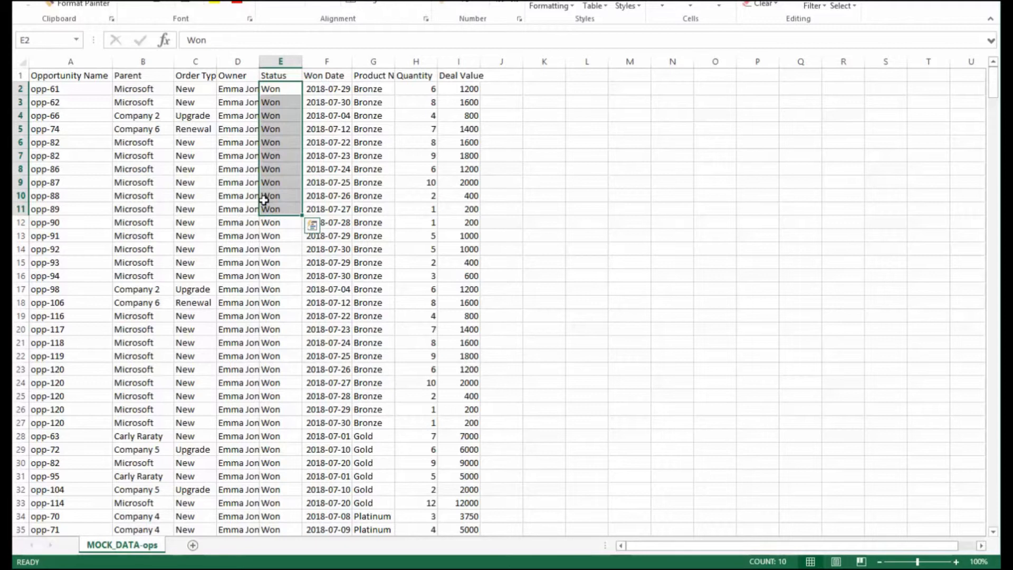
pyautogui.moveTo(290, 161)
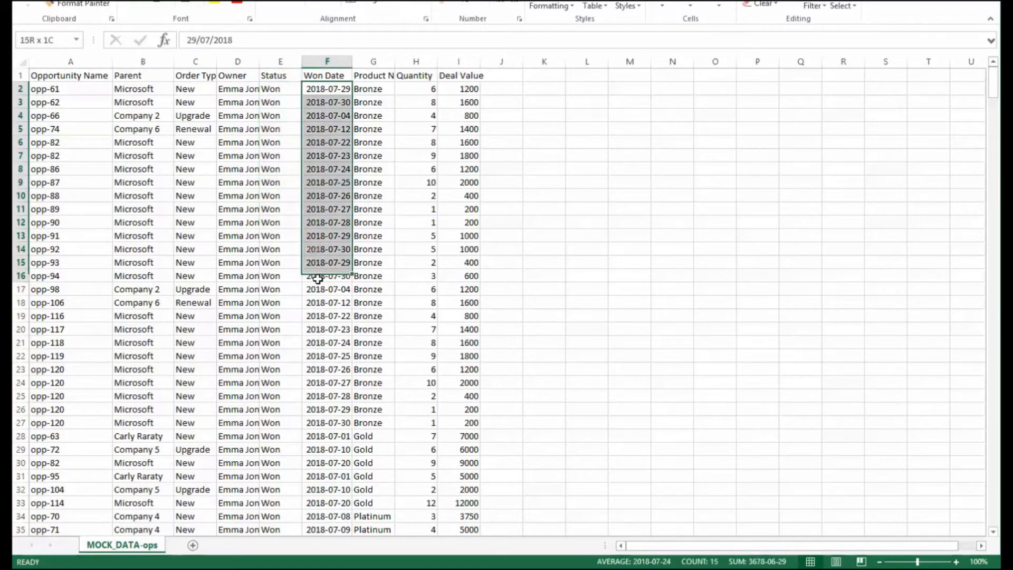
pyautogui.click(326, 89)
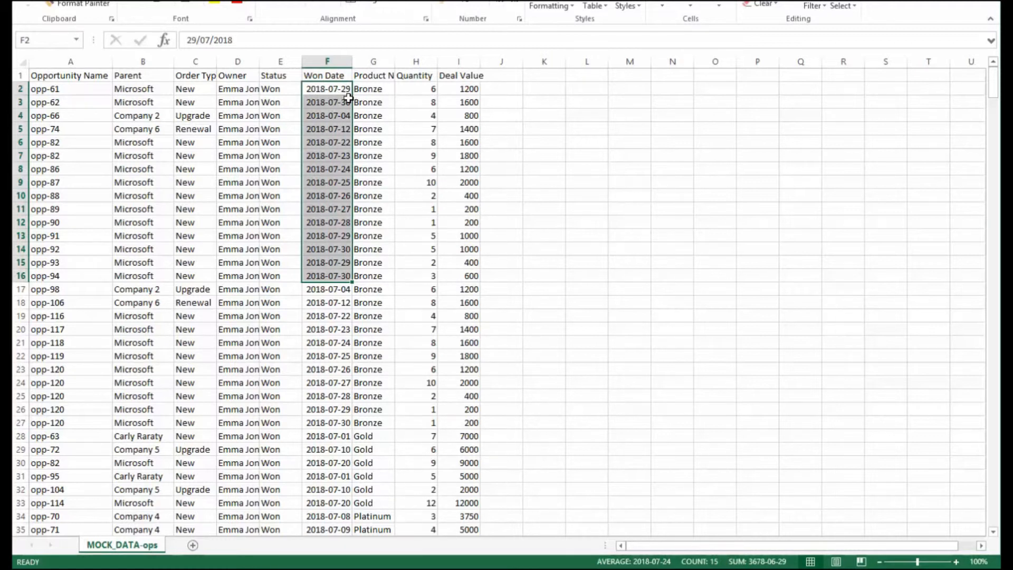
pyautogui.click(373, 89)
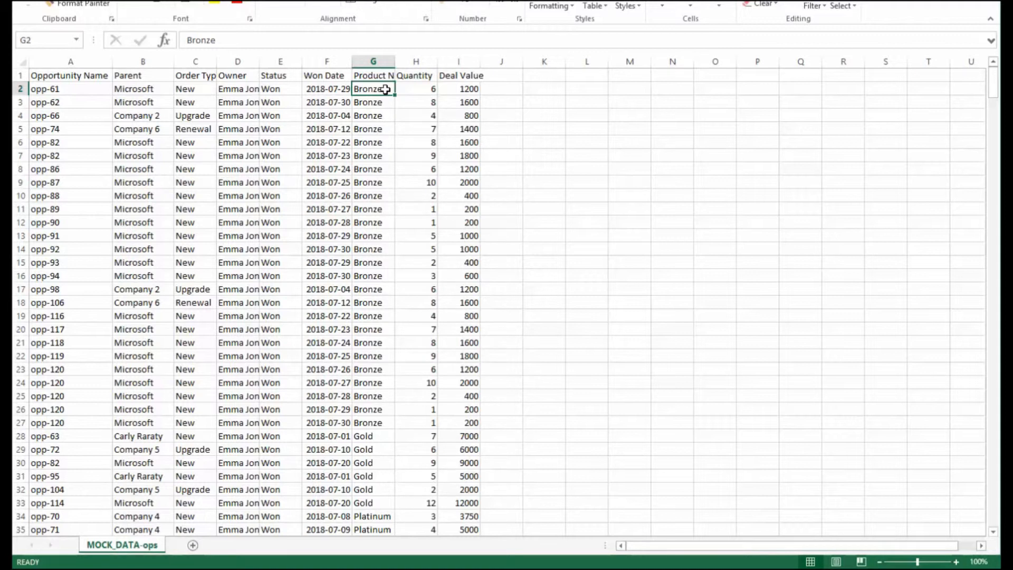
pyautogui.moveTo(399, 89)
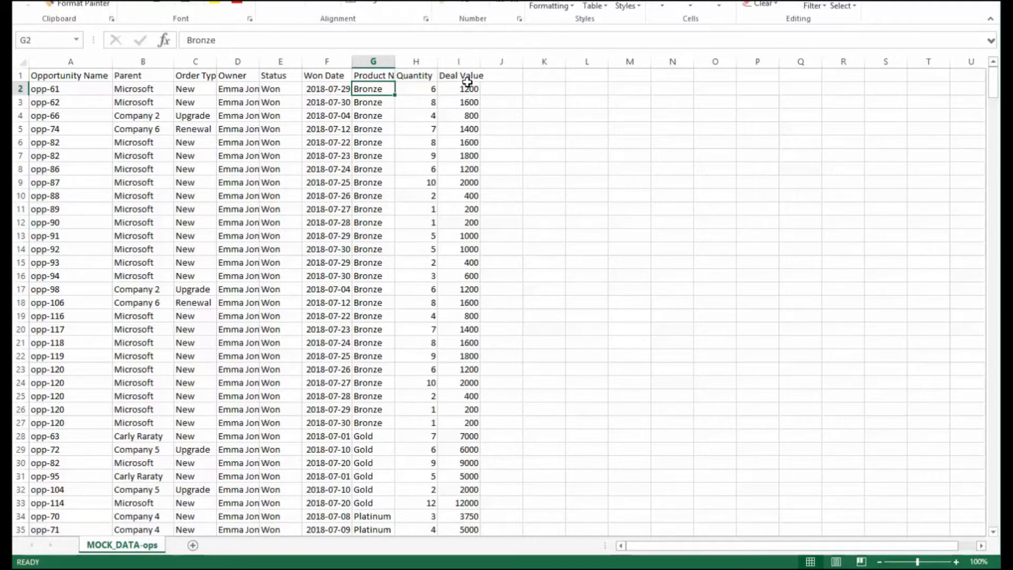
pyautogui.moveTo(459, 85)
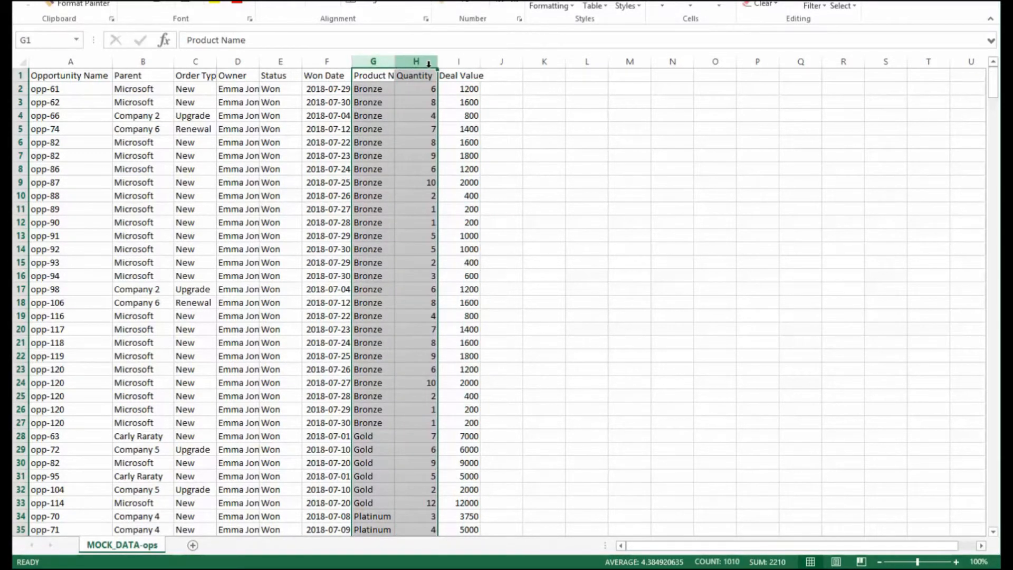
# - Upload MOCK_DATA-ops.csv to the opportunity import and continue to field mapping
pyautogui.click(459, 88)
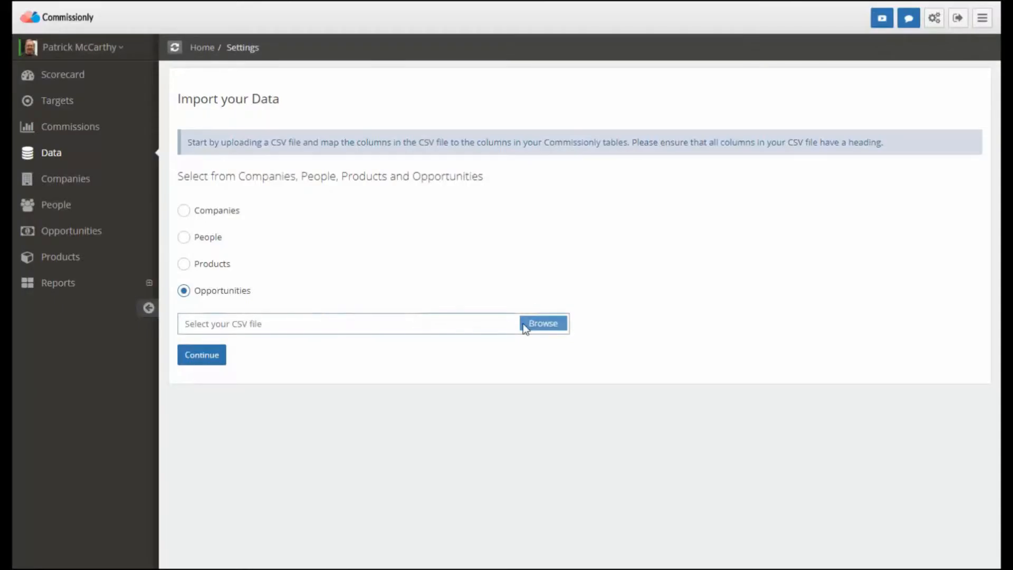
pyautogui.click(543, 323)
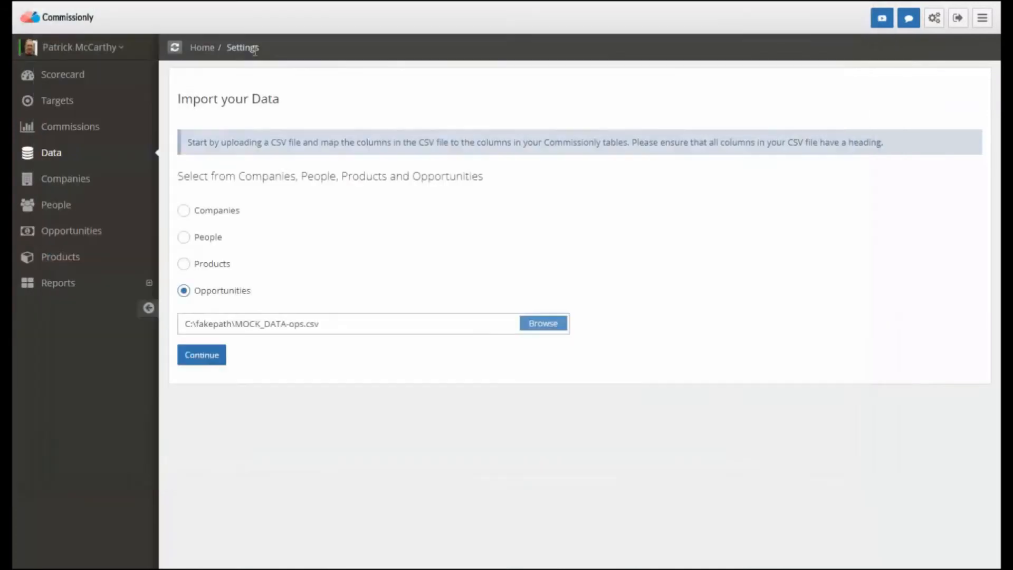
pyautogui.click(202, 355)
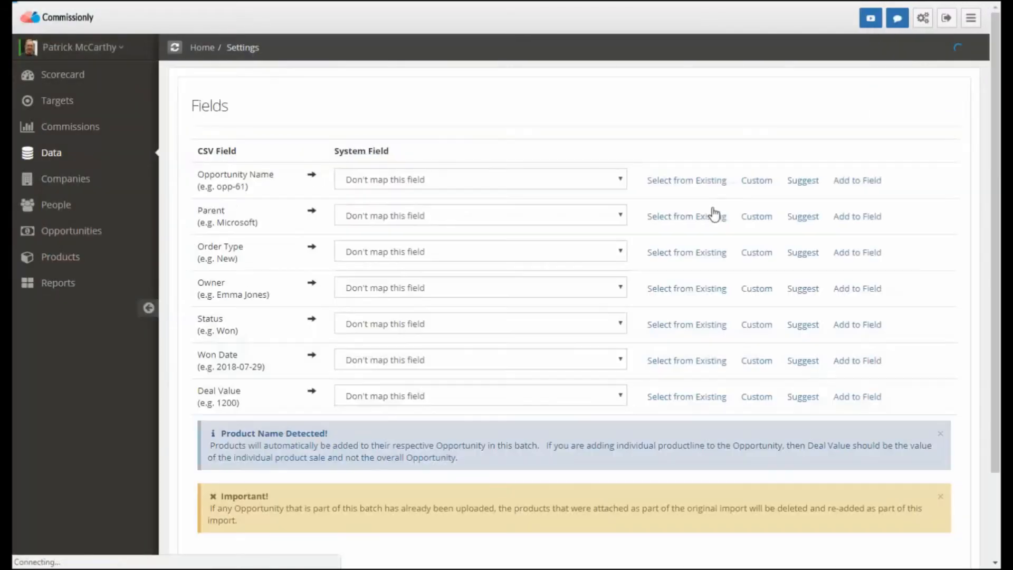
# - Apply suggested system fields so all seven CSV columns map from Opportunity Name to Deal Value
pyautogui.doubleClick(226, 187)
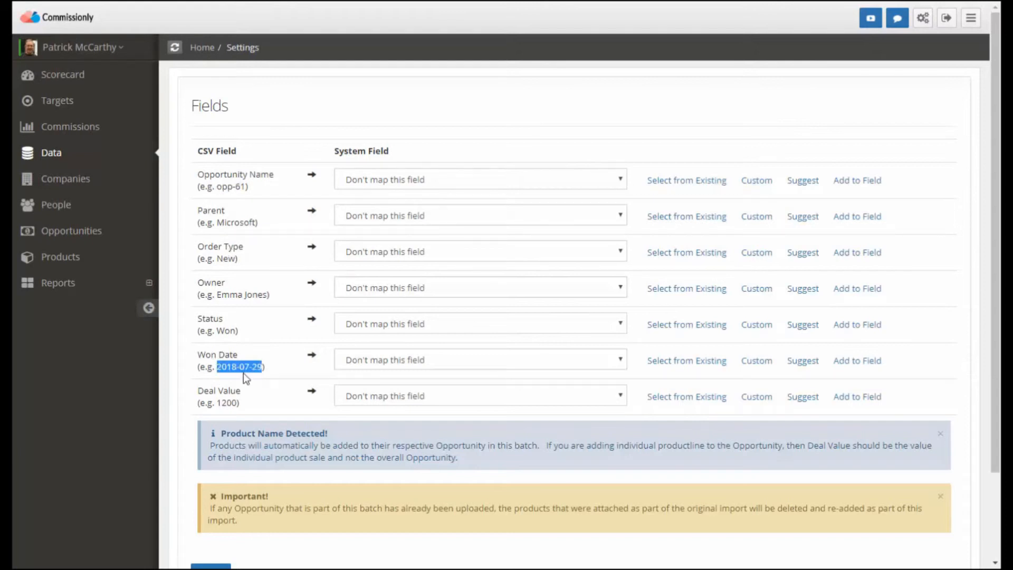
pyautogui.moveTo(275, 390)
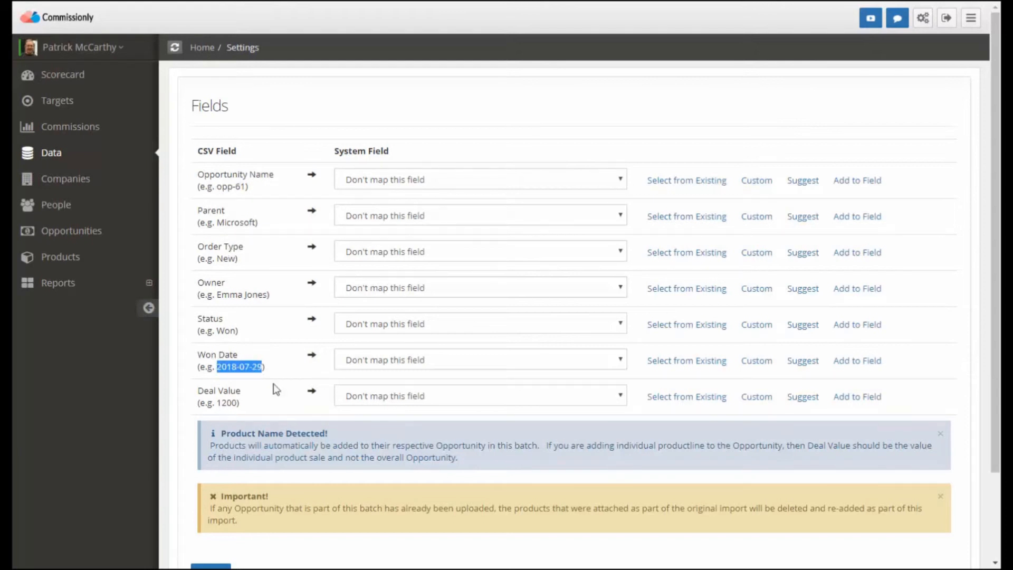
pyautogui.click(479, 179)
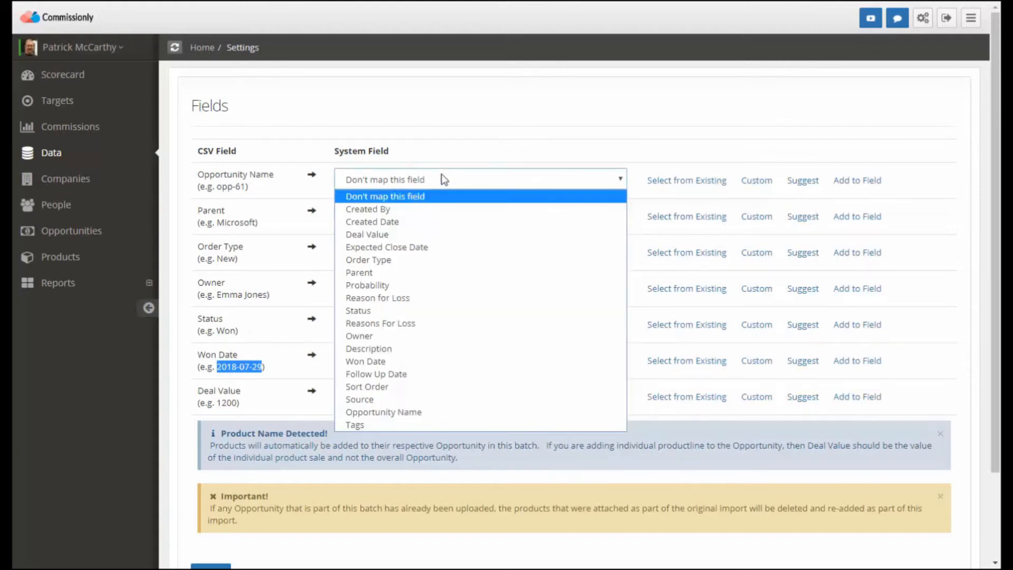
pyautogui.moveTo(367, 284)
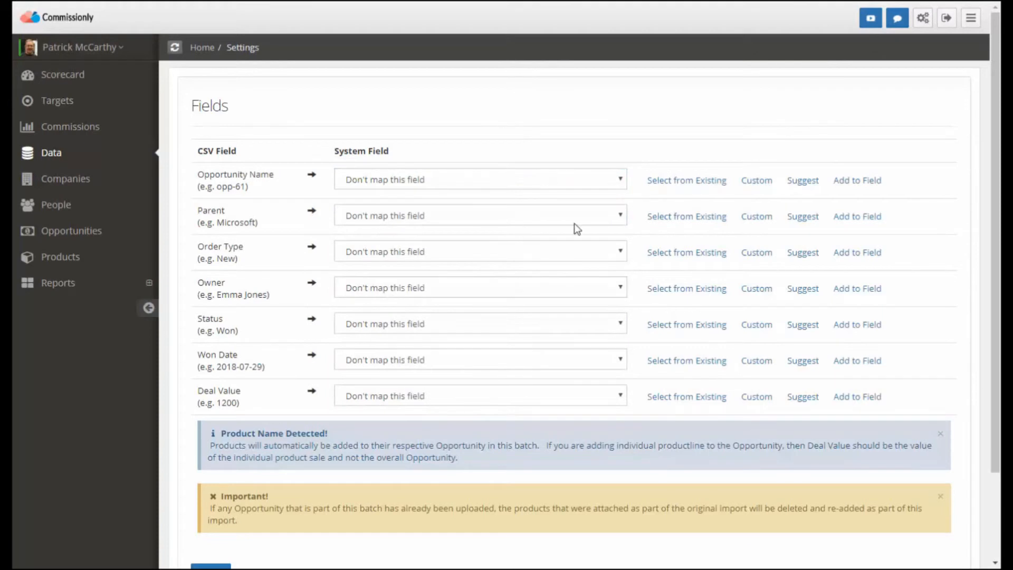
pyautogui.moveTo(756, 180)
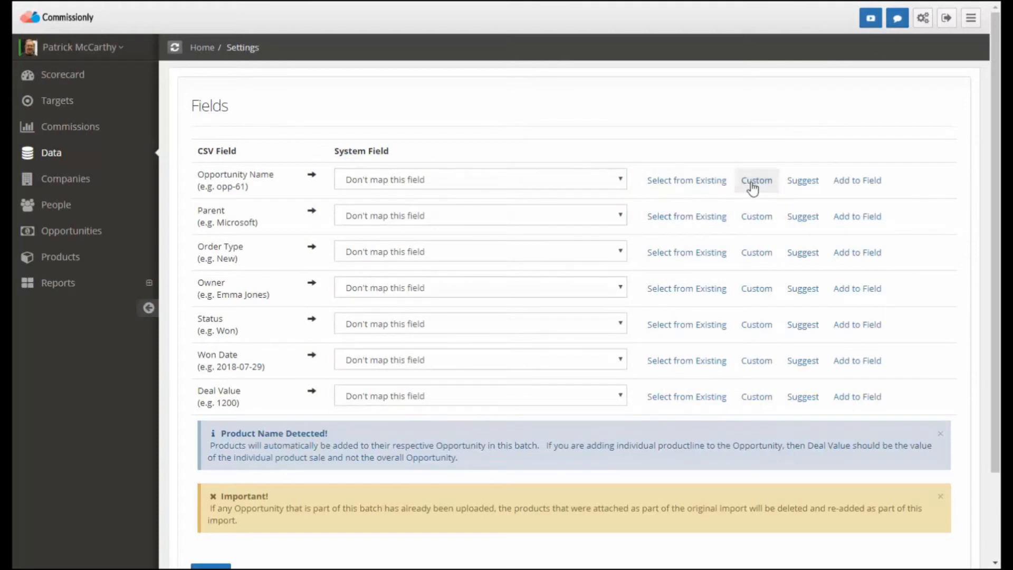
pyautogui.moveTo(849, 171)
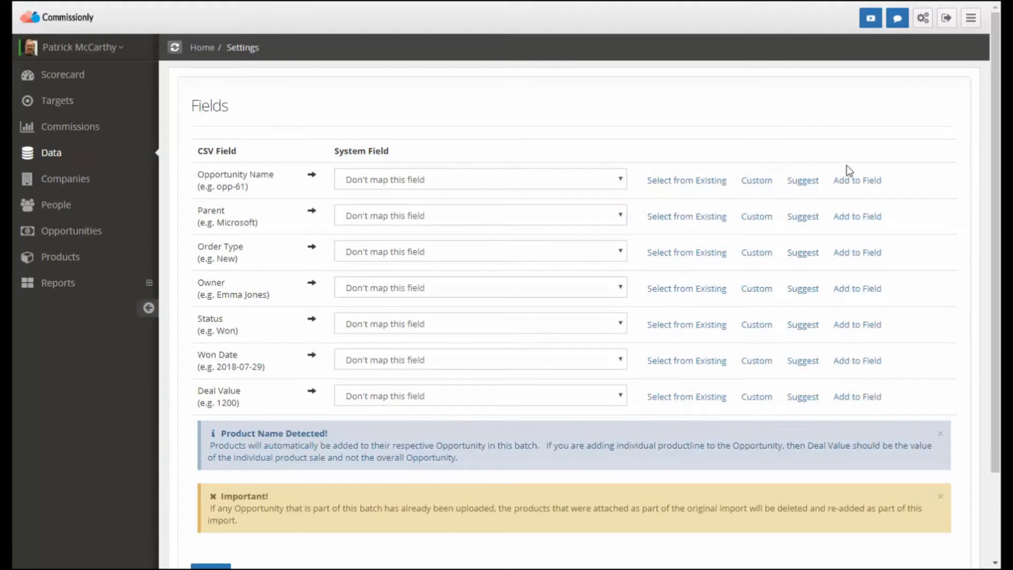
pyautogui.moveTo(857, 181)
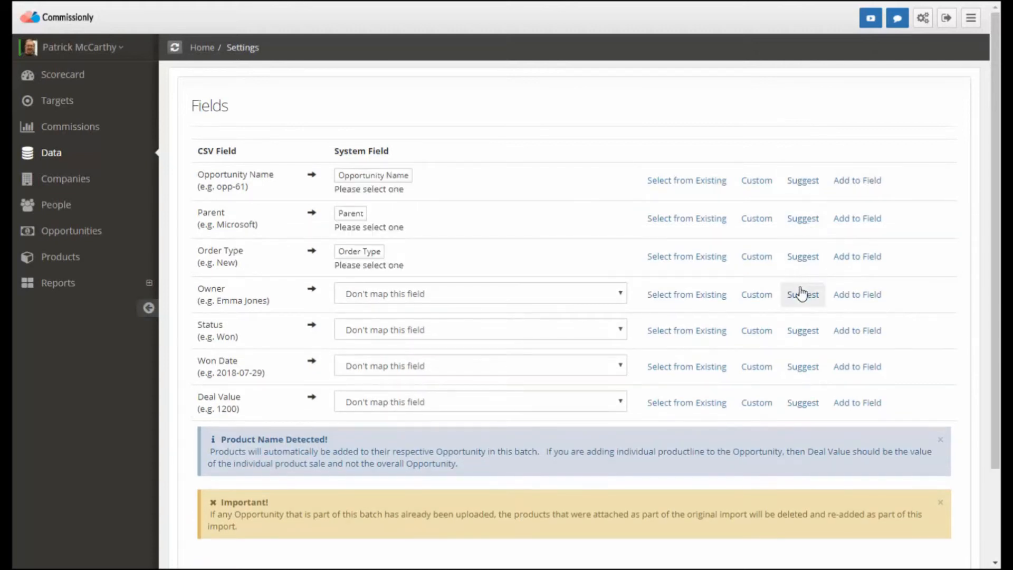
pyautogui.click(802, 294)
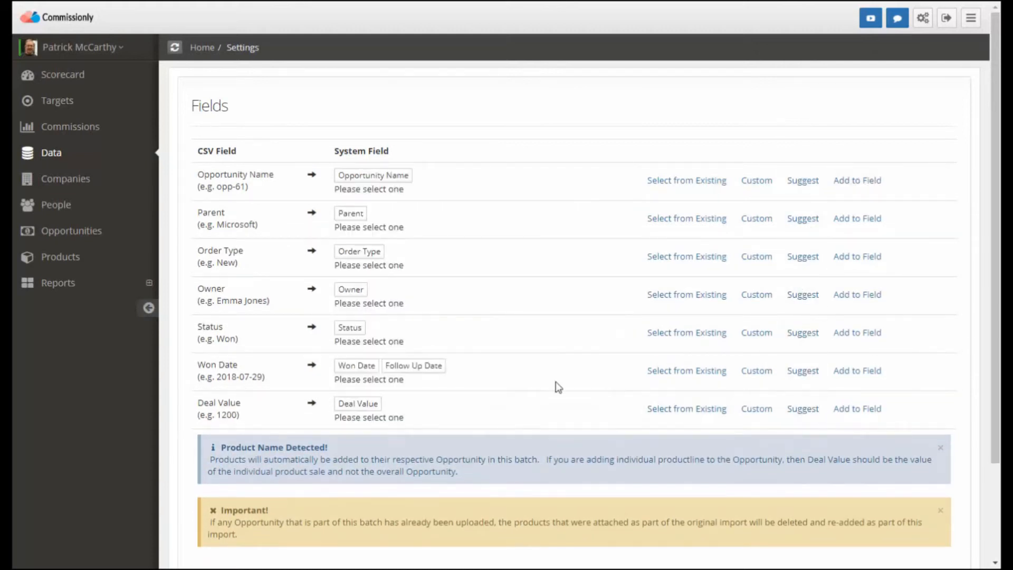
pyautogui.click(358, 403)
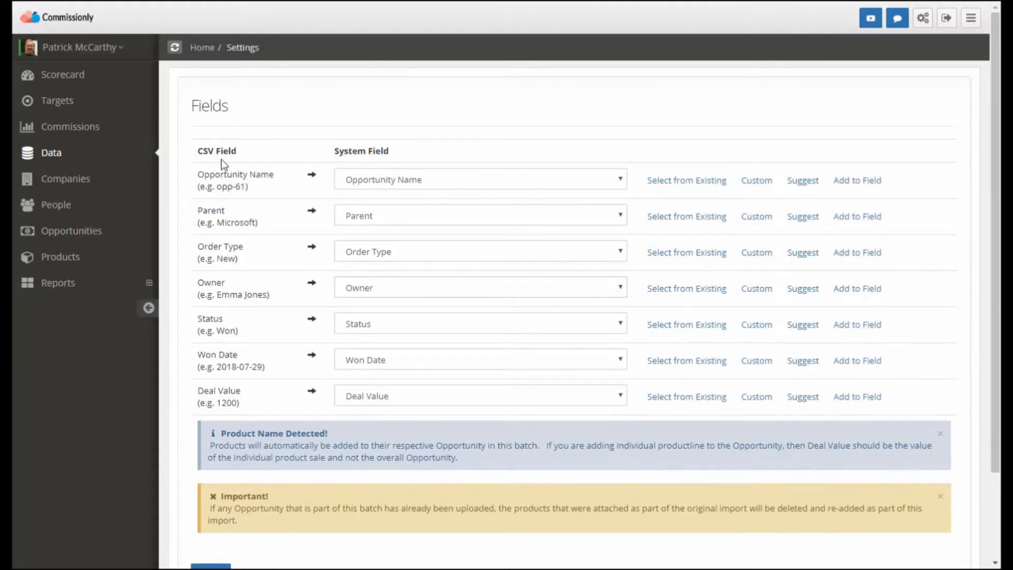
pyautogui.scroll(-3)
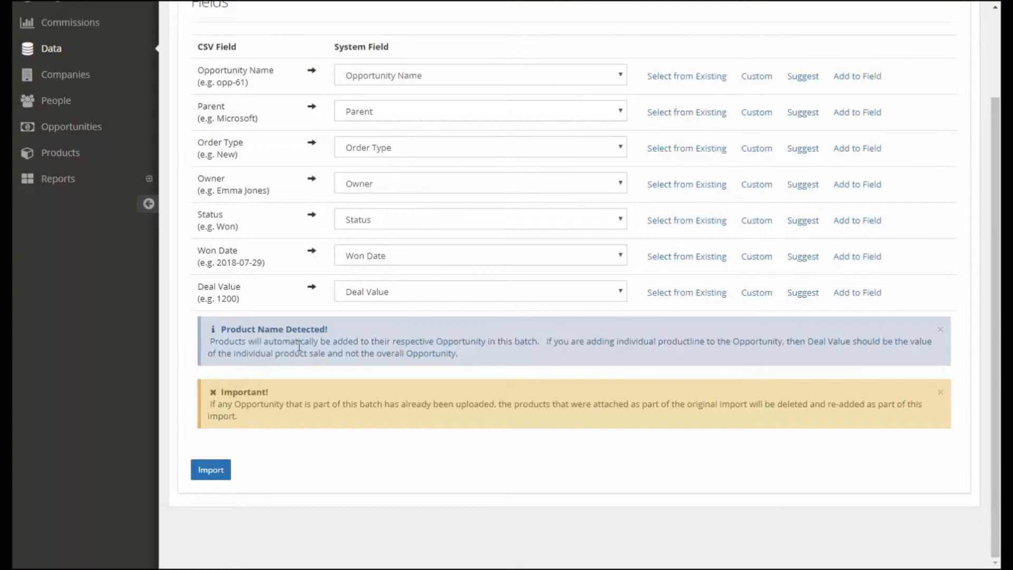
pyautogui.moveTo(567, 355)
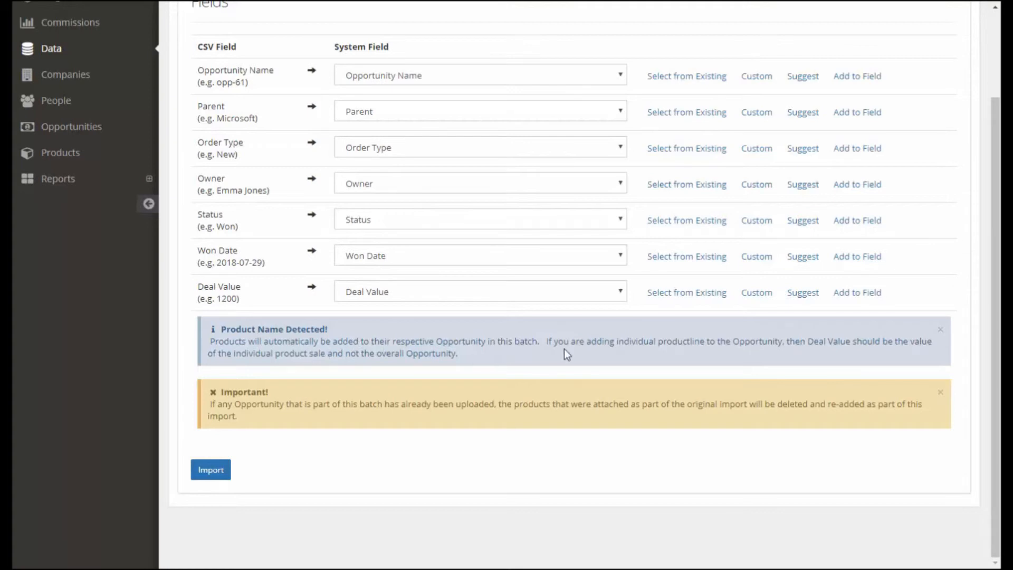
pyautogui.moveTo(570, 354)
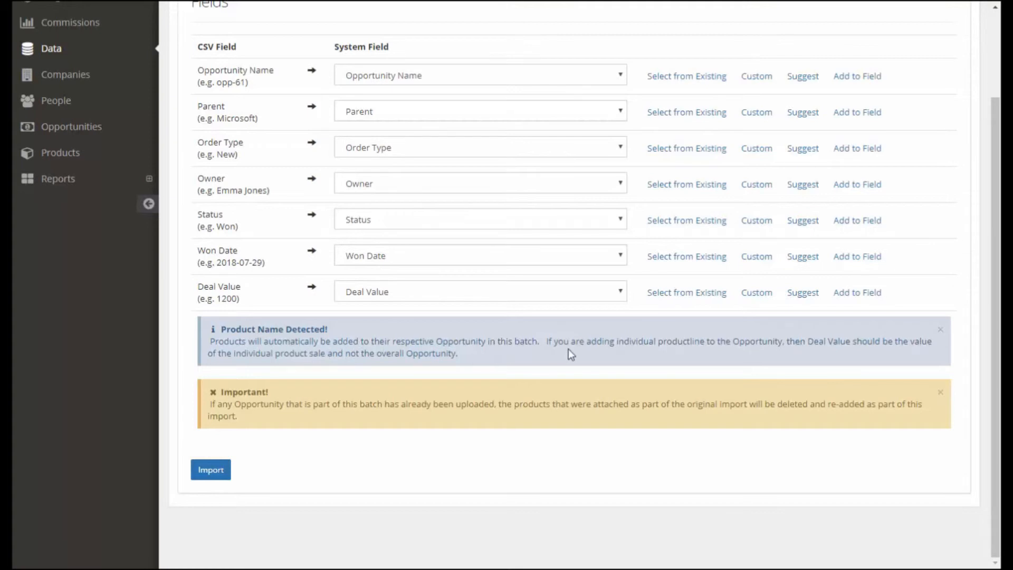
pyautogui.moveTo(729, 342)
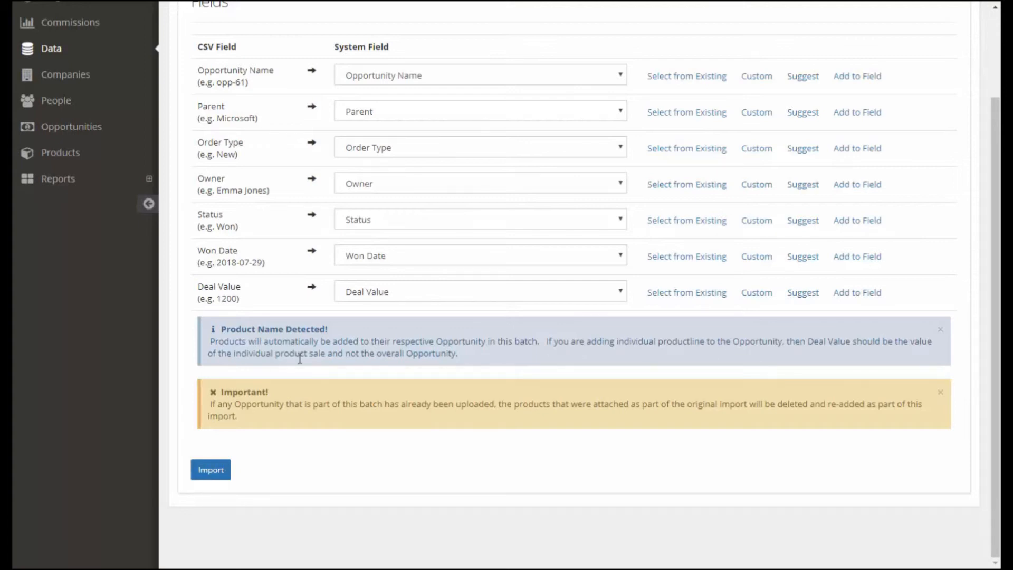
pyautogui.moveTo(370, 370)
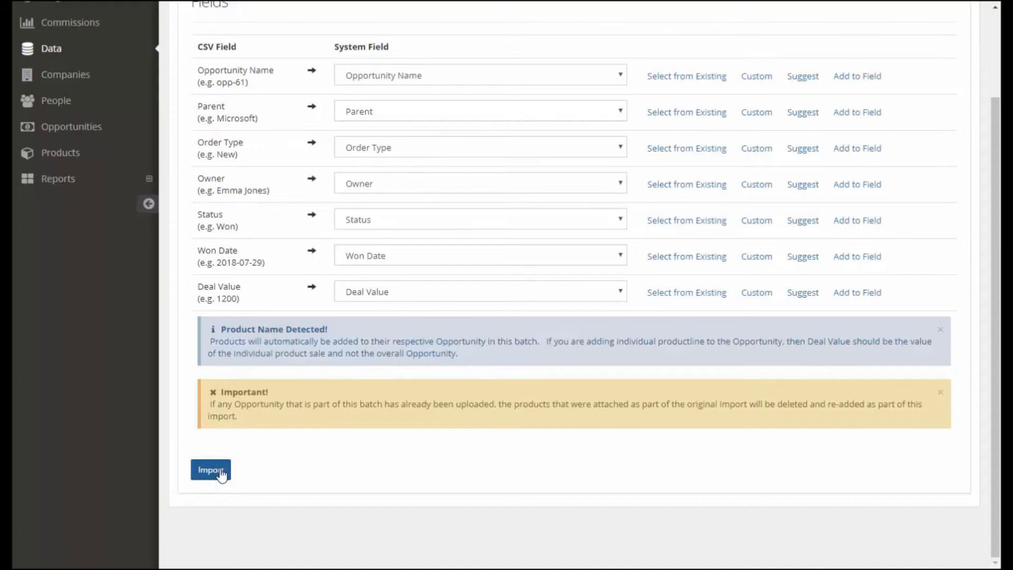
# - Run the import and highlight the result of 504 records imported with 13 new companies
pyautogui.click(212, 470)
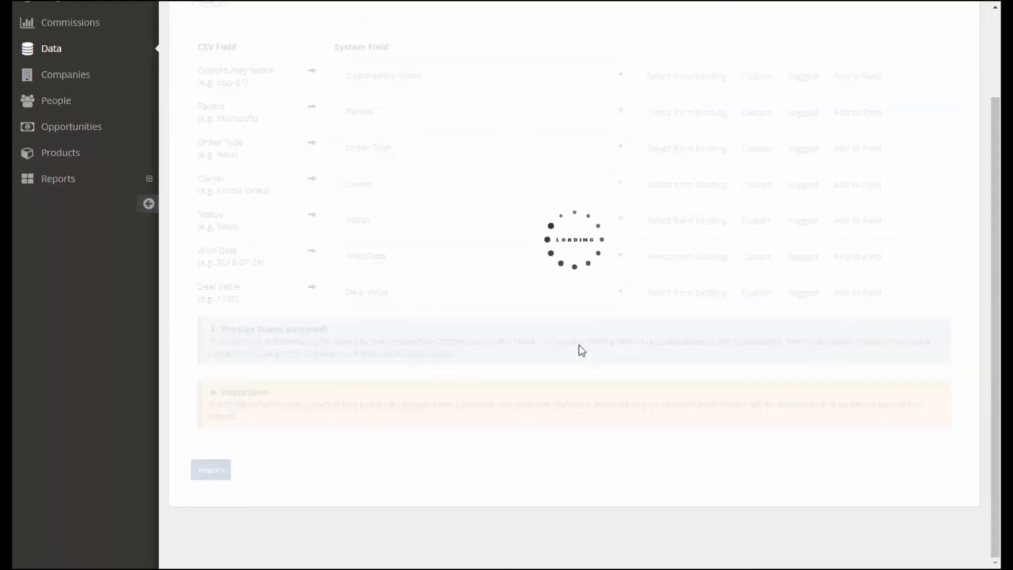
pyautogui.click(211, 469)
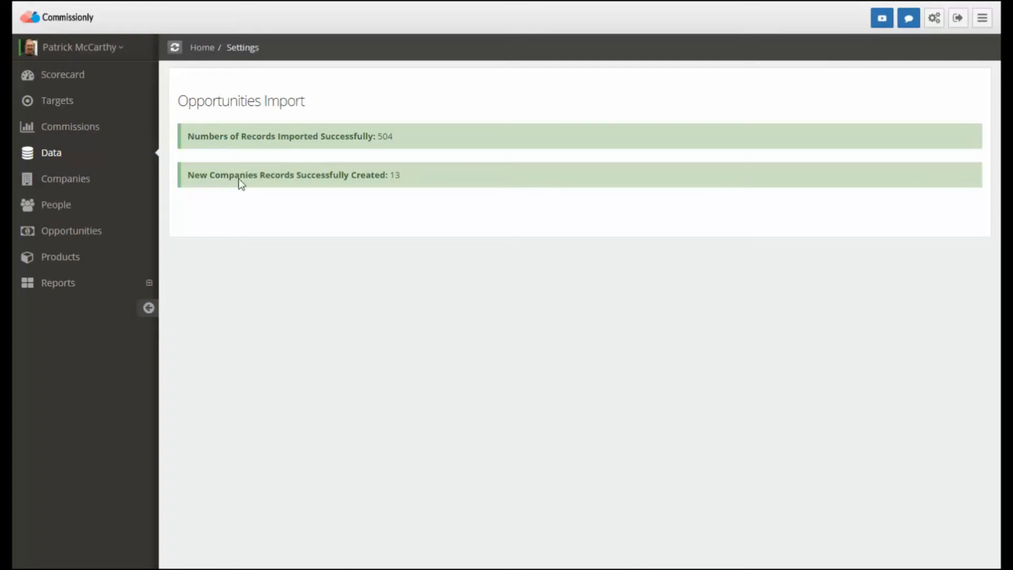
pyautogui.moveTo(201, 136); pyautogui.dragTo(359, 136)
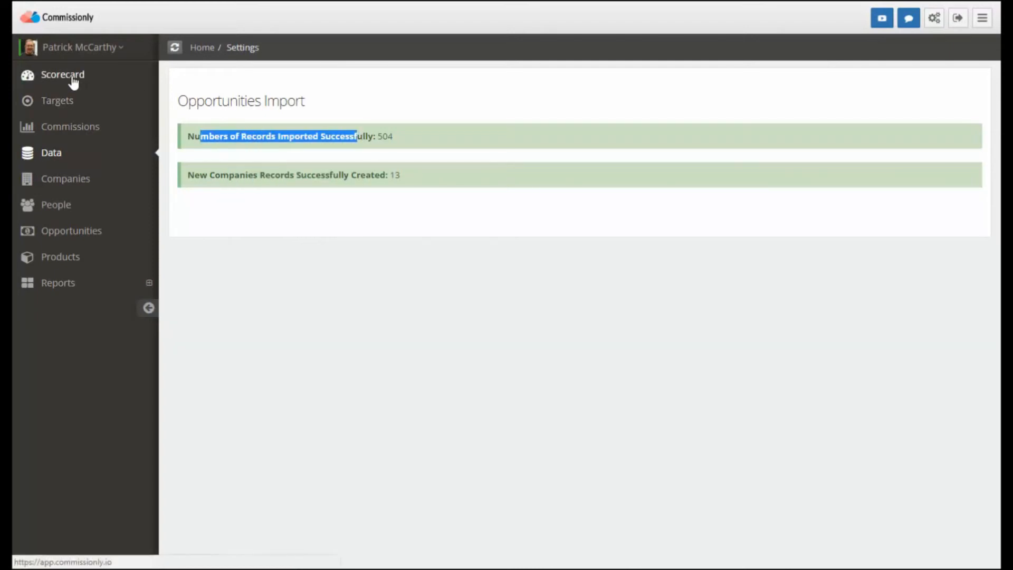
# - Show the Performance Data scorecard with revenue and opportunity charts, commission still 'To be calculated'
pyautogui.click(62, 73)
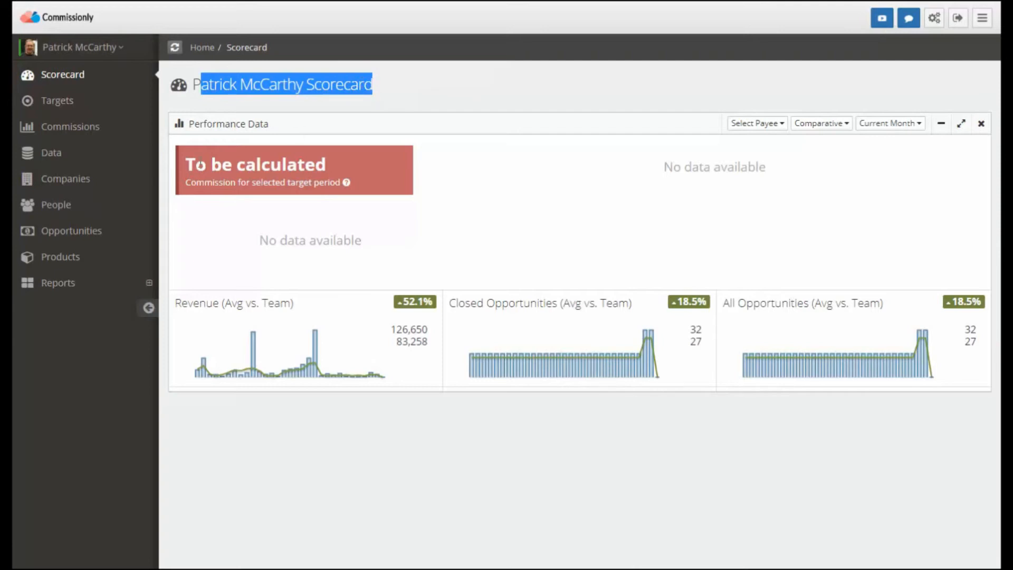
pyautogui.click(362, 269)
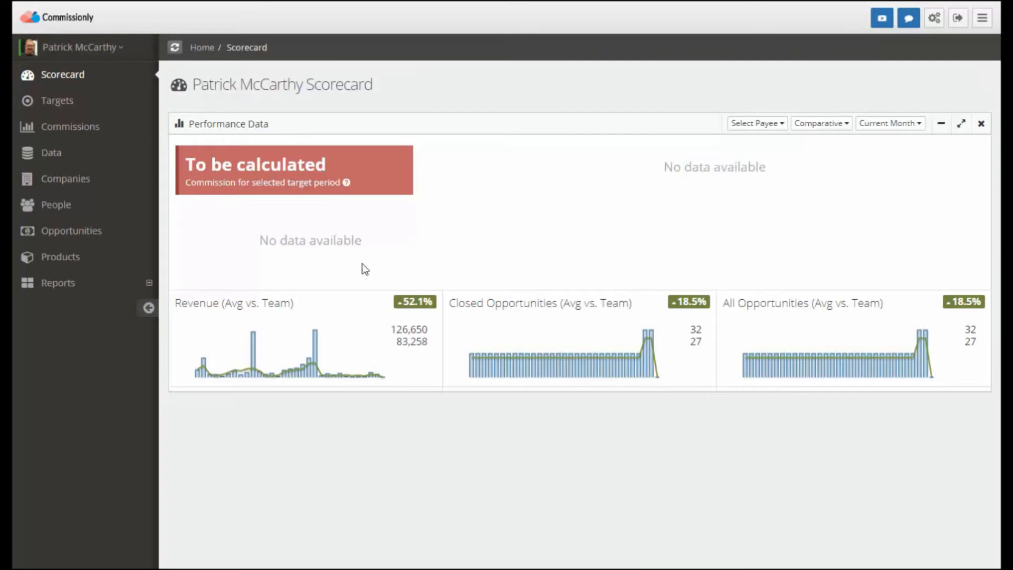
pyautogui.moveTo(484, 386)
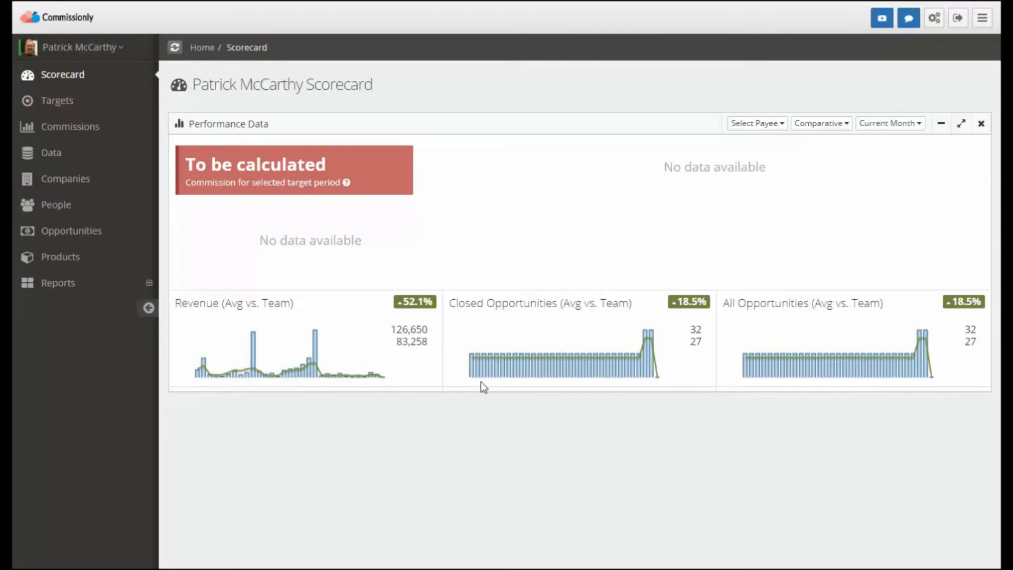
pyautogui.moveTo(688, 367)
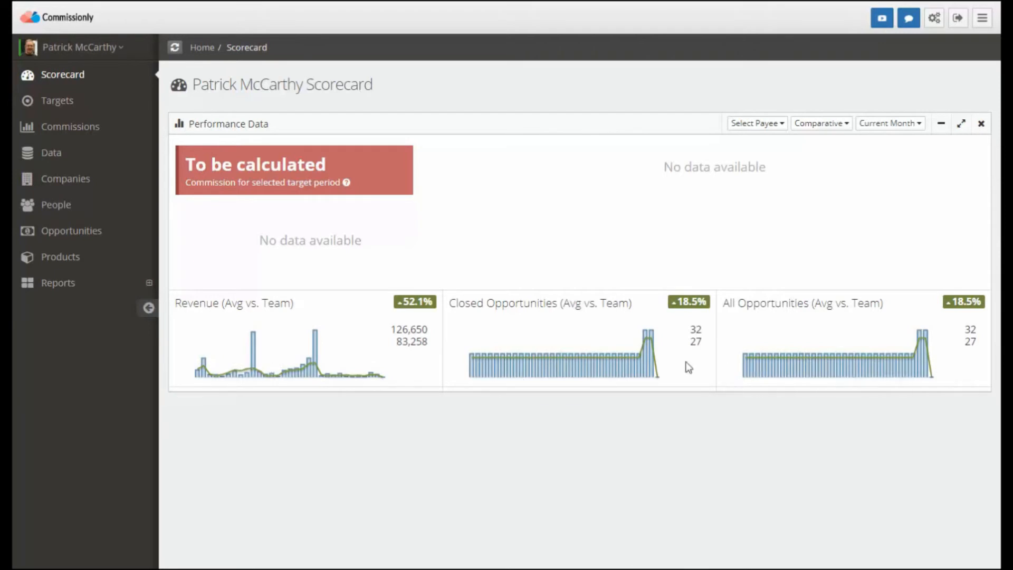
pyautogui.moveTo(890, 123)
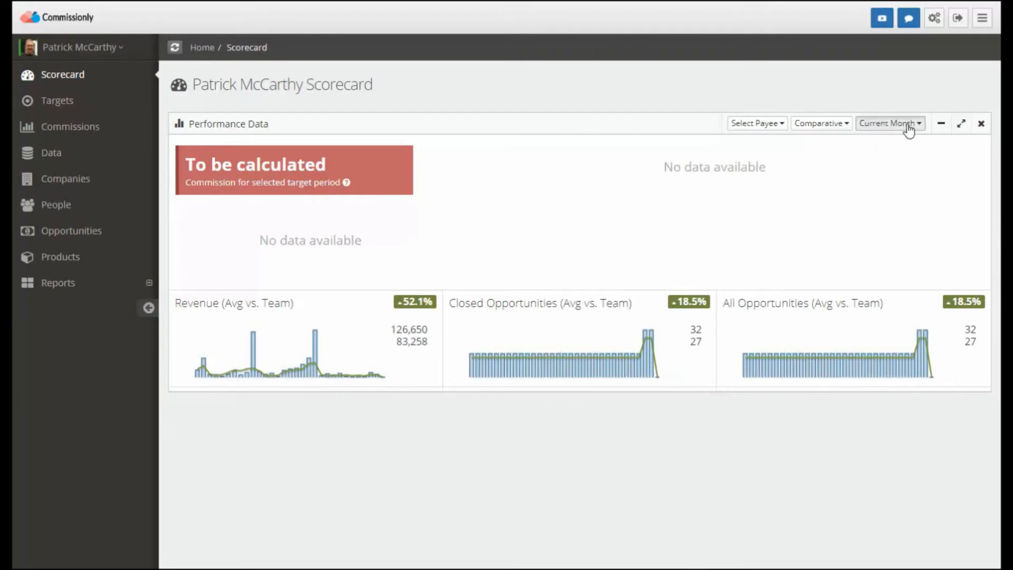
pyautogui.moveTo(744, 105)
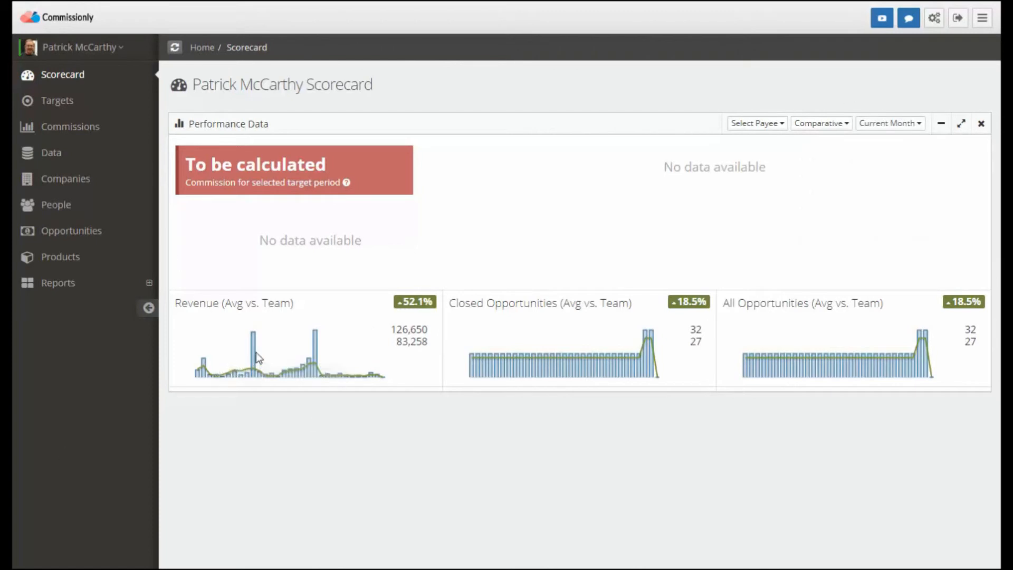
pyautogui.moveTo(253, 339)
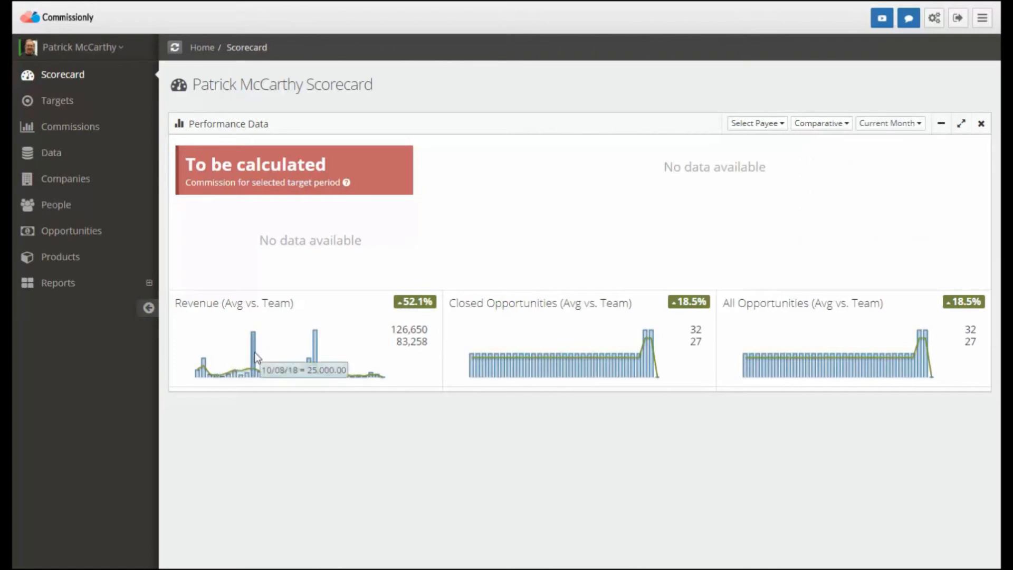
pyautogui.tripleClick(281, 85)
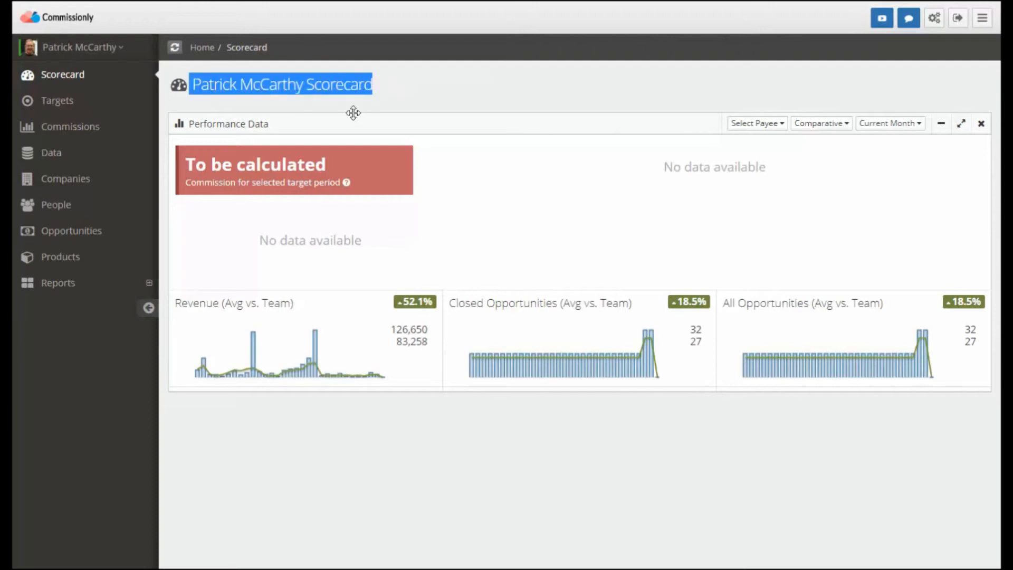
pyautogui.moveTo(756, 124)
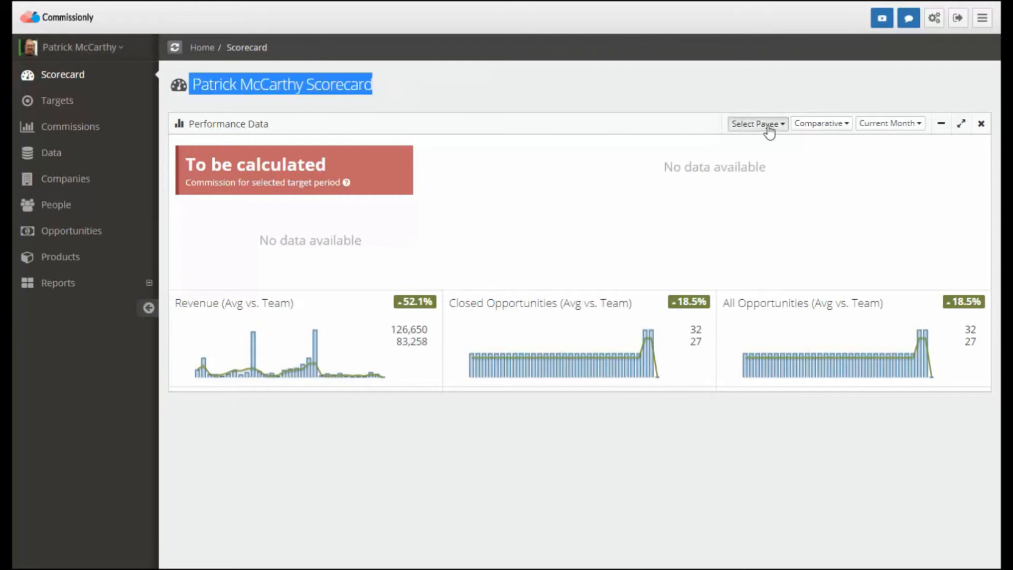
pyautogui.click(756, 123)
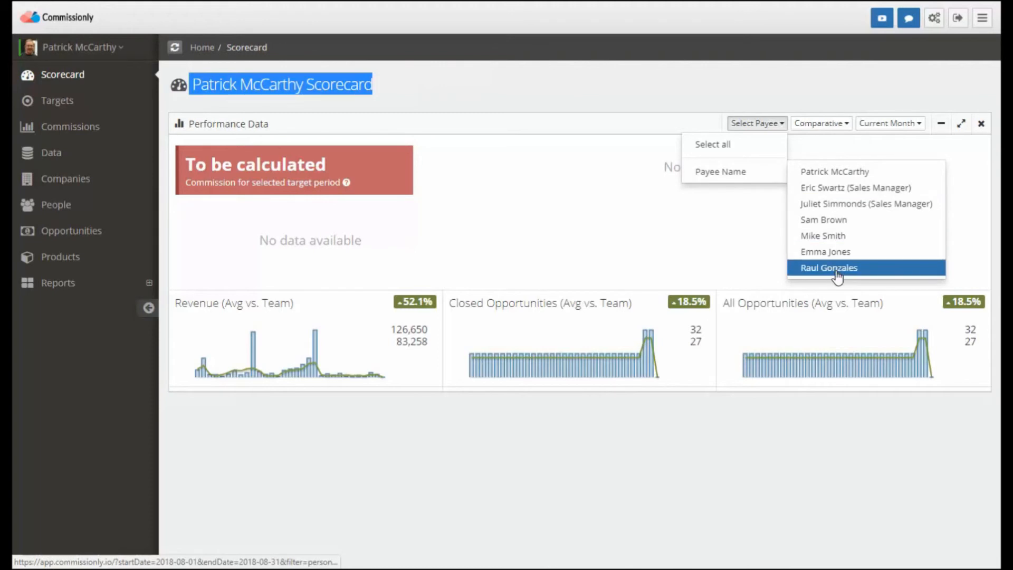
pyautogui.click(830, 267)
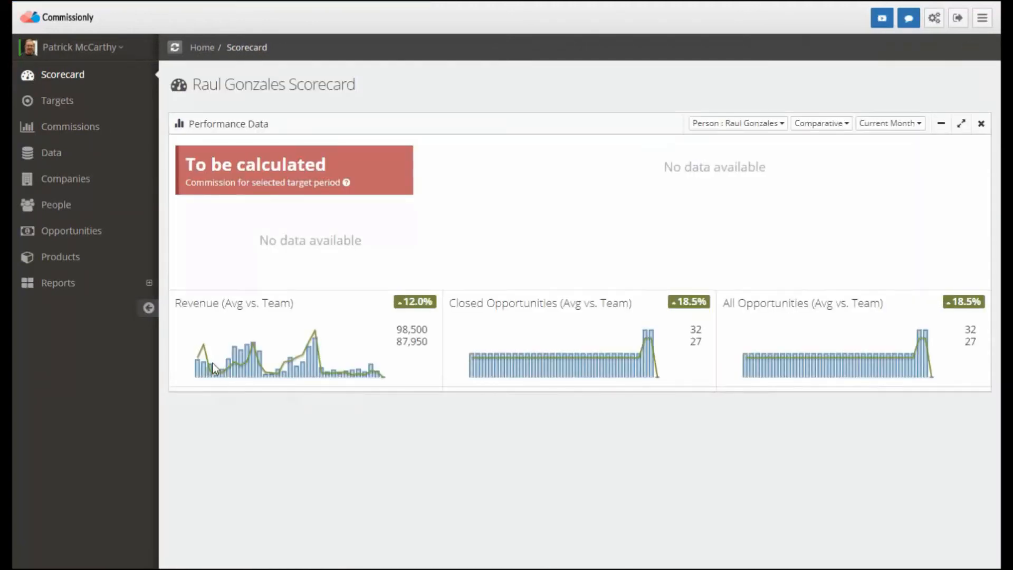
pyautogui.moveTo(640, 369)
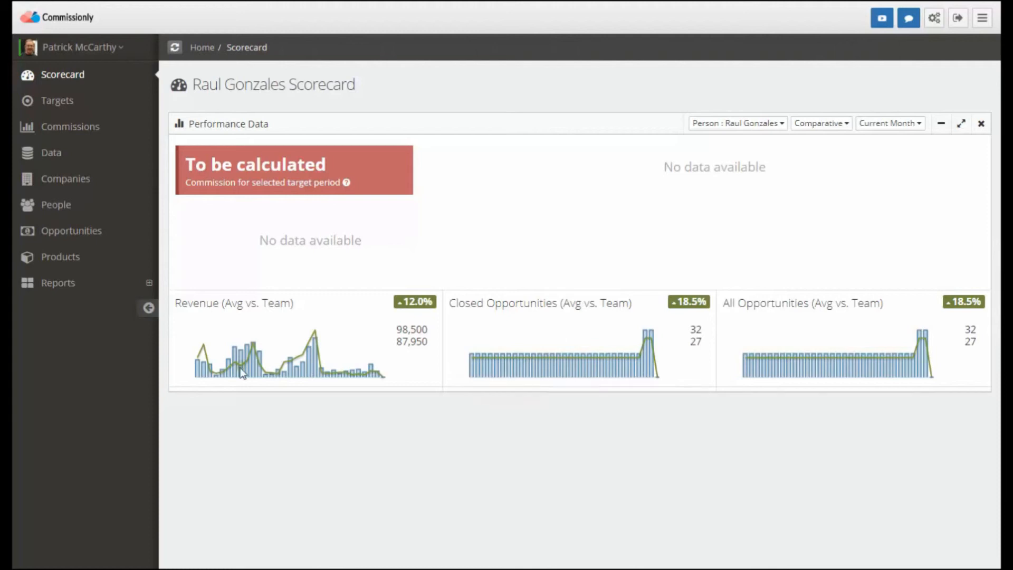
pyautogui.moveTo(378, 387)
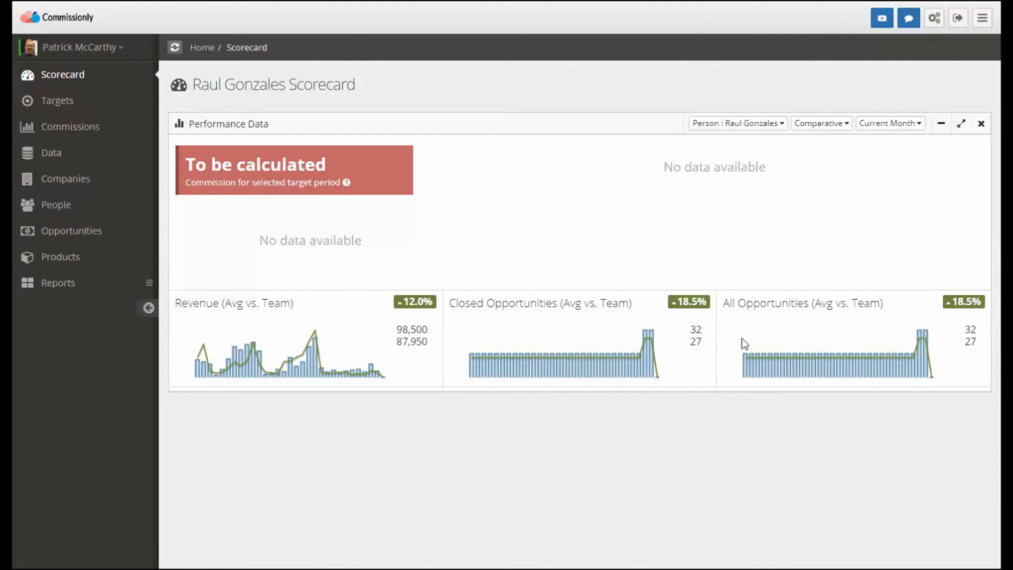
pyautogui.moveTo(436, 313)
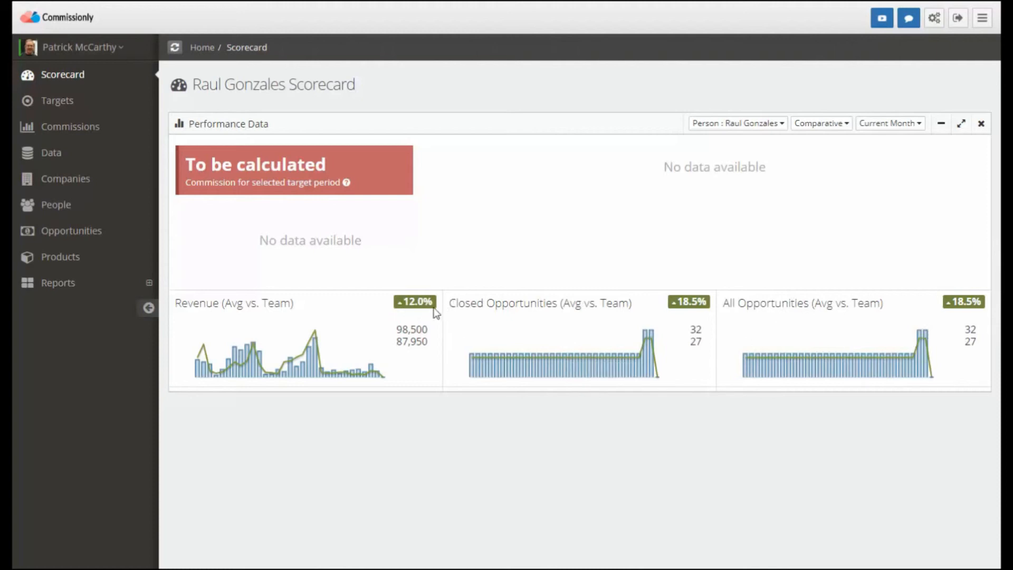
pyautogui.moveTo(398, 288)
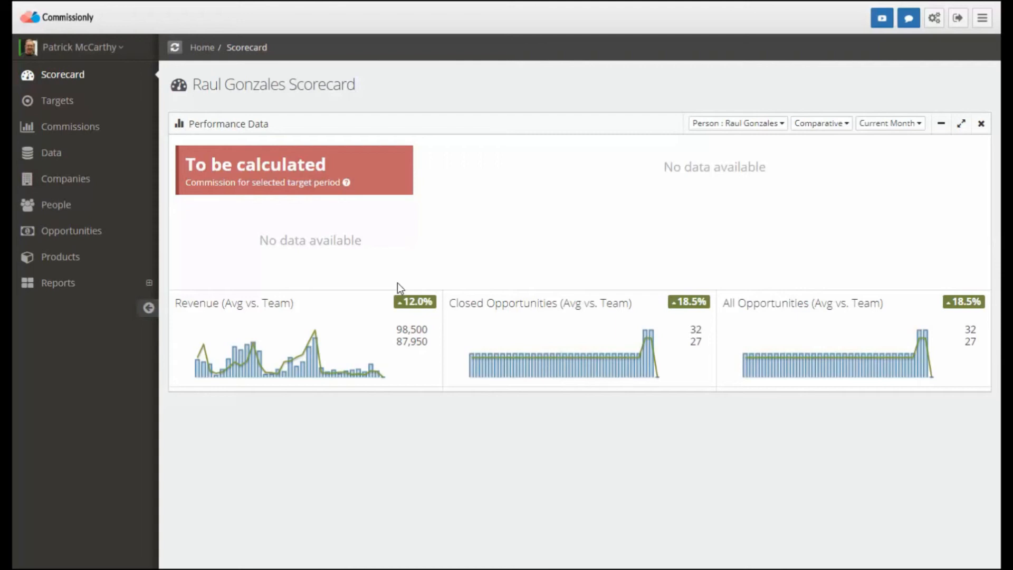
pyautogui.moveTo(197, 166)
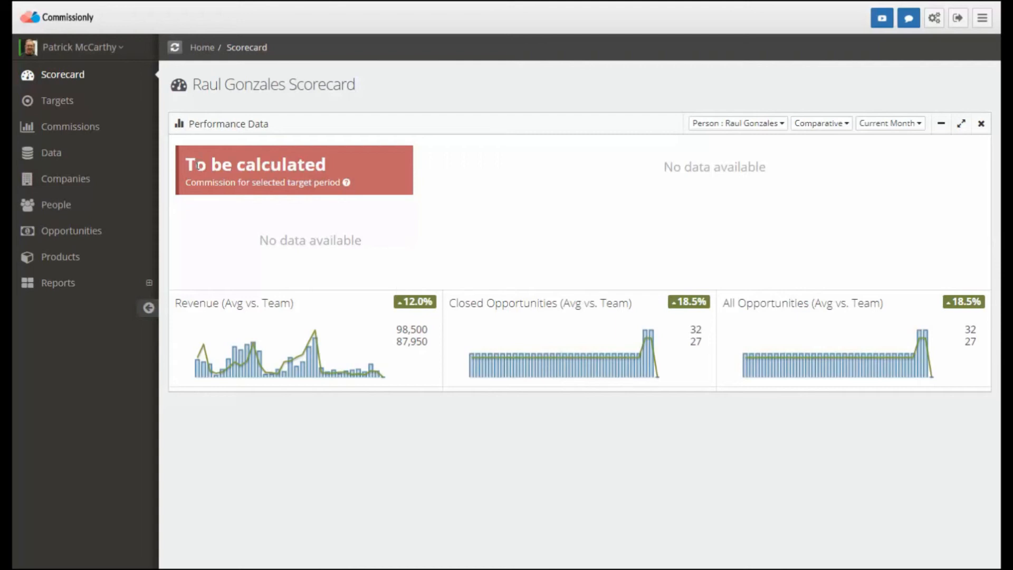
pyautogui.moveTo(380, 98)
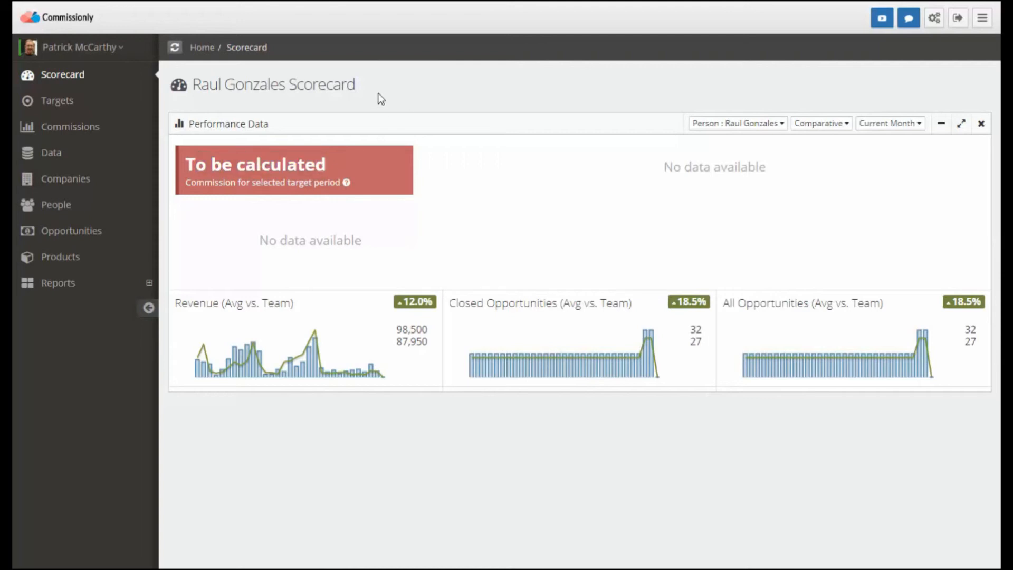
# - Run Update Commission Values for Basic Revenue Commission so its last run reads Now
pyautogui.click(70, 126)
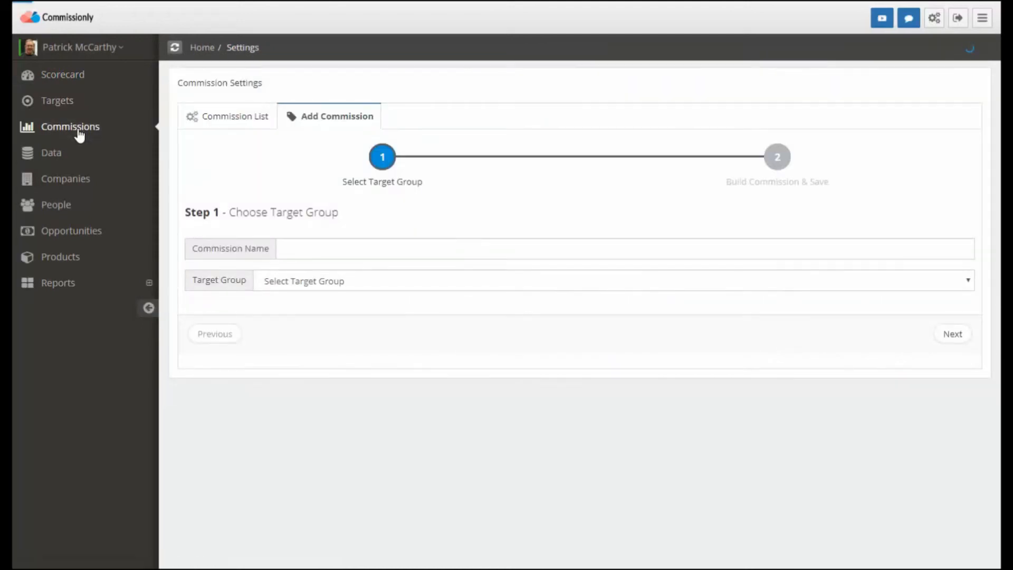
pyautogui.click(234, 116)
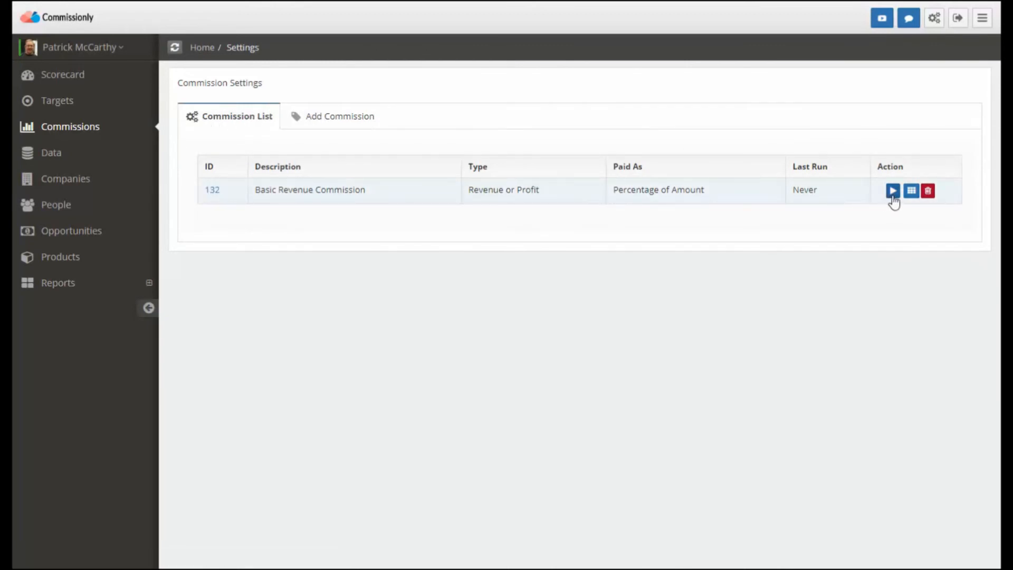
pyautogui.moveTo(893, 191)
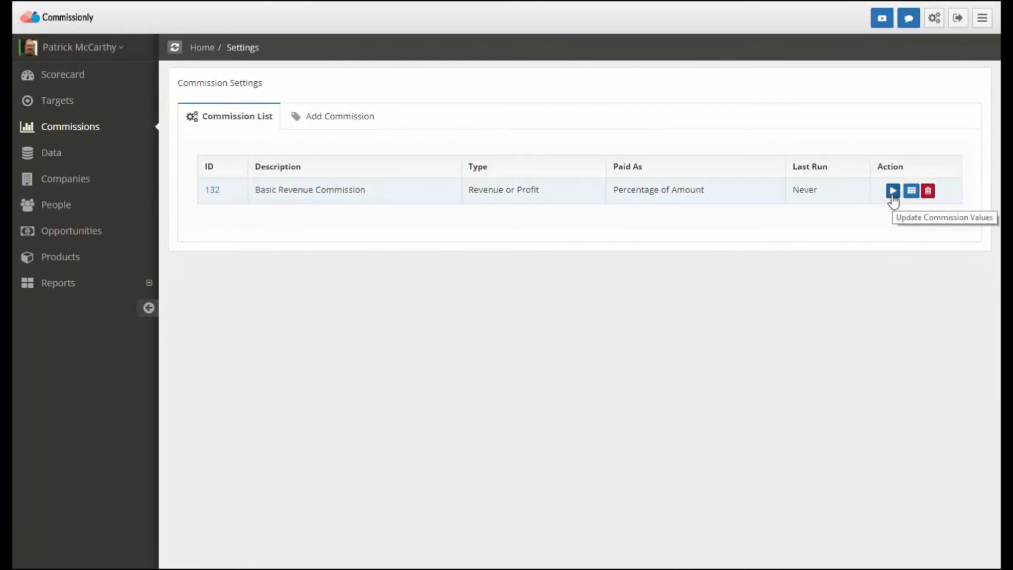
pyautogui.click(893, 190)
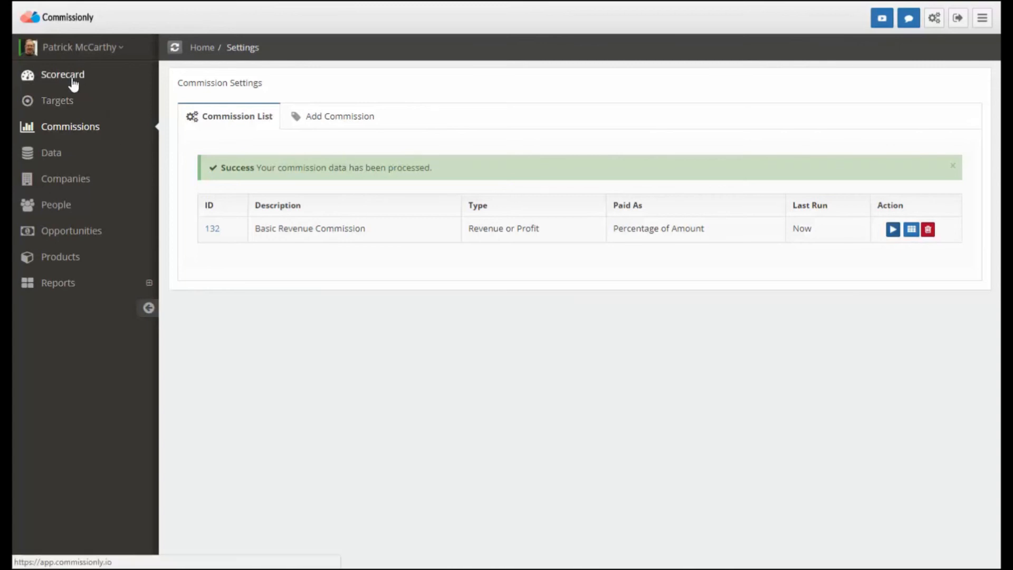
pyautogui.click(62, 74)
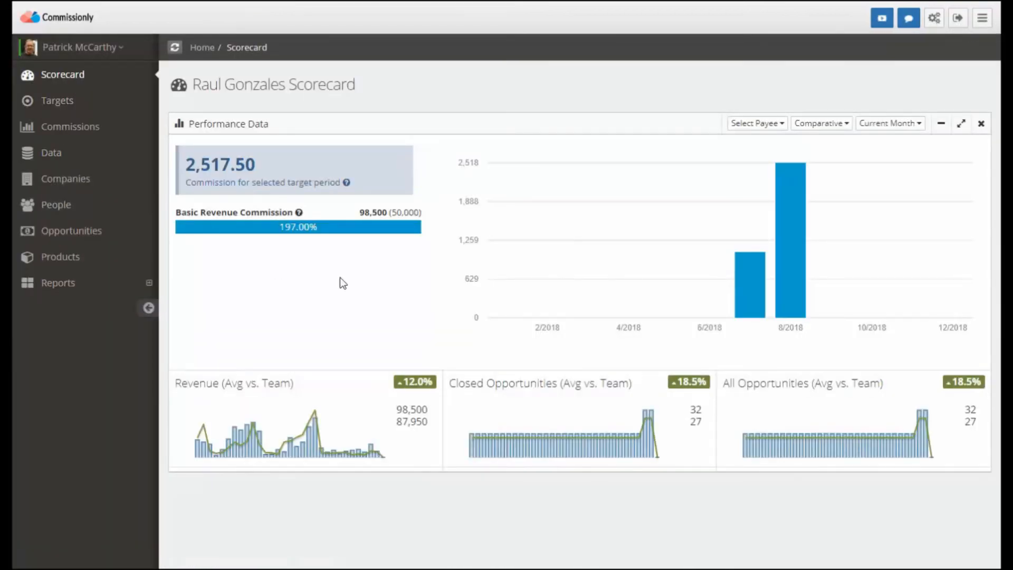
pyautogui.moveTo(782, 271)
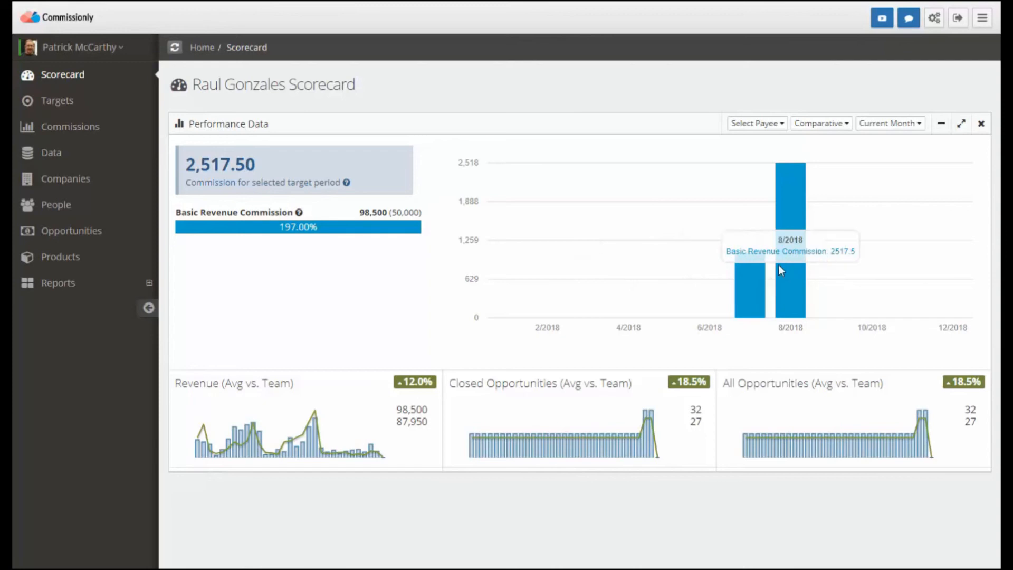
pyautogui.moveTo(751, 304)
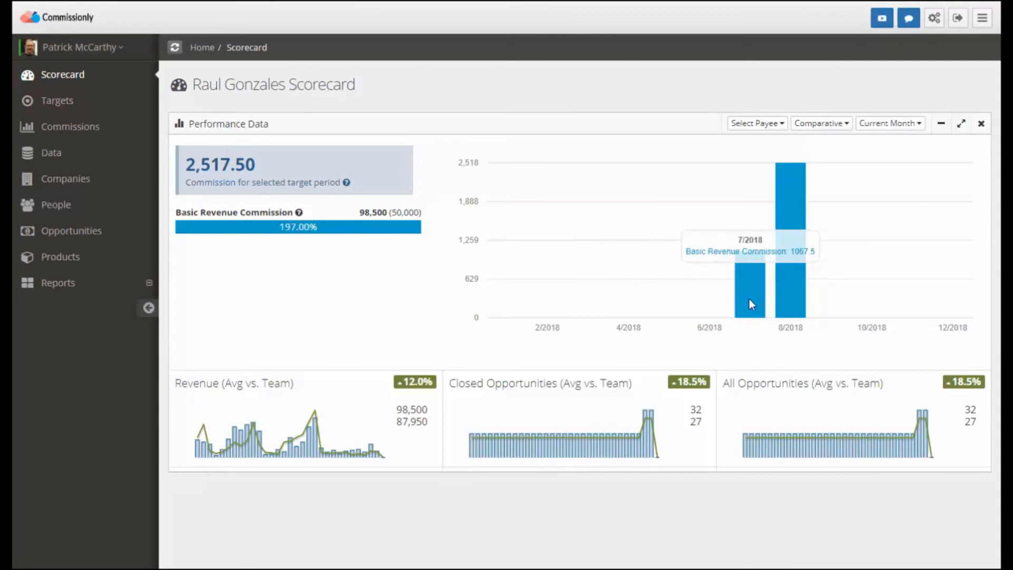
pyautogui.moveTo(748, 292)
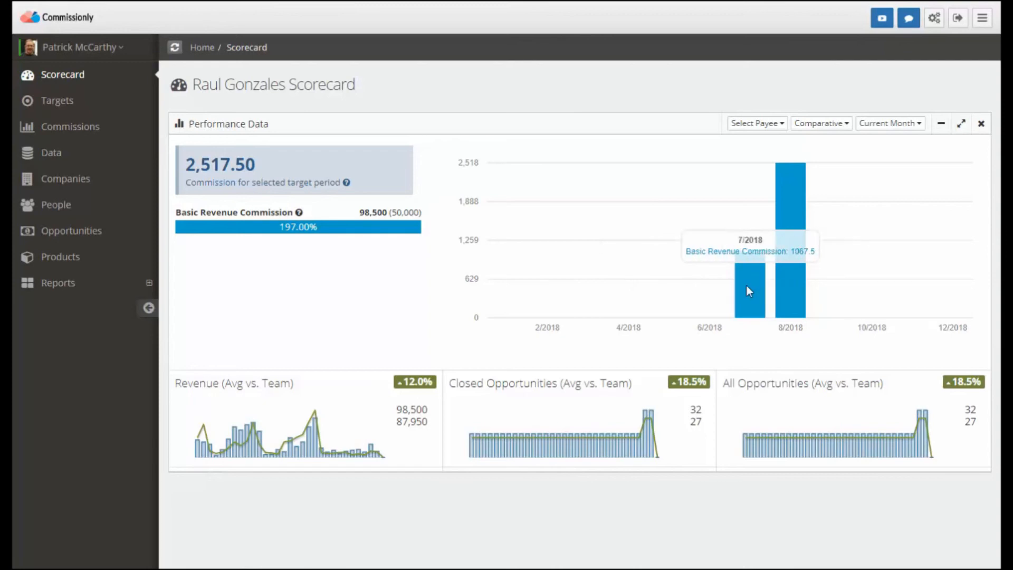
pyautogui.moveTo(780, 285)
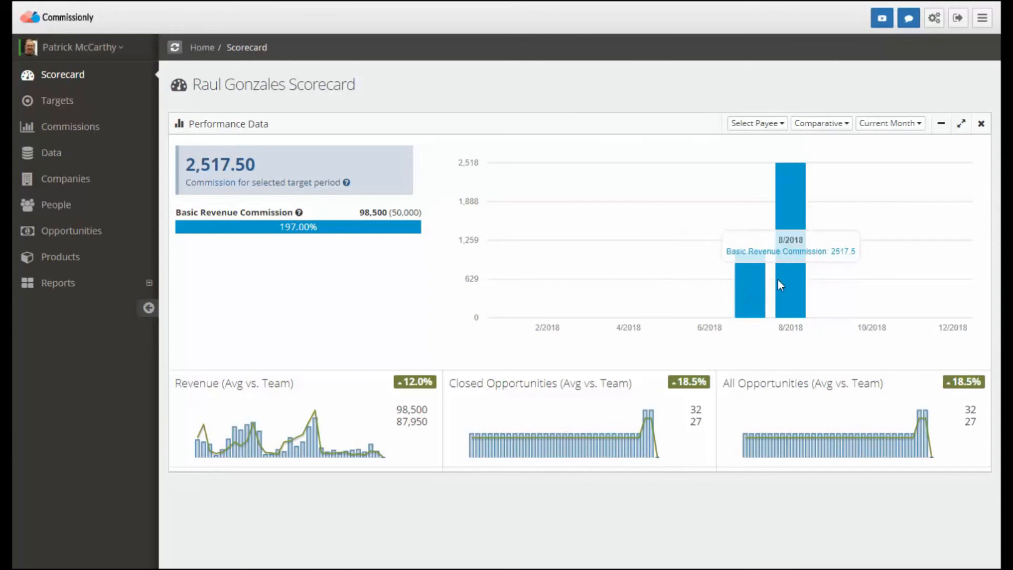
pyautogui.moveTo(180, 168)
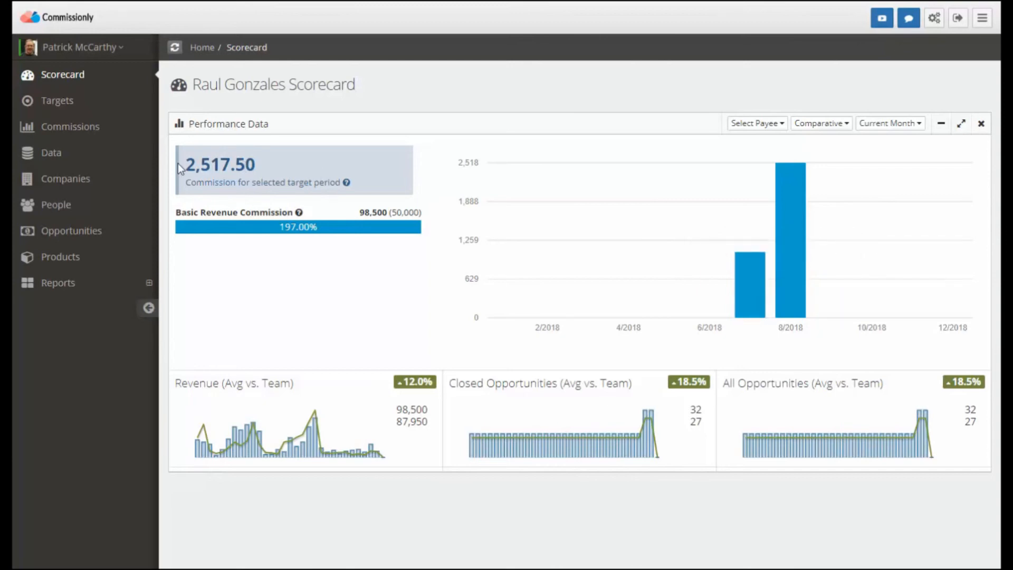
pyautogui.doubleClick(220, 165)
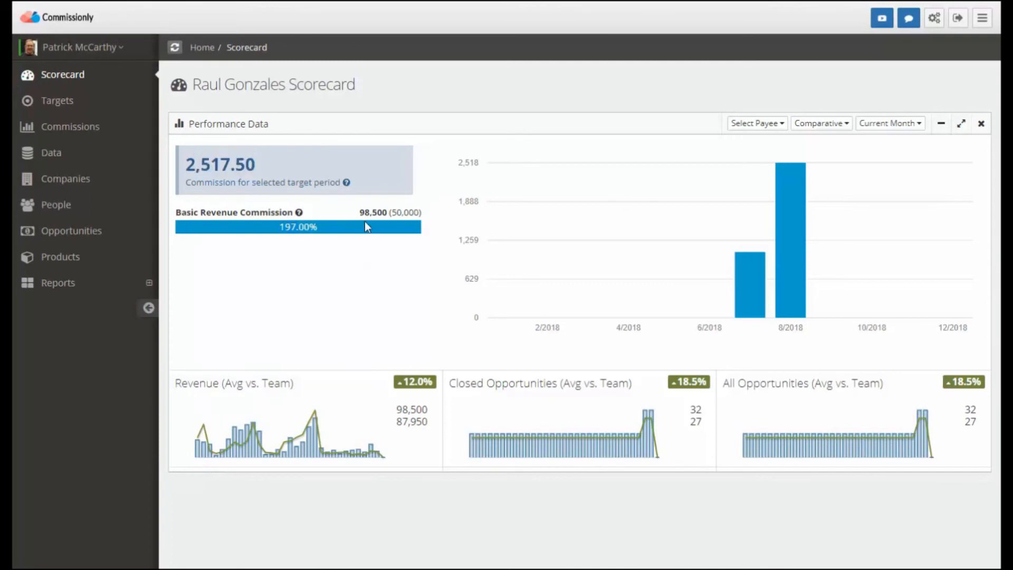
pyautogui.doubleClick(374, 212)
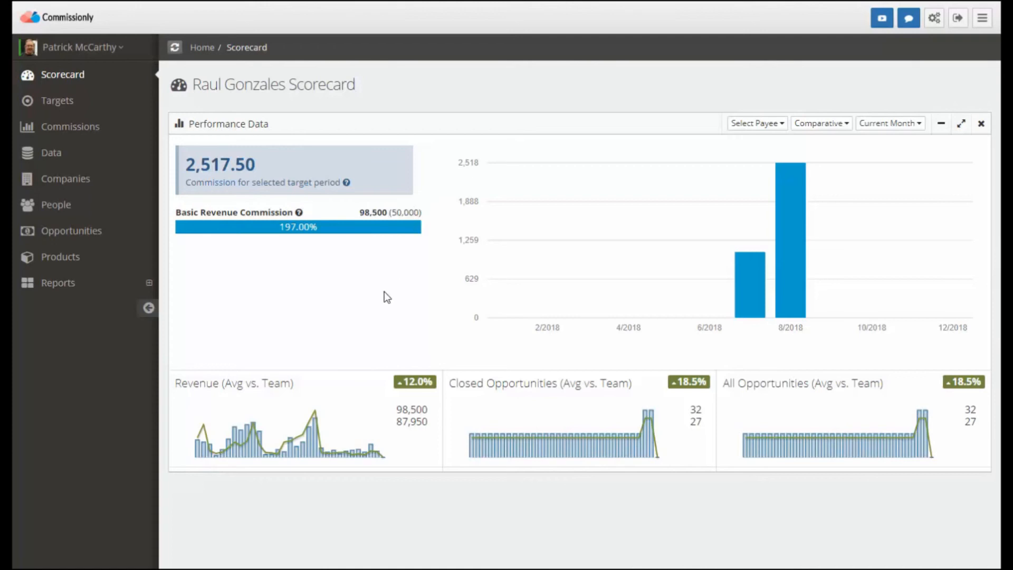
pyautogui.moveTo(821, 122)
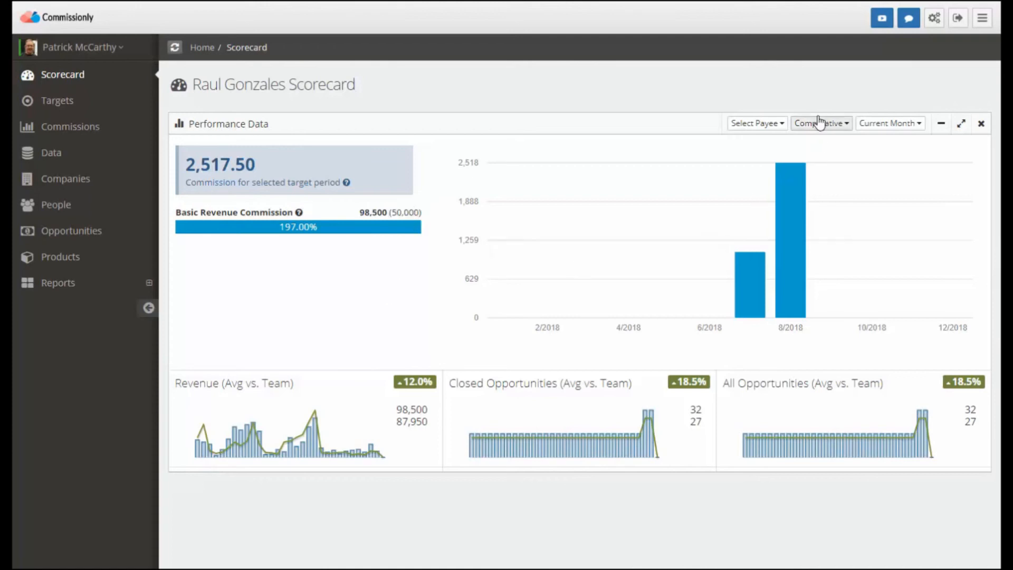
pyautogui.click(821, 122)
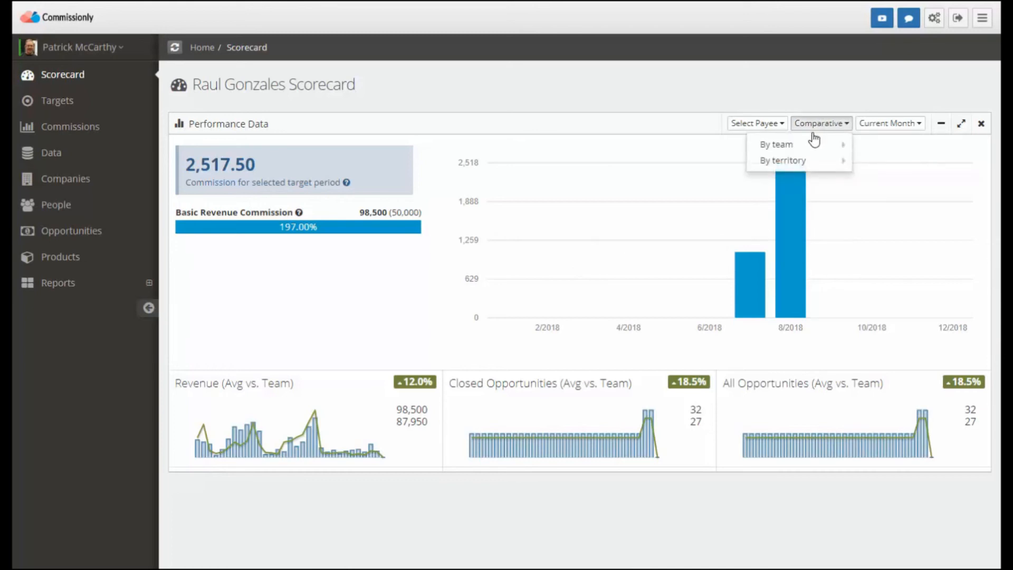
pyautogui.moveTo(283, 454)
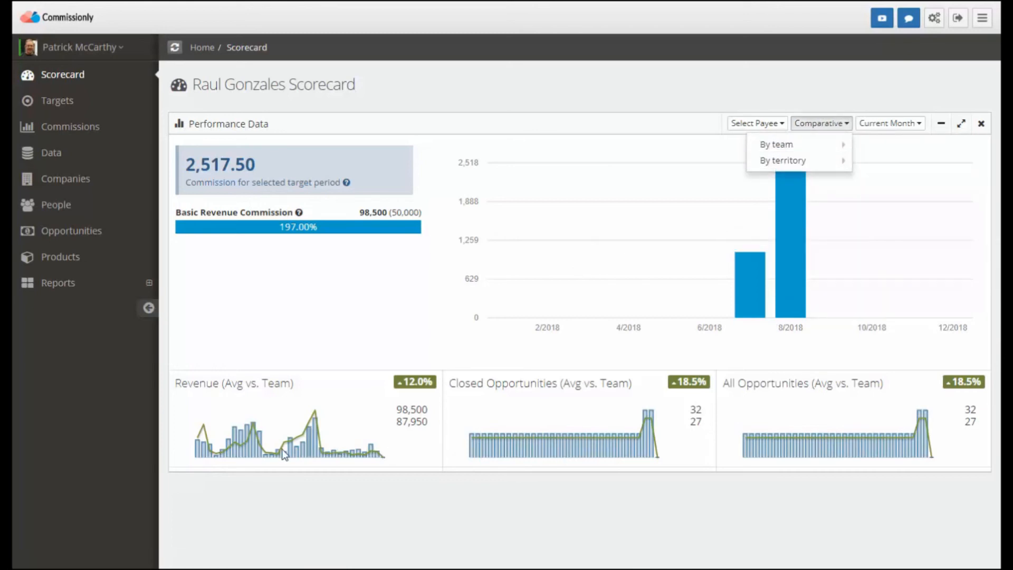
pyautogui.moveTo(695, 375)
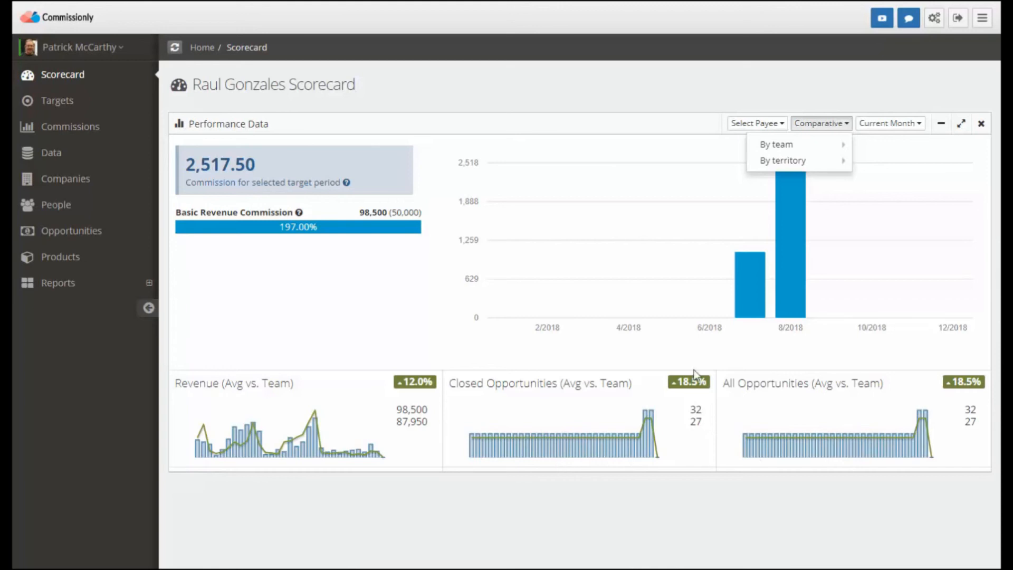
pyautogui.click(756, 123)
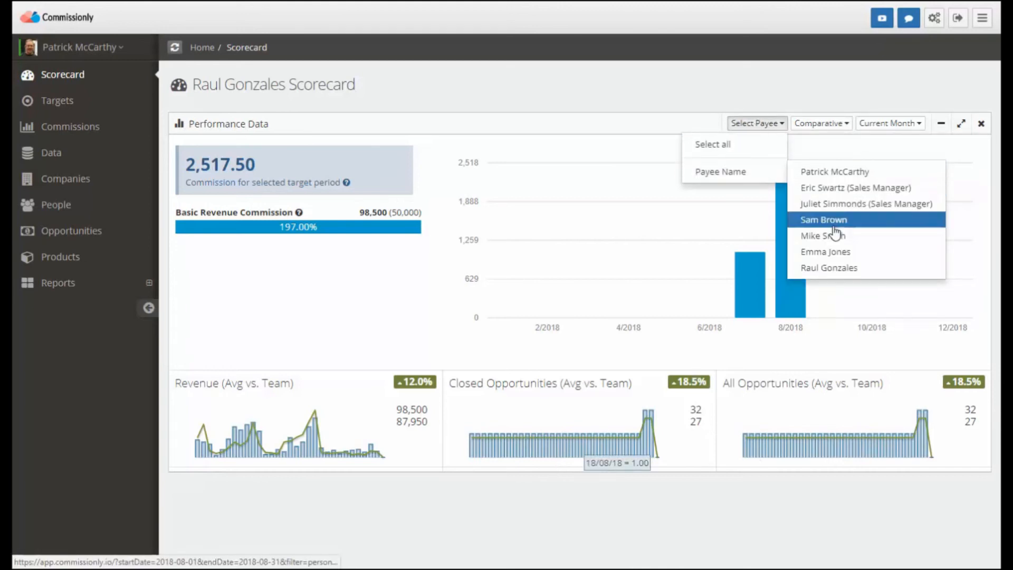
pyautogui.click(823, 220)
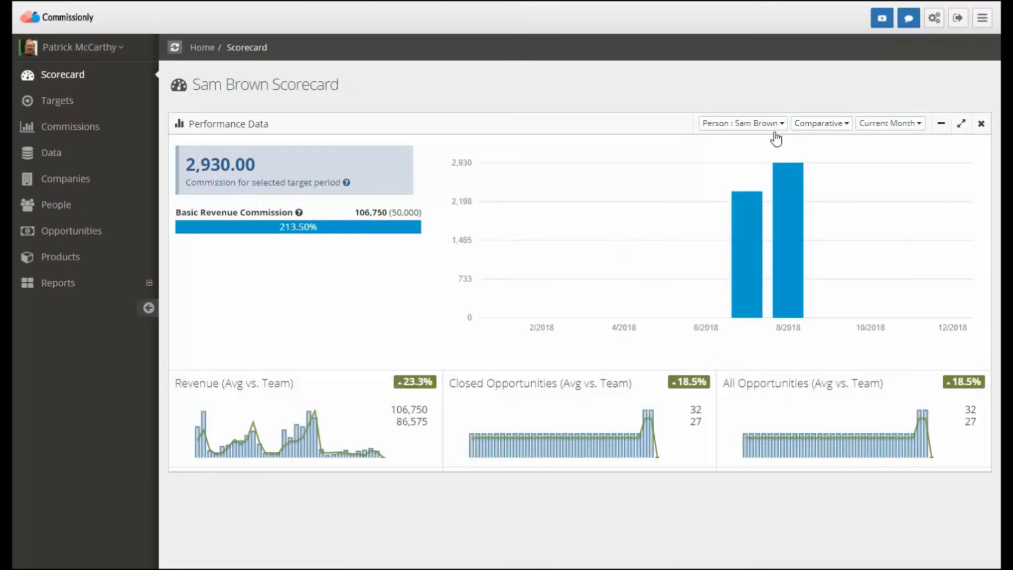
pyautogui.click(742, 123)
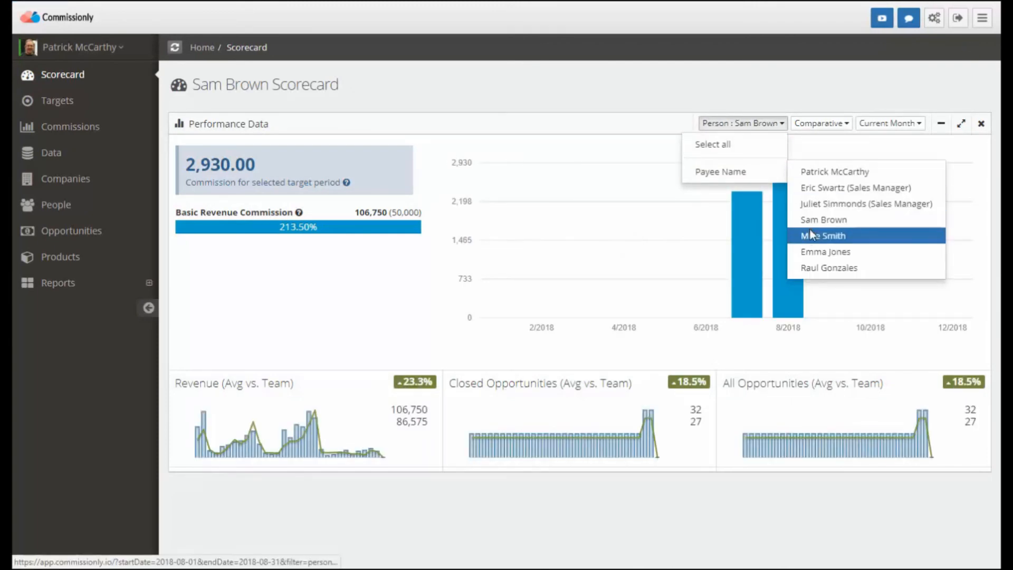
pyautogui.click(822, 236)
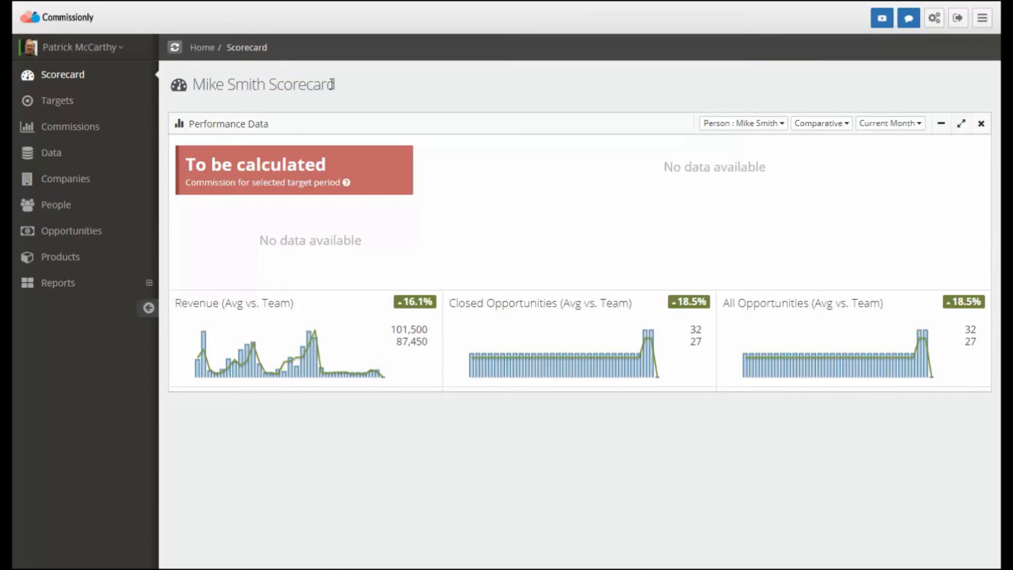
pyautogui.moveTo(57, 100)
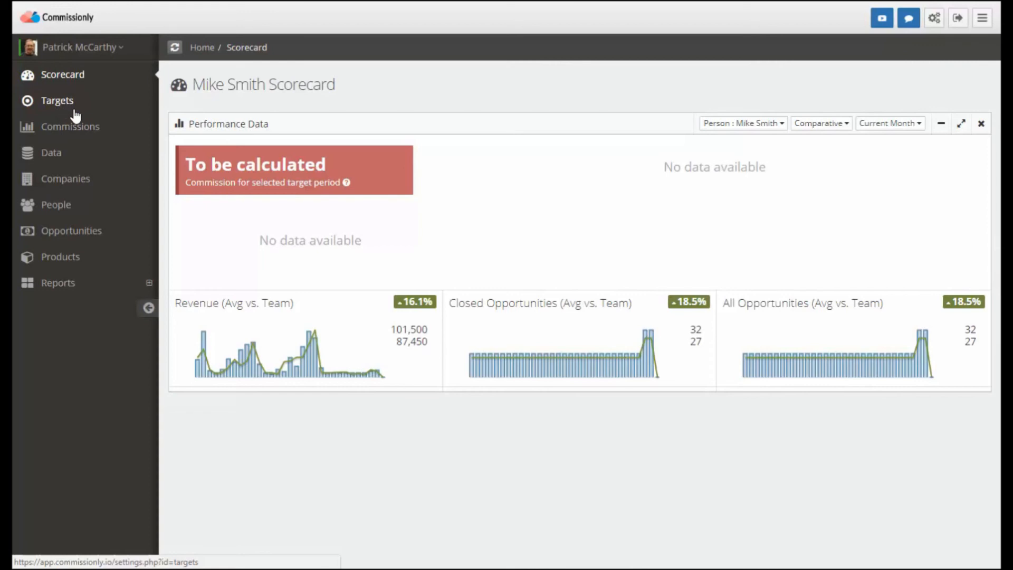
pyautogui.moveTo(342, 94)
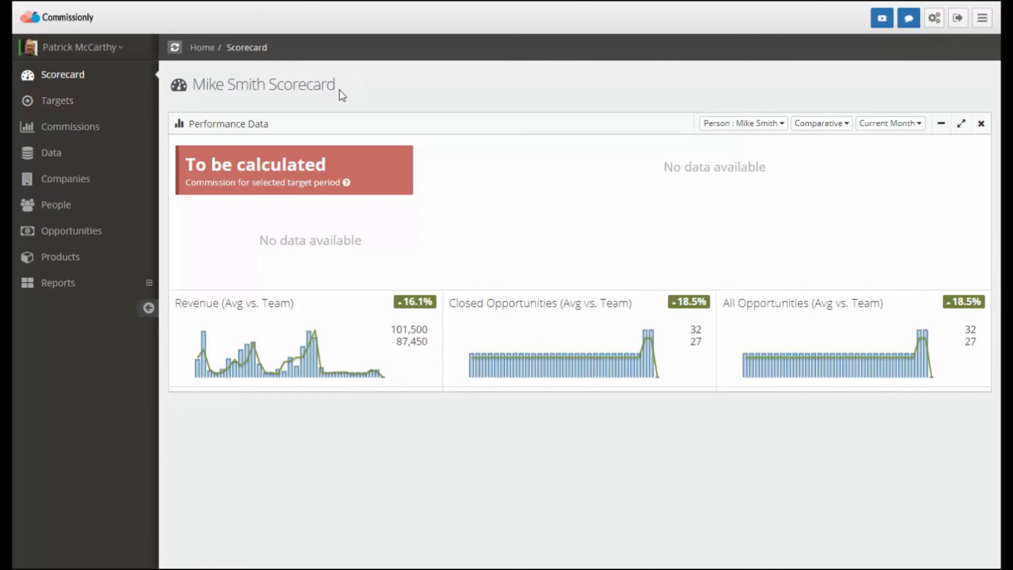
pyautogui.moveTo(86, 321)
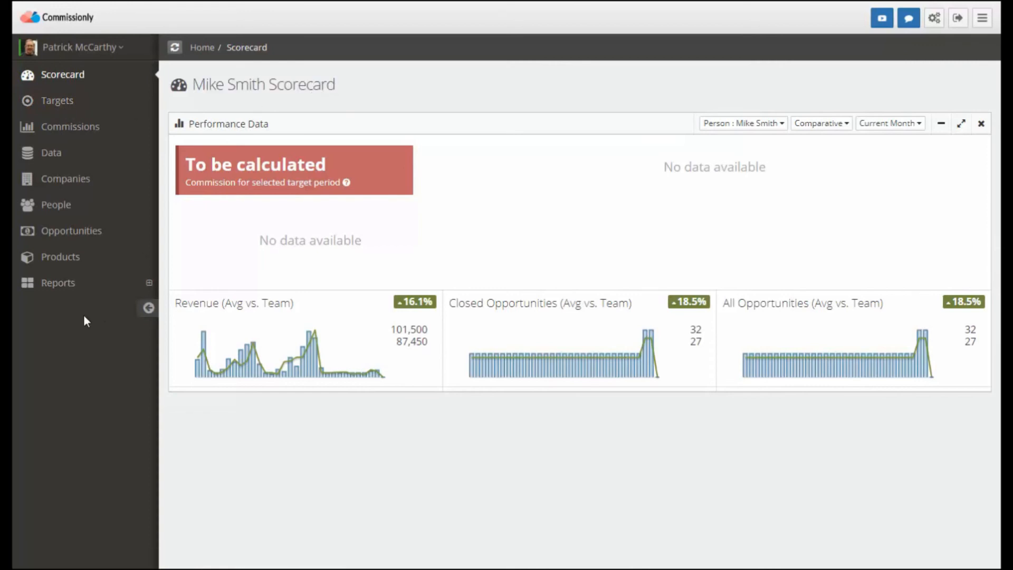
pyautogui.click(58, 283)
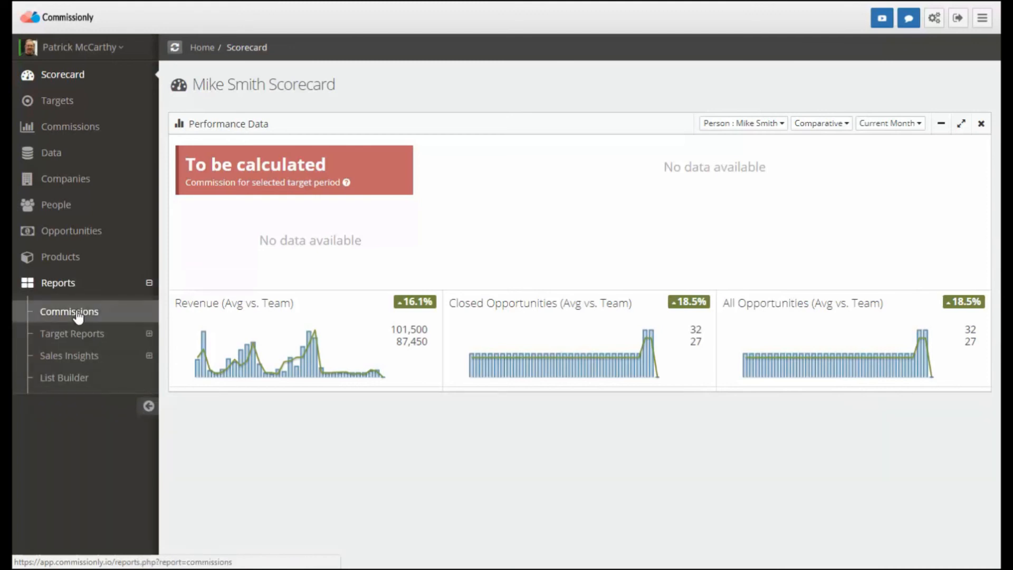
pyautogui.click(69, 310)
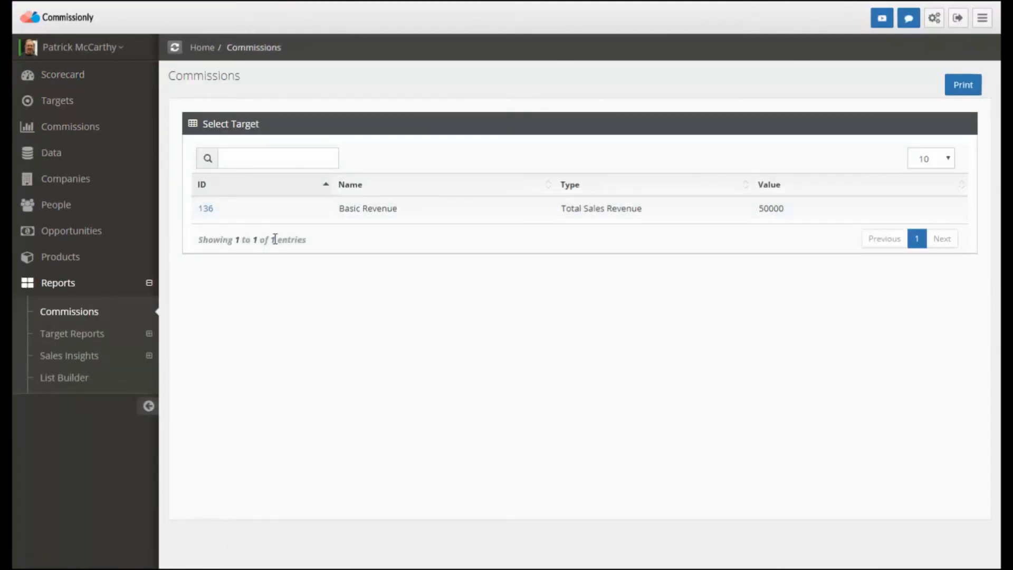
pyautogui.click(206, 208)
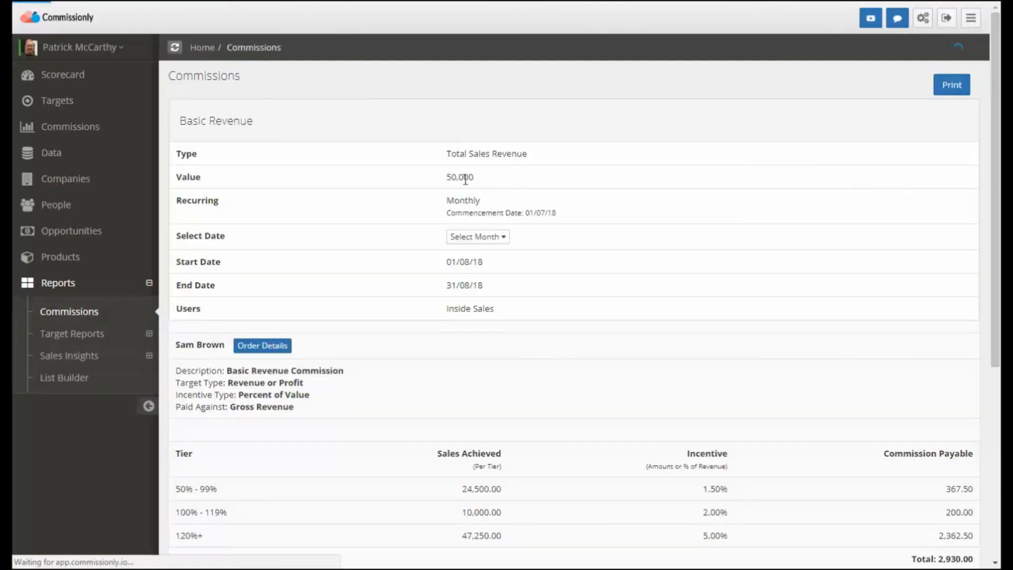
pyautogui.scroll(-3)
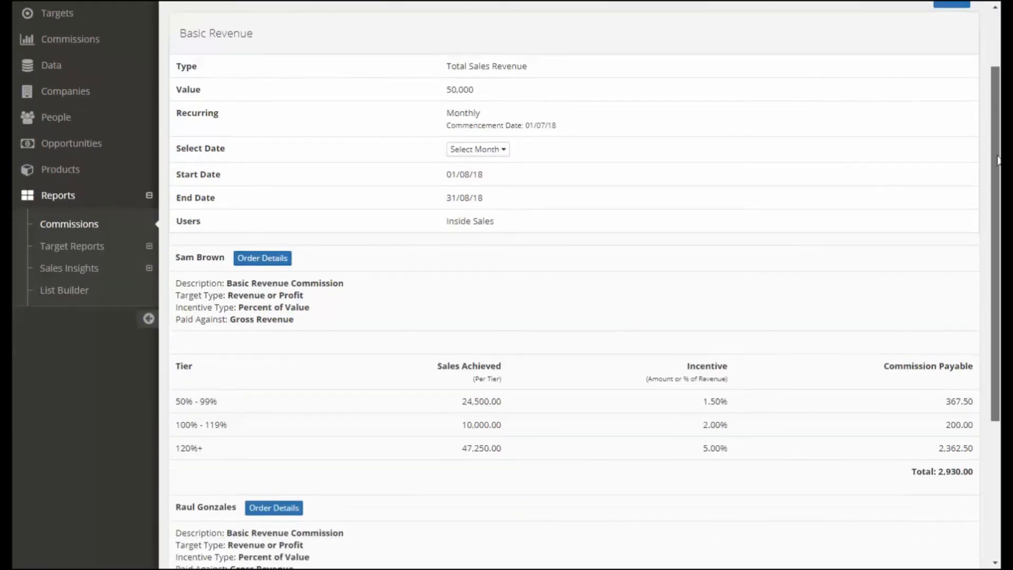
pyautogui.scroll(-3)
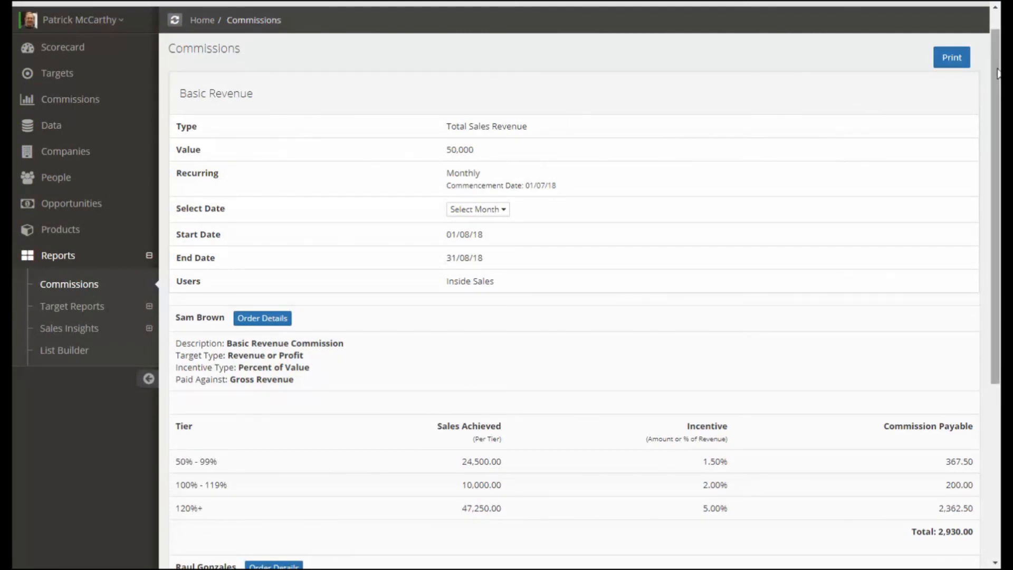
pyautogui.scroll(-3)
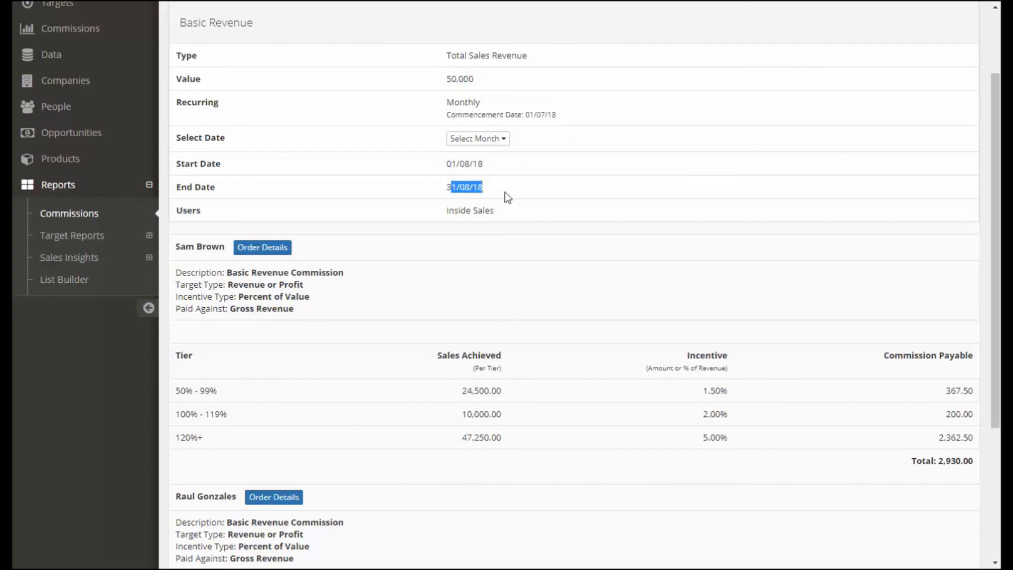
pyautogui.click(477, 138)
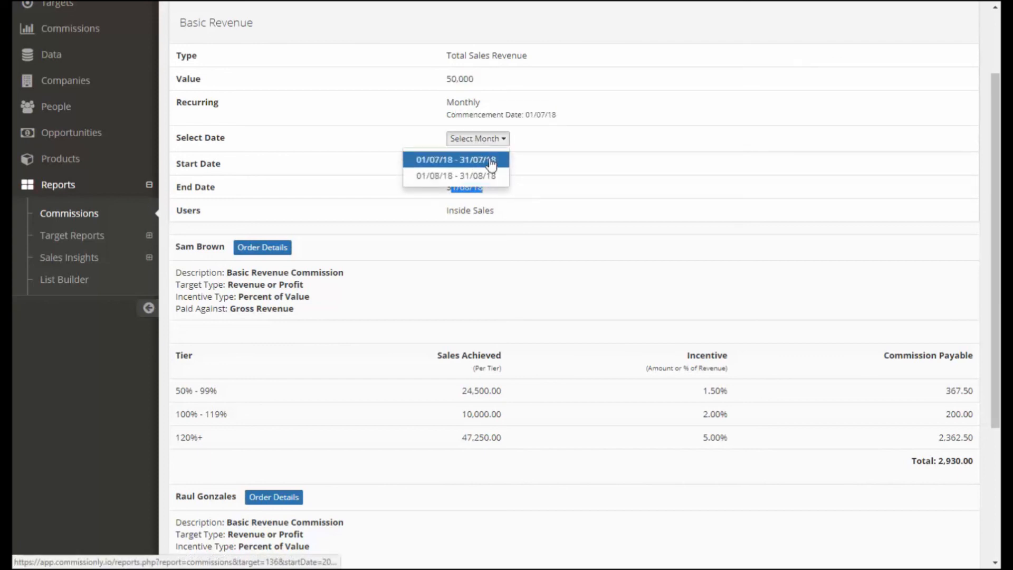
pyautogui.moveTo(481, 165)
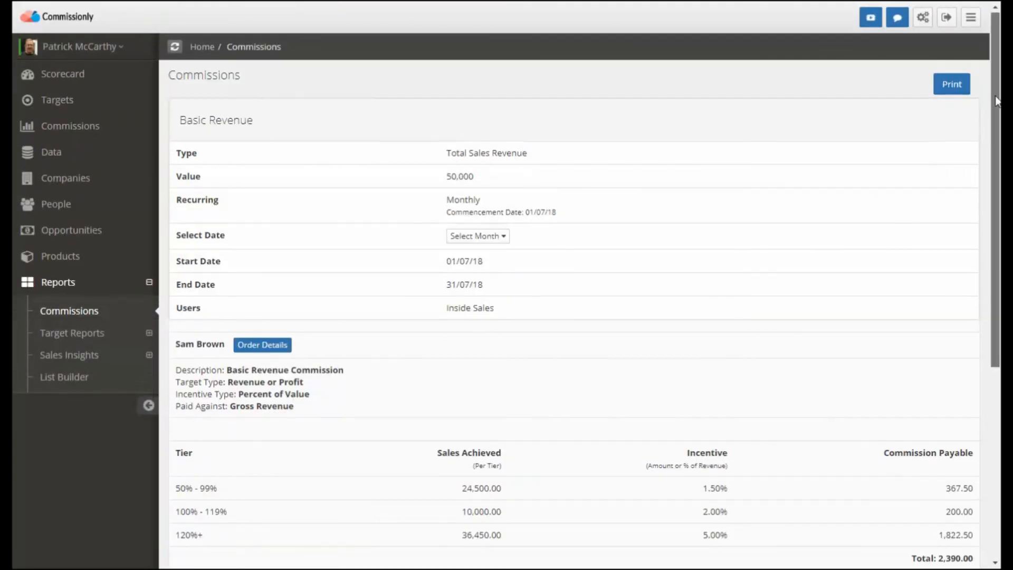
pyautogui.scroll(-3)
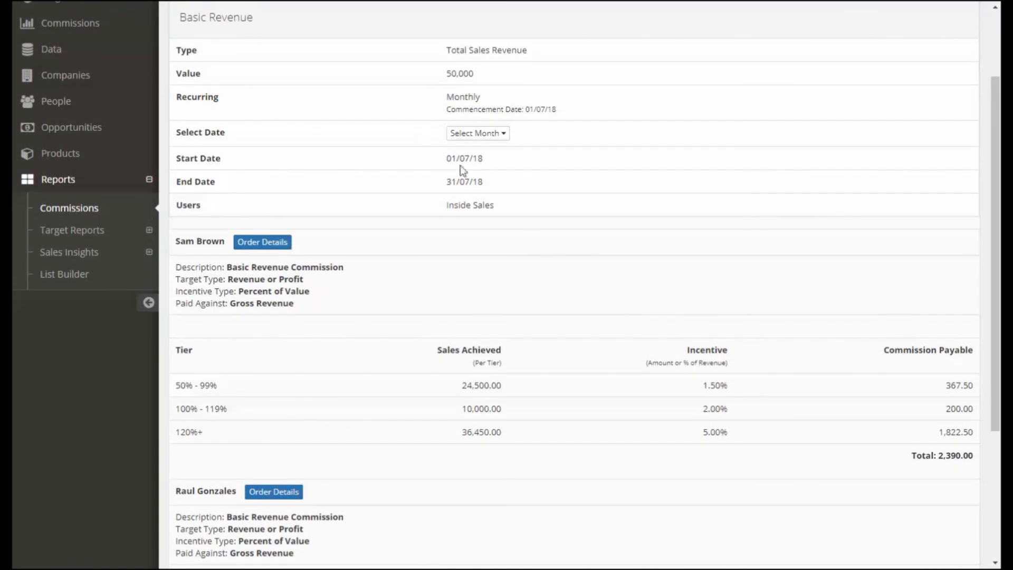
pyautogui.doubleClick(465, 182)
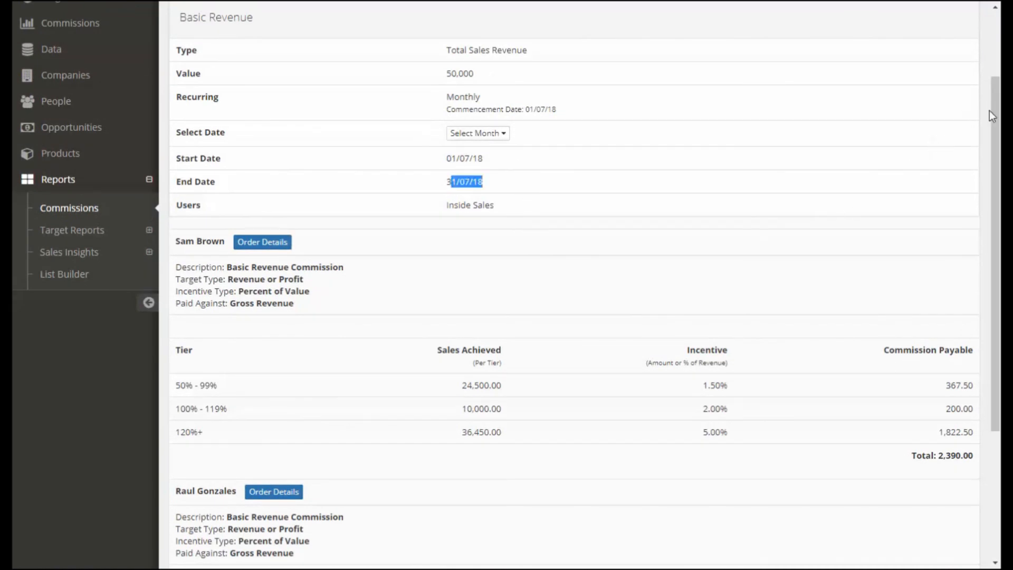
pyautogui.scroll(-3)
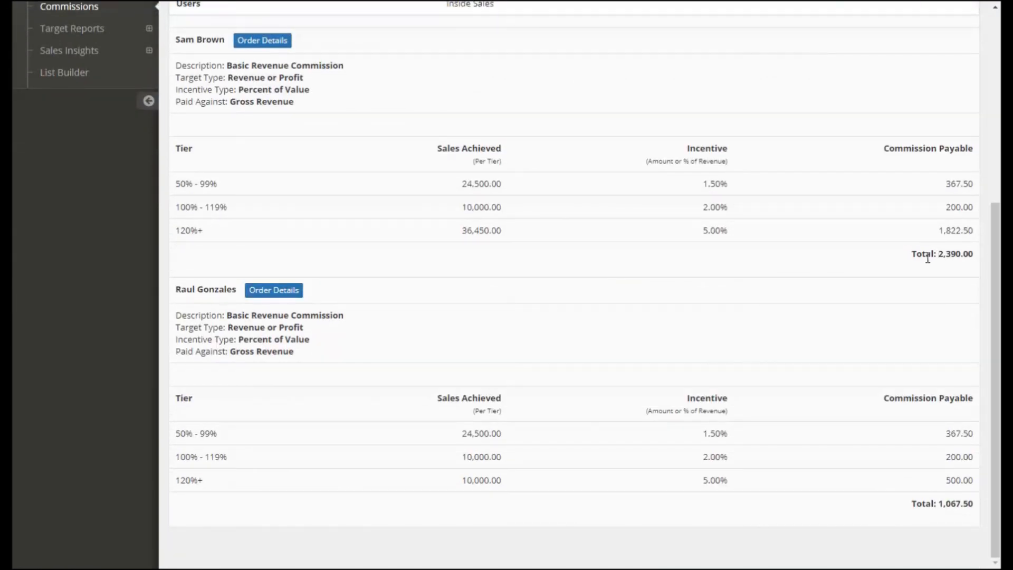
pyautogui.doubleClick(956, 503)
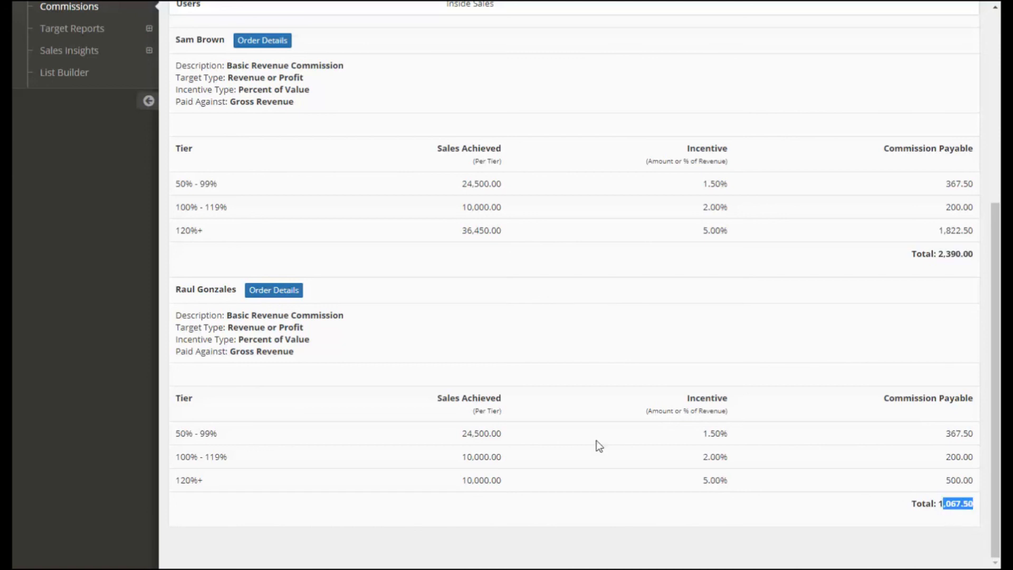